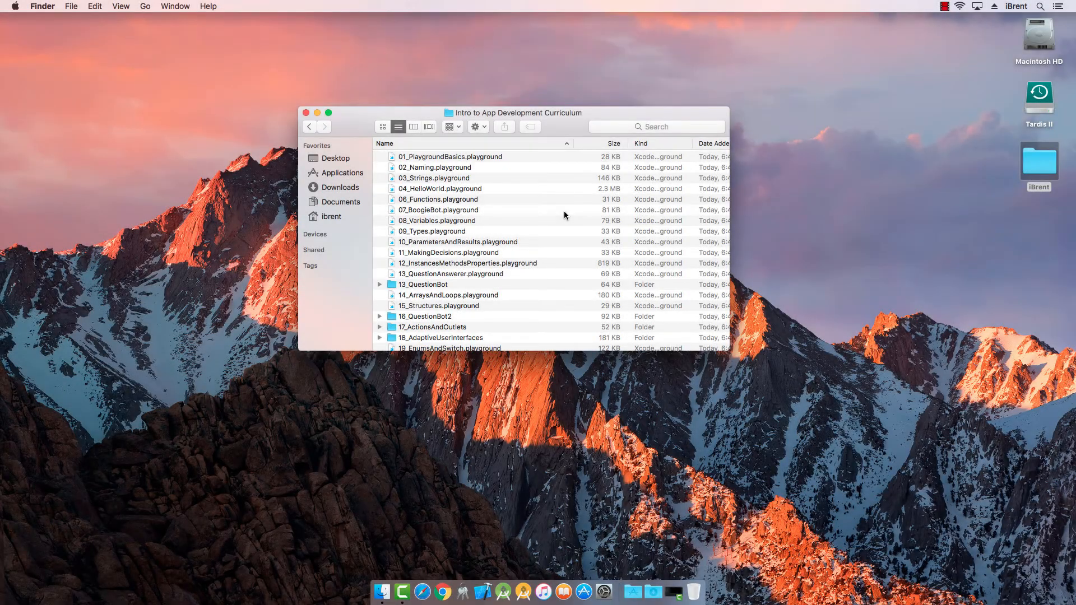
{"action": "mouse_move", "coordinate": [426, 167]}
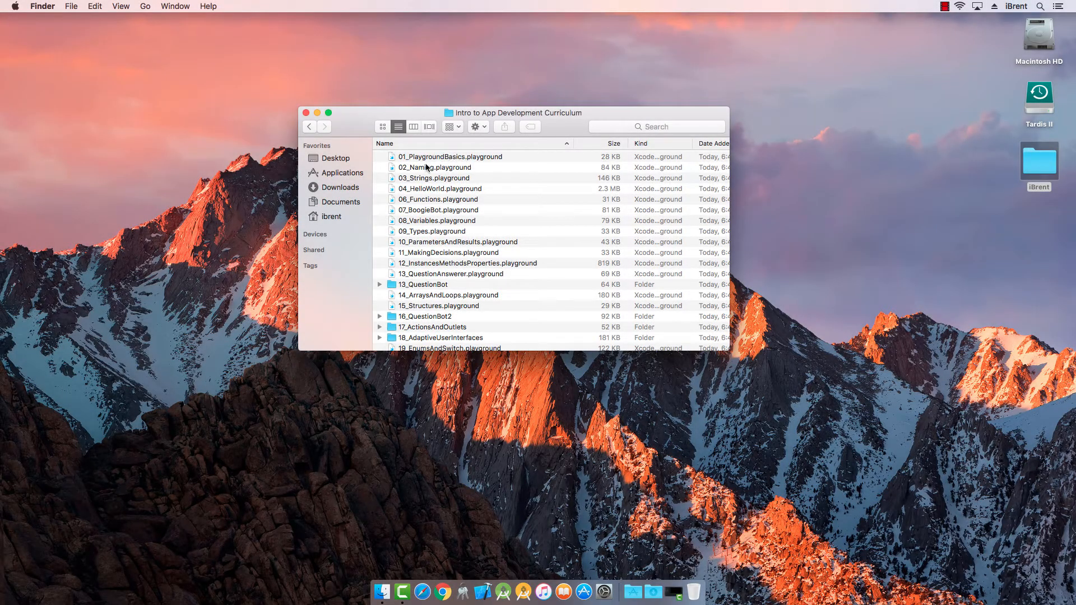
{"action": "mouse_move", "coordinate": [417, 171]}
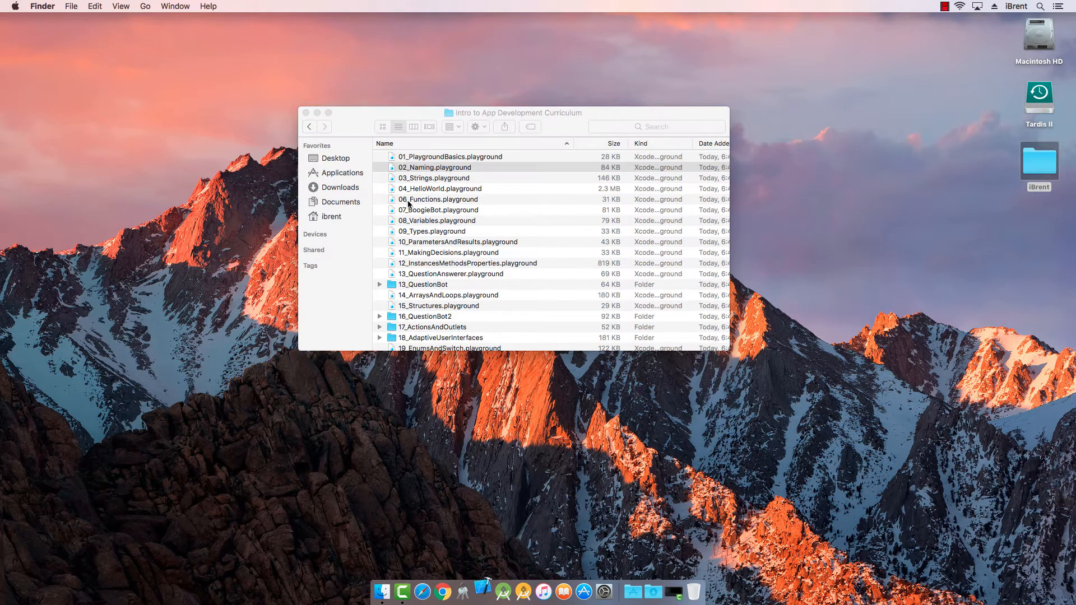
Step: Open 02_Naming.playground from the curriculum folder, accepting the downloaded-file warning
{"action": "double_click", "coordinate": [435, 167]}
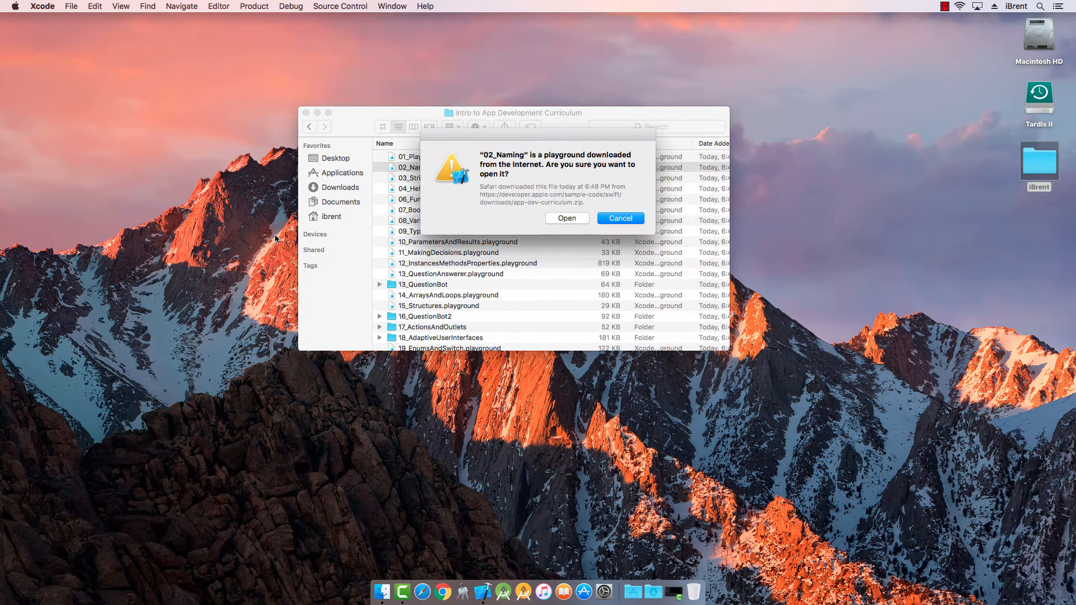
{"action": "left_click", "coordinate": [619, 218]}
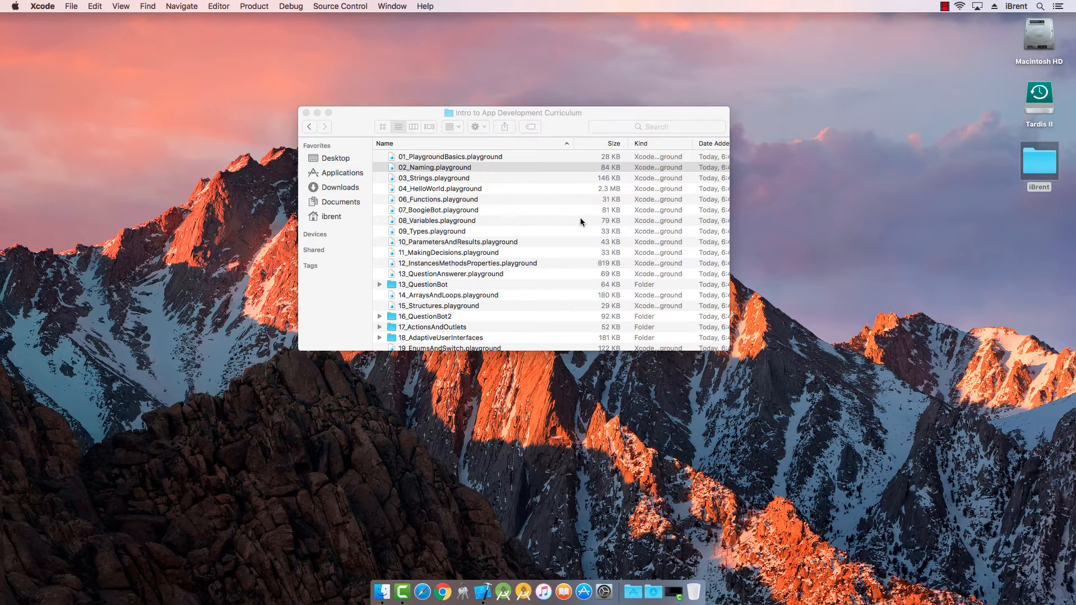
{"action": "double_click", "coordinate": [434, 167]}
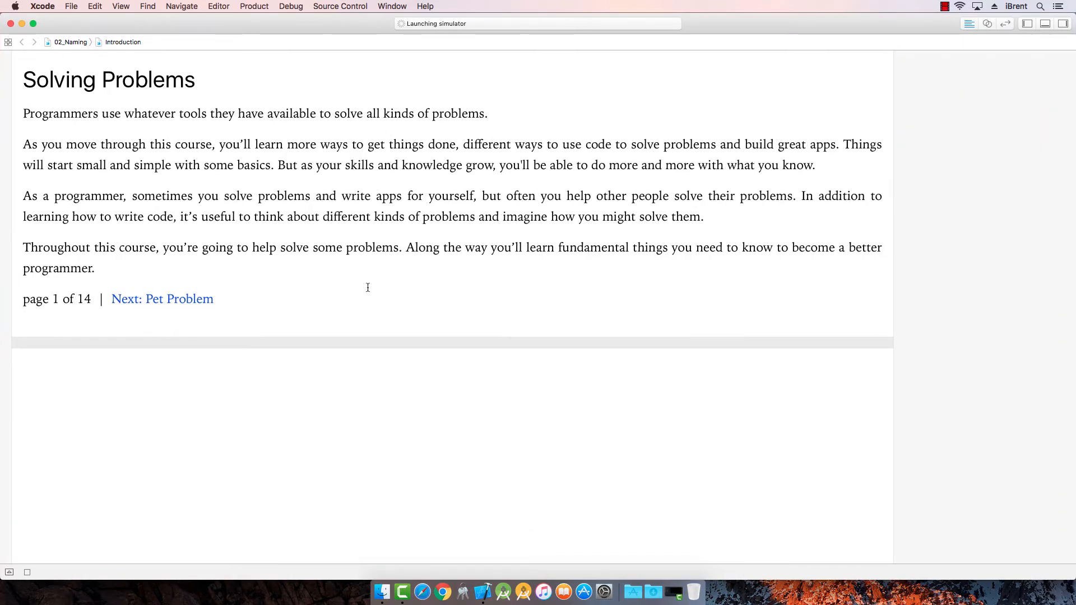
{"action": "mouse_move", "coordinate": [411, 305]}
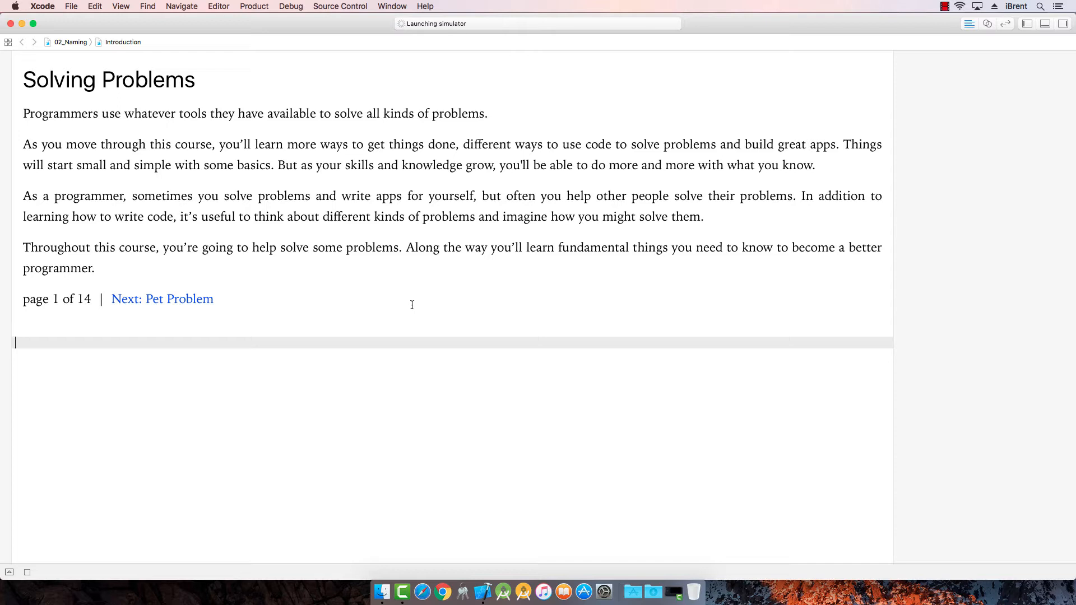
{"action": "mouse_move", "coordinate": [390, 322]}
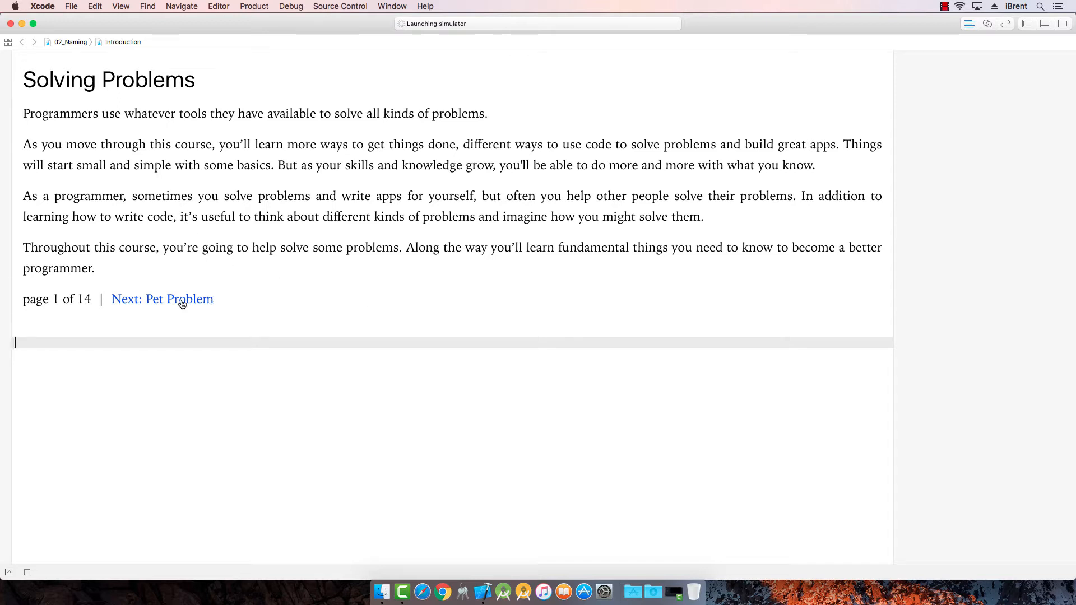
Step: Move from the Solving Problems introduction to the Pet Problem page
{"action": "left_click", "coordinate": [162, 298]}
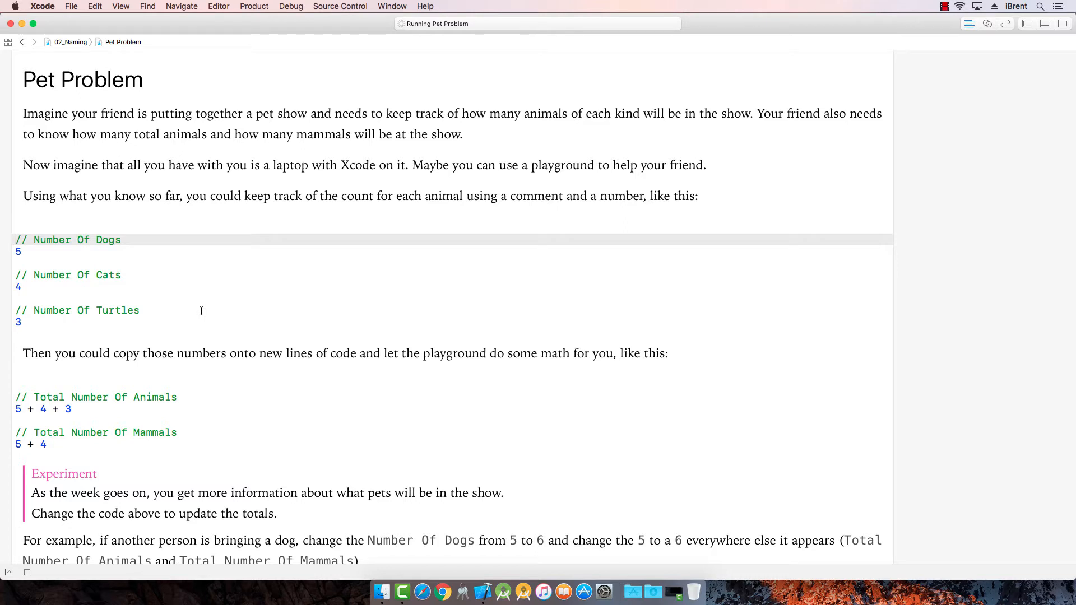
{"action": "mouse_move", "coordinate": [100, 202]}
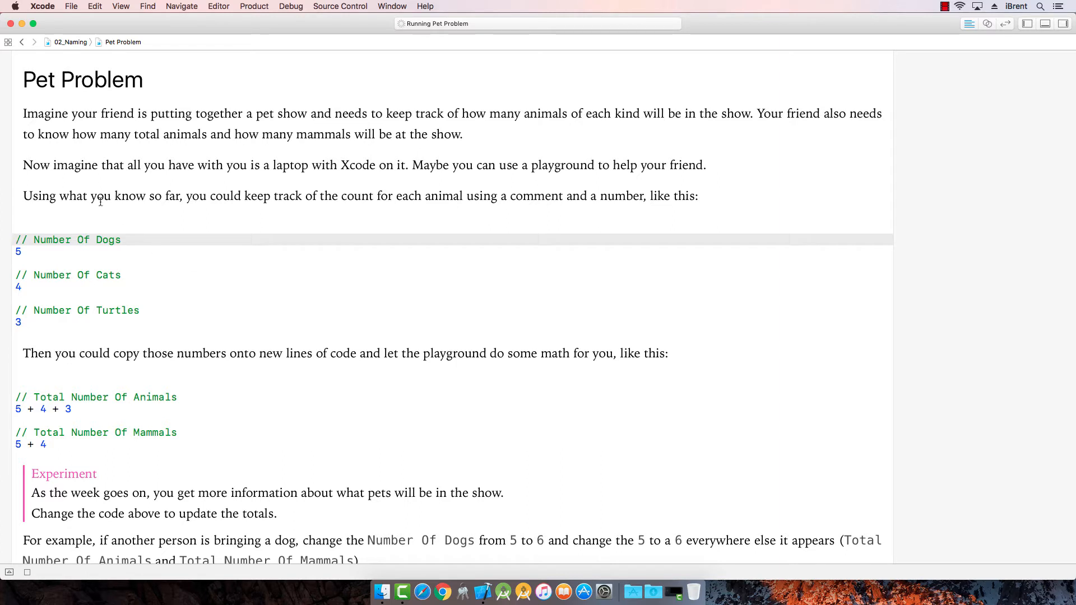
{"action": "mouse_move", "coordinate": [203, 163]}
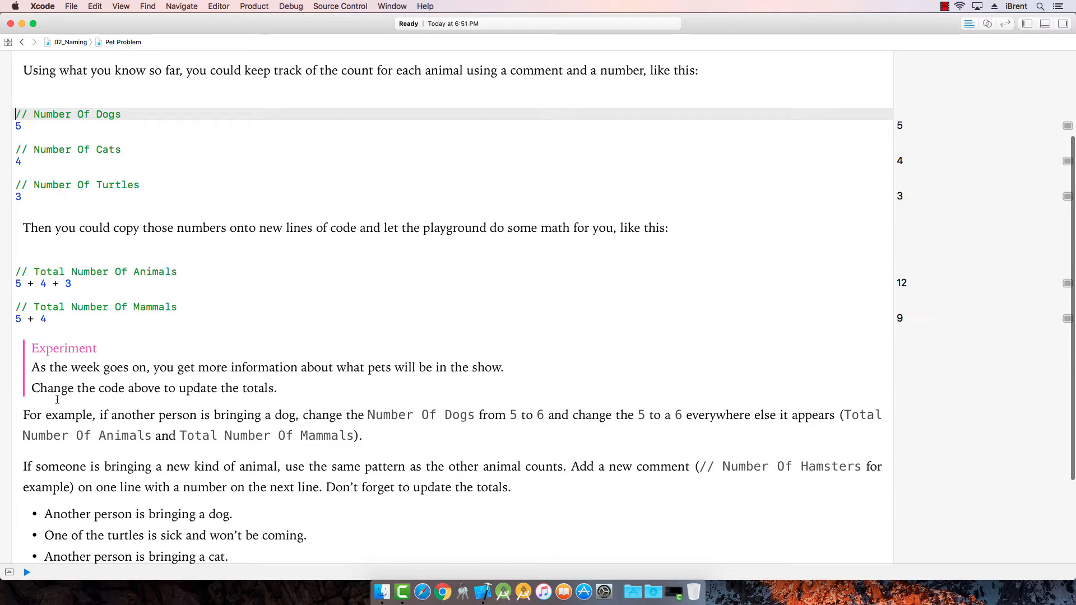
{"action": "mouse_move", "coordinate": [323, 395]}
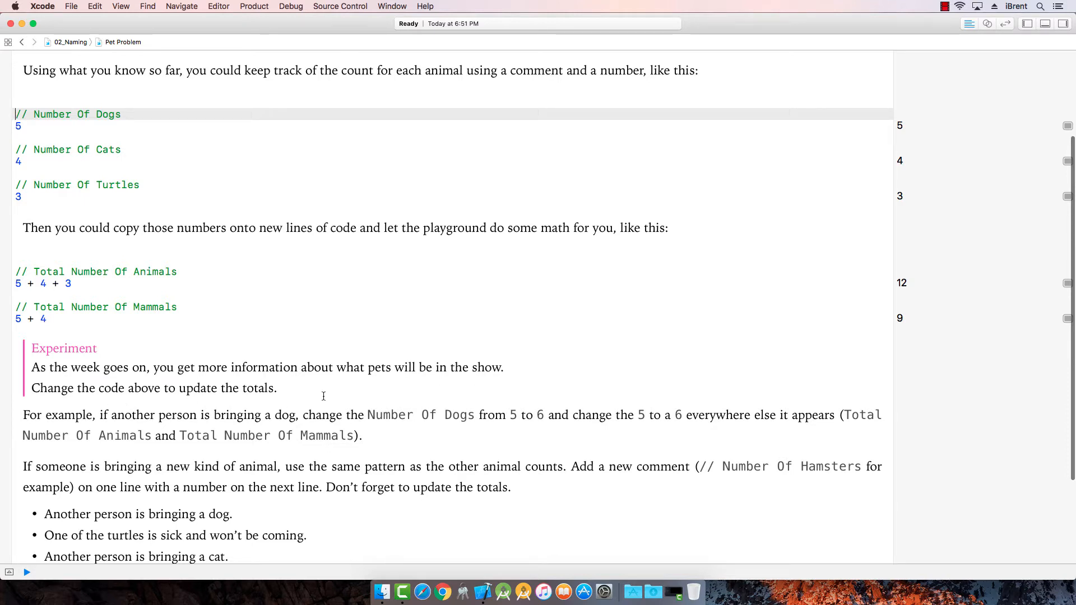
{"action": "mouse_move", "coordinate": [204, 427]}
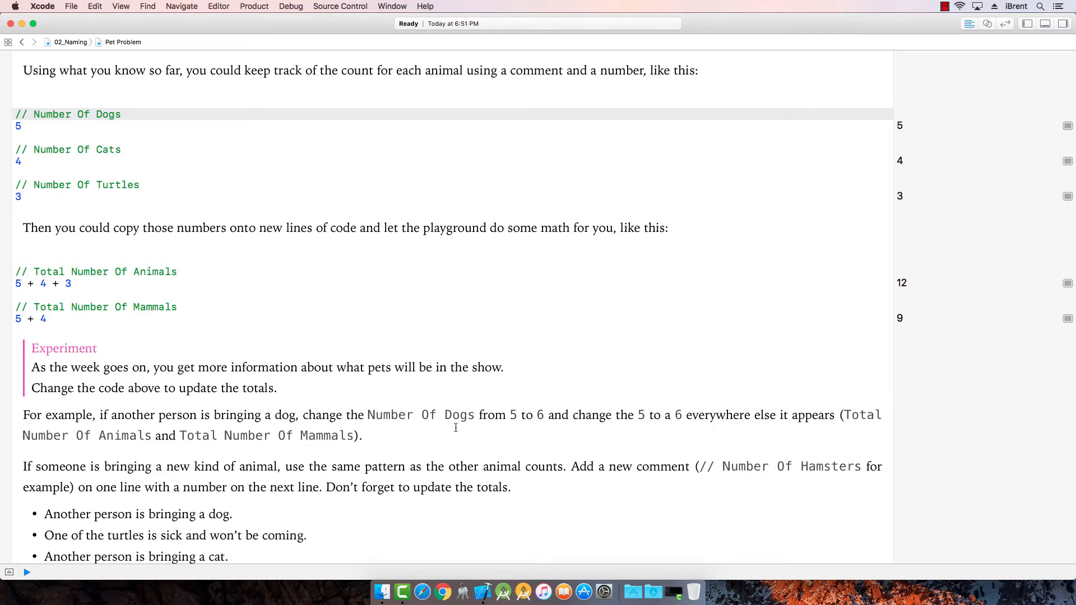
{"action": "mouse_move", "coordinate": [749, 419]}
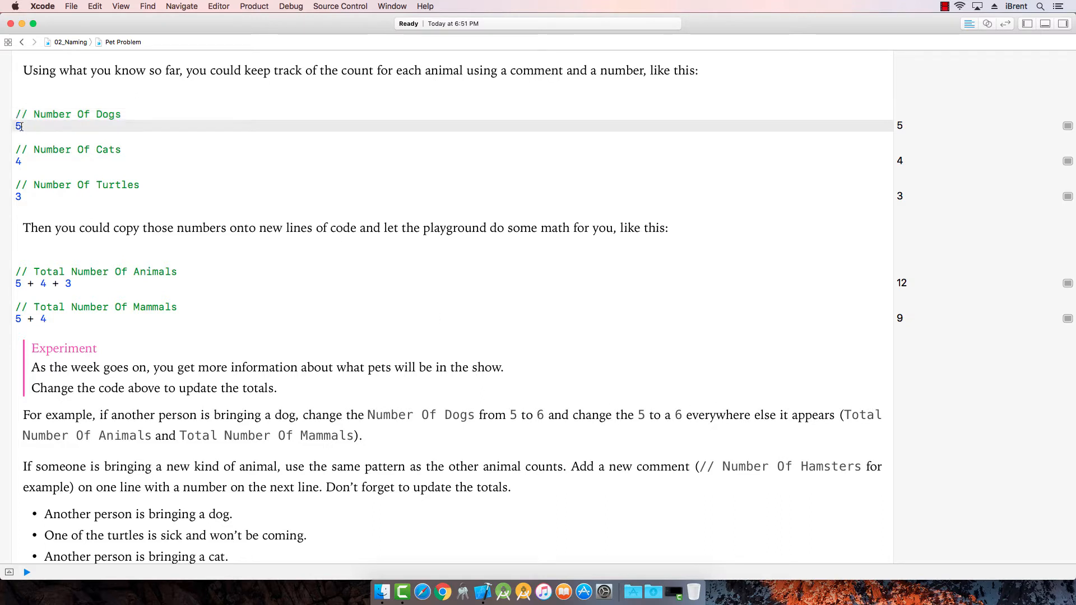
Step: Change the dog count to 6 so the totals read 13 animals and 10 mammals
{"action": "type", "text": "6"}
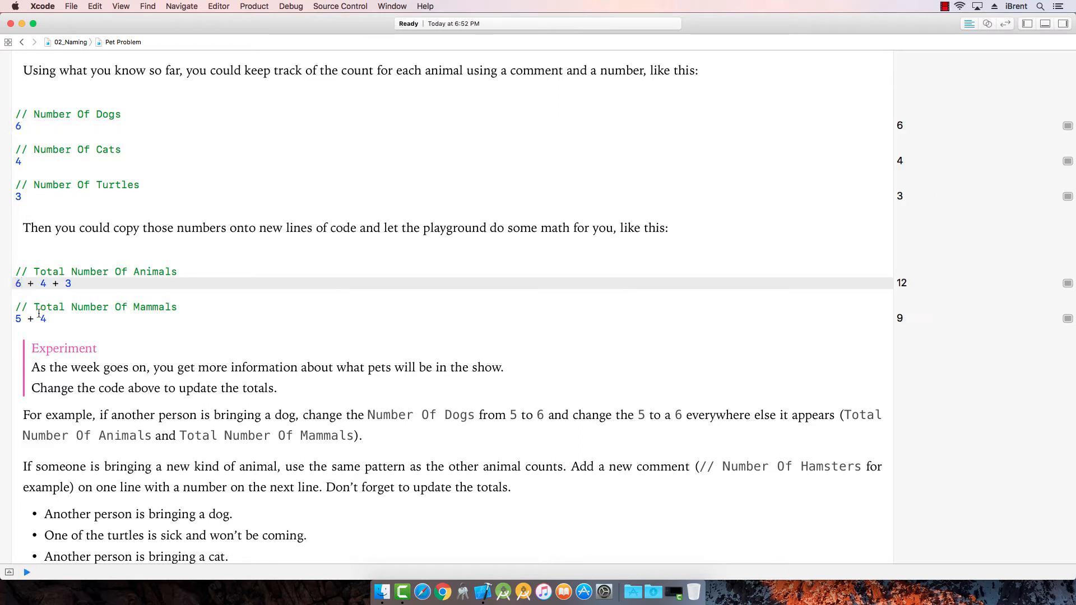
{"action": "left_click", "coordinate": [27, 572]}
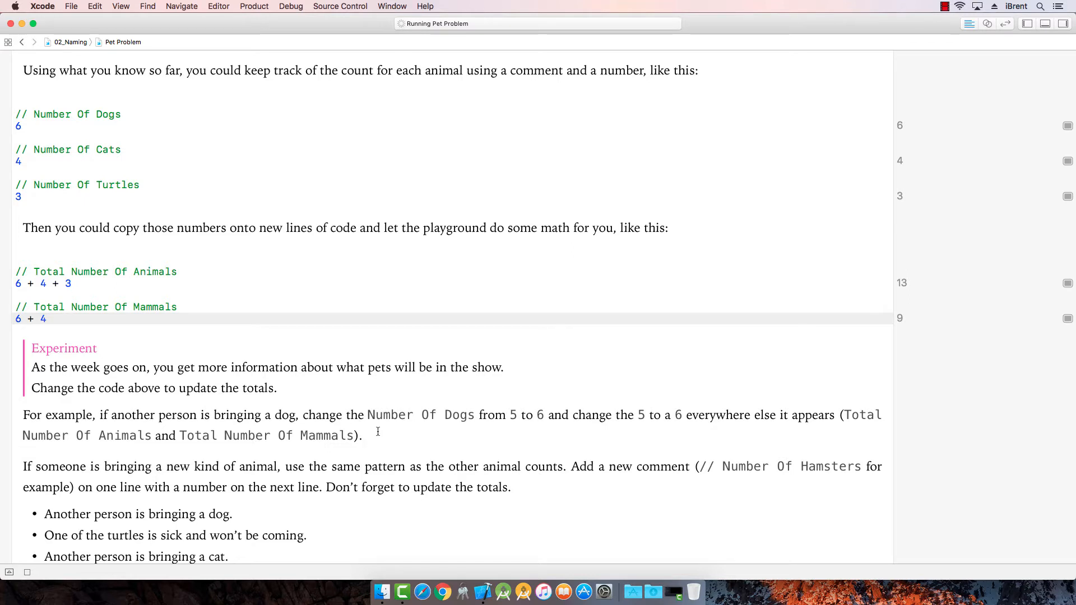
{"action": "scroll", "scroll_direction": "down", "scroll_amount": 3}
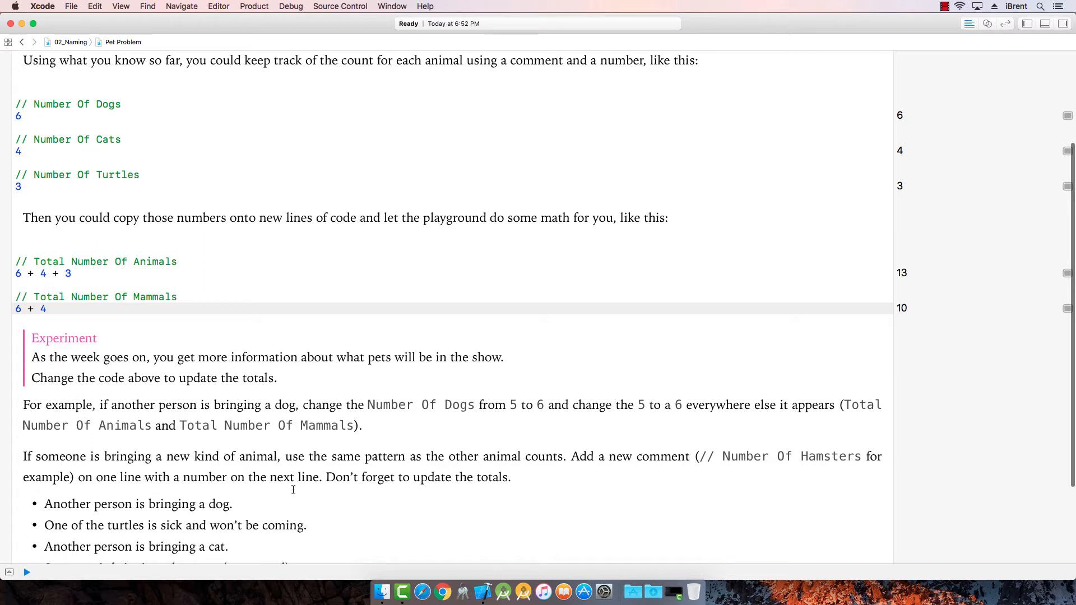
{"action": "scroll", "scroll_direction": "down", "scroll_amount": 3}
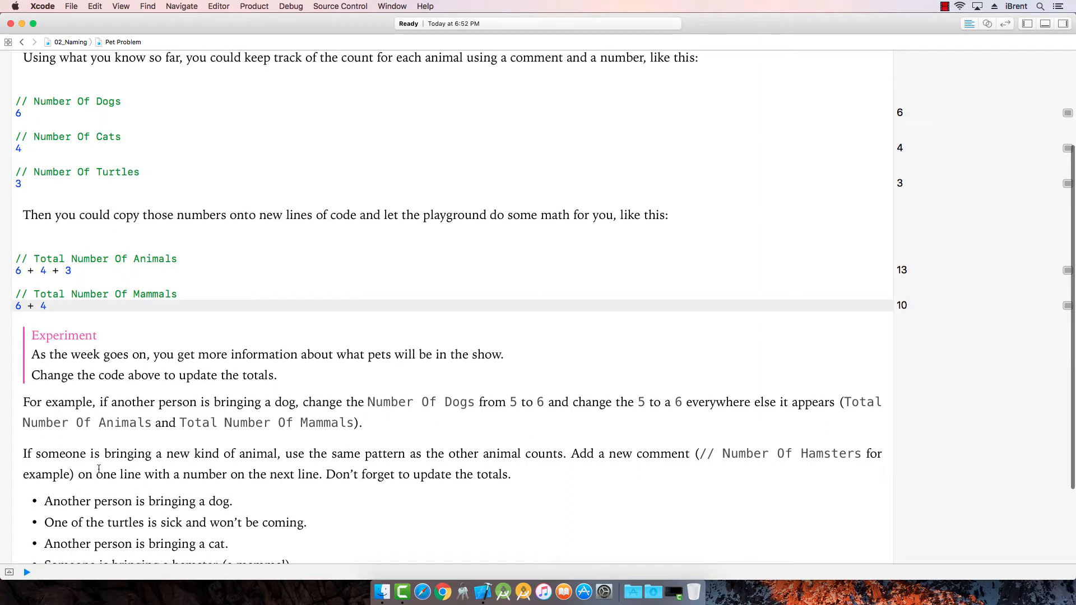
Step: Set dogs to 7, turtles to 2 and cats to 5, updating both totals to 14 and 12
{"action": "left_click", "coordinate": [21, 113]}
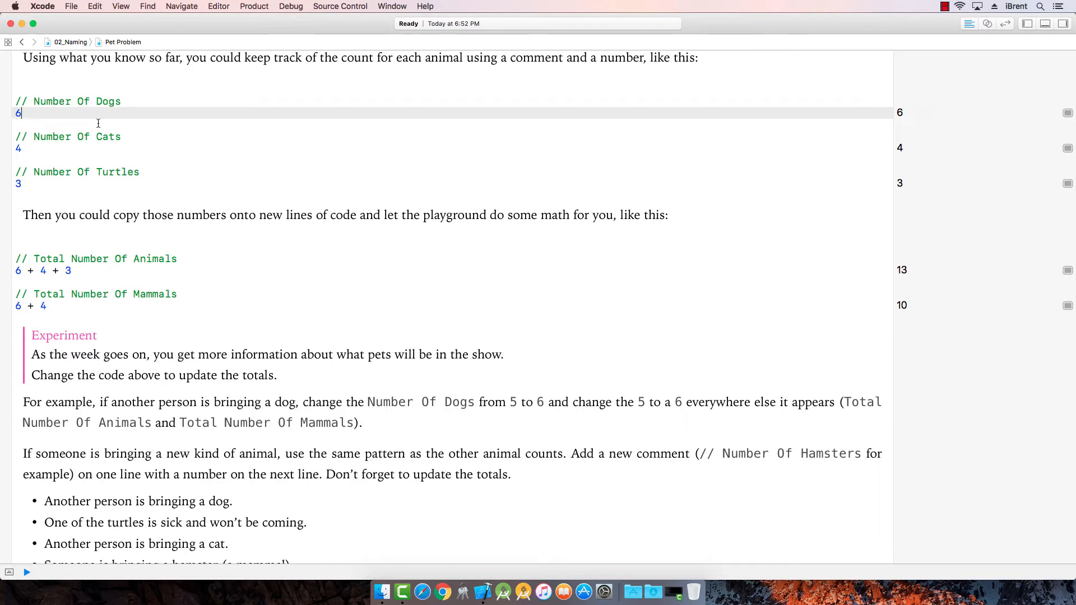
{"action": "type", "text": "7"}
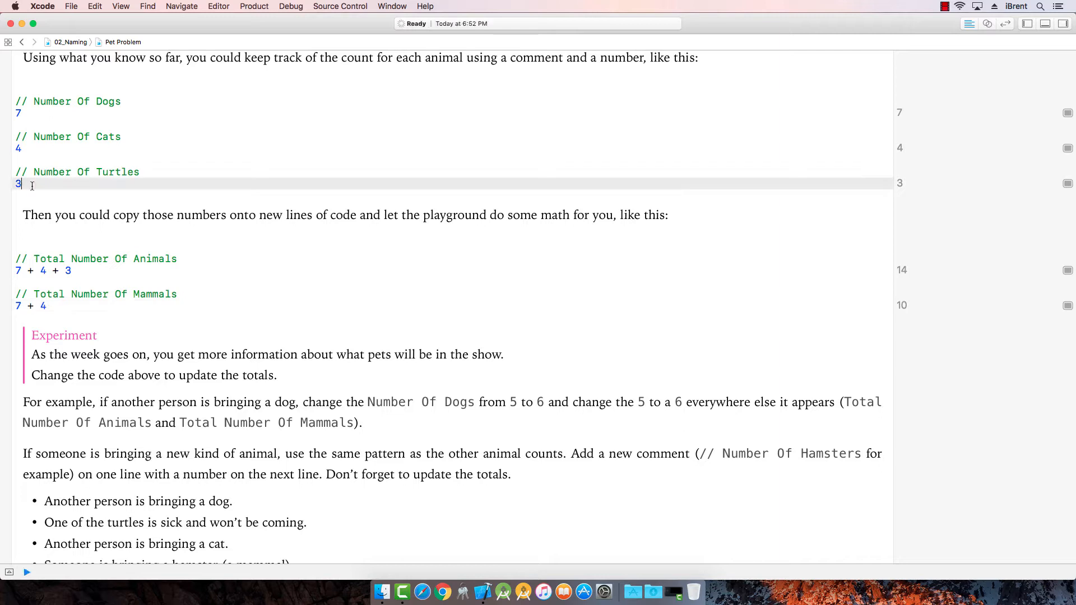
{"action": "type", "text": "2"}
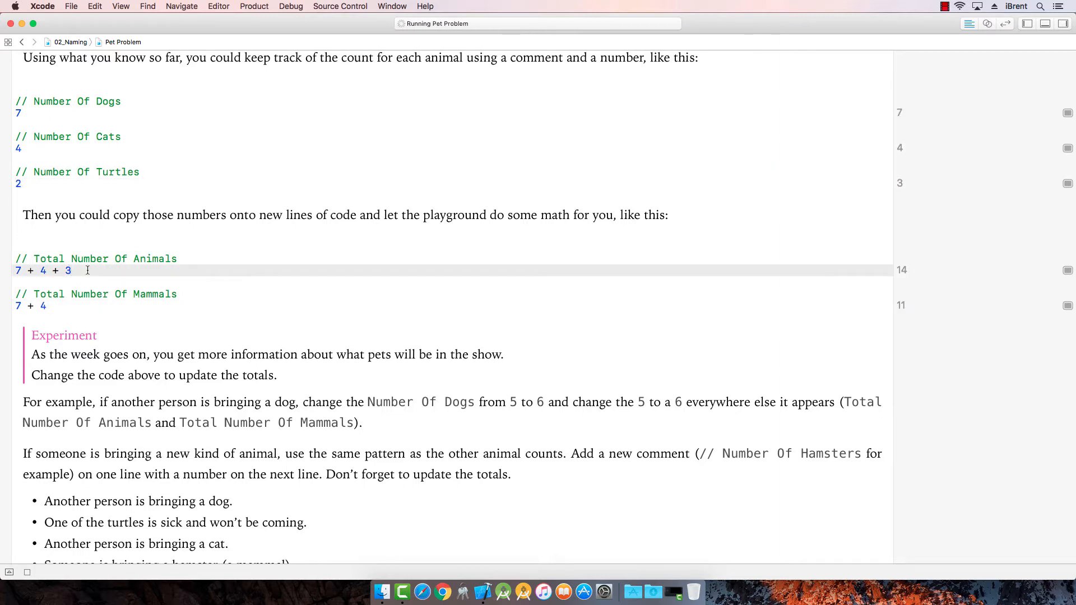
{"action": "type", "text": "2"}
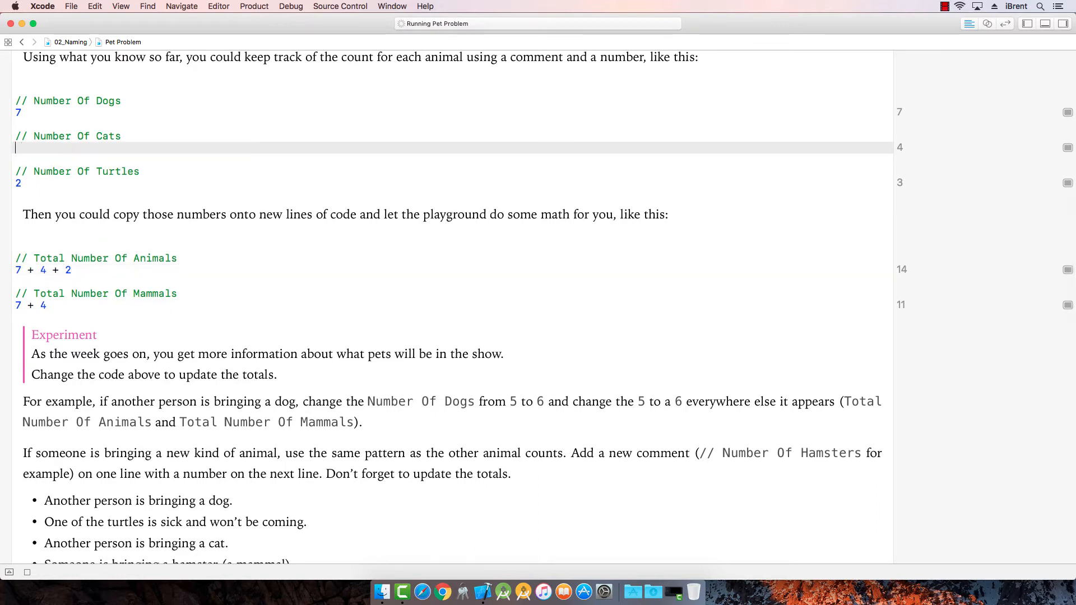
{"action": "type", "text": "5"}
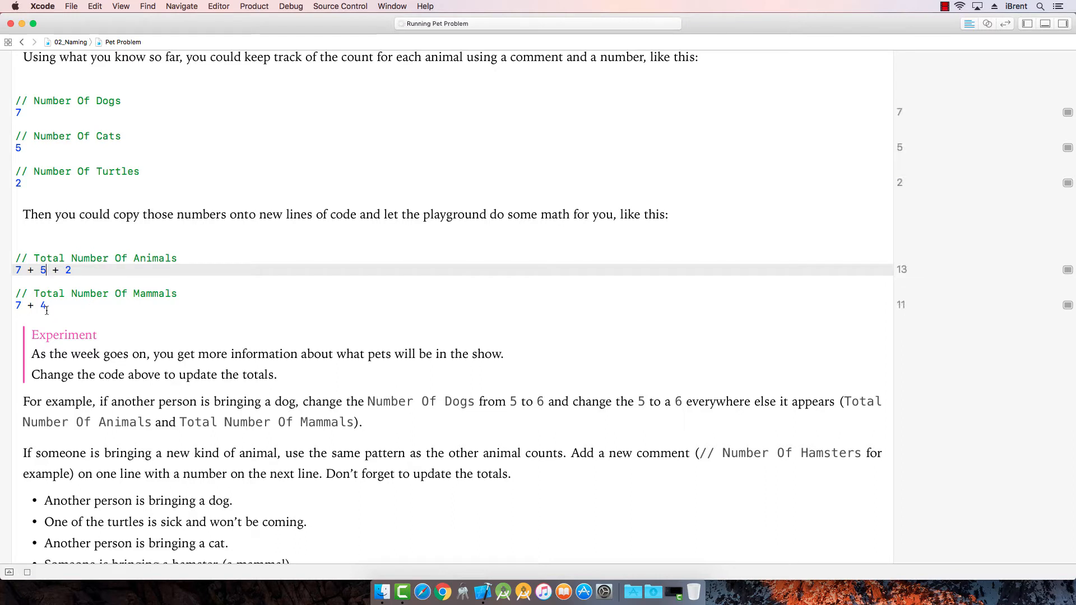
{"action": "key", "text": "backspace"}
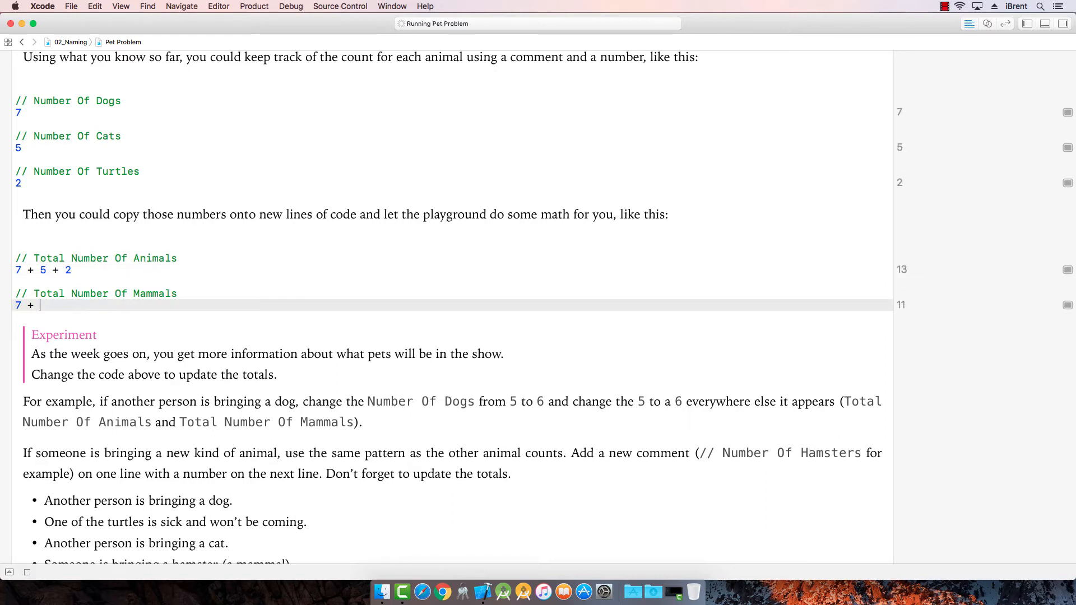
{"action": "type", "text": "5"}
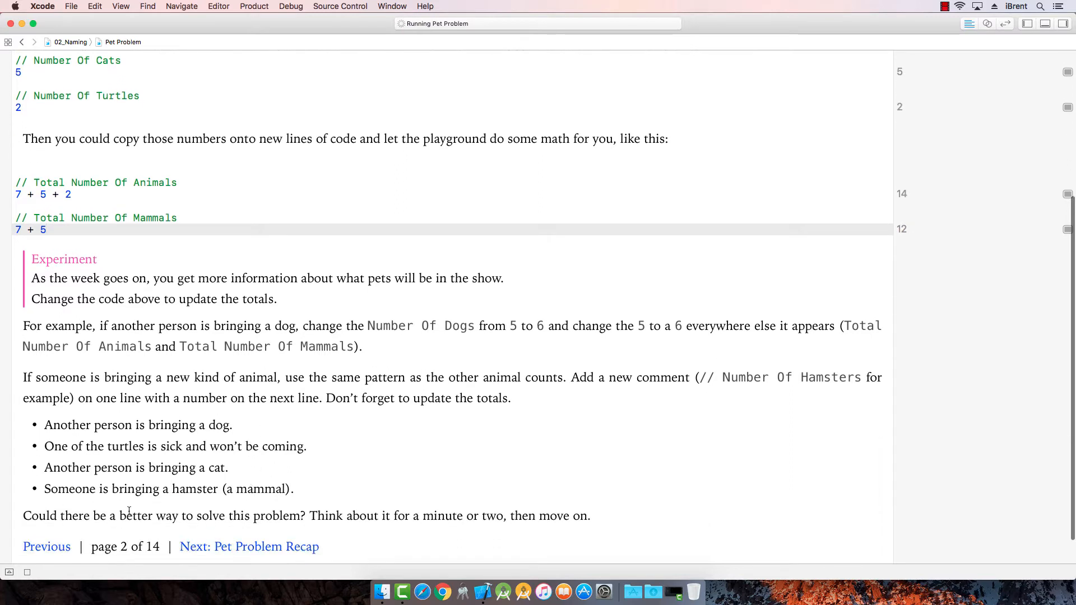
{"action": "scroll", "scroll_direction": "down", "scroll_amount": 3}
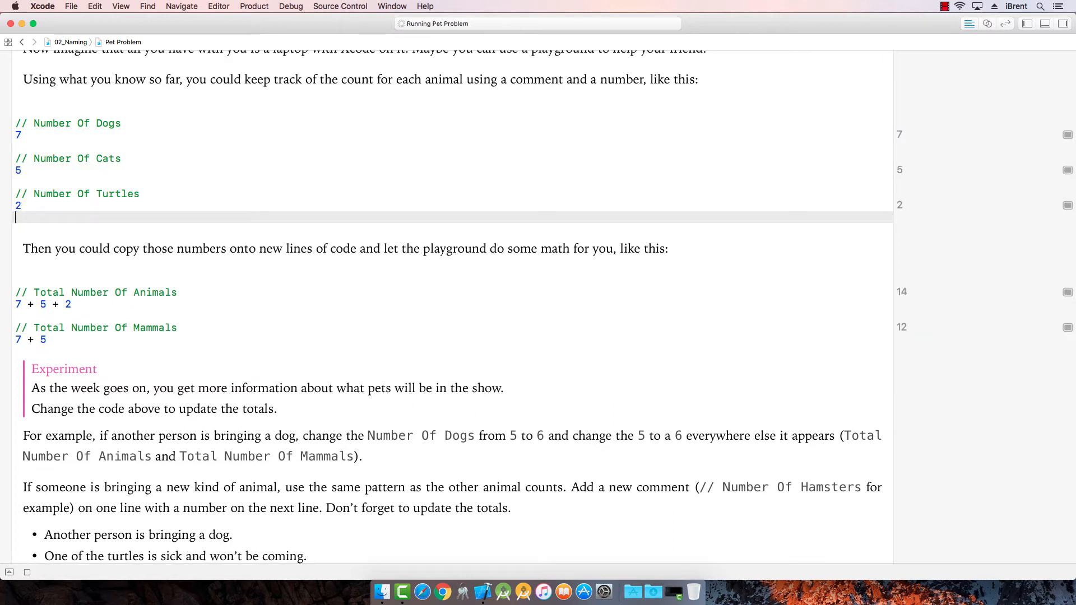
Step: Add a commented hamster count of 1 and append + 1 to the animals total
{"action": "type", "text": "//"}
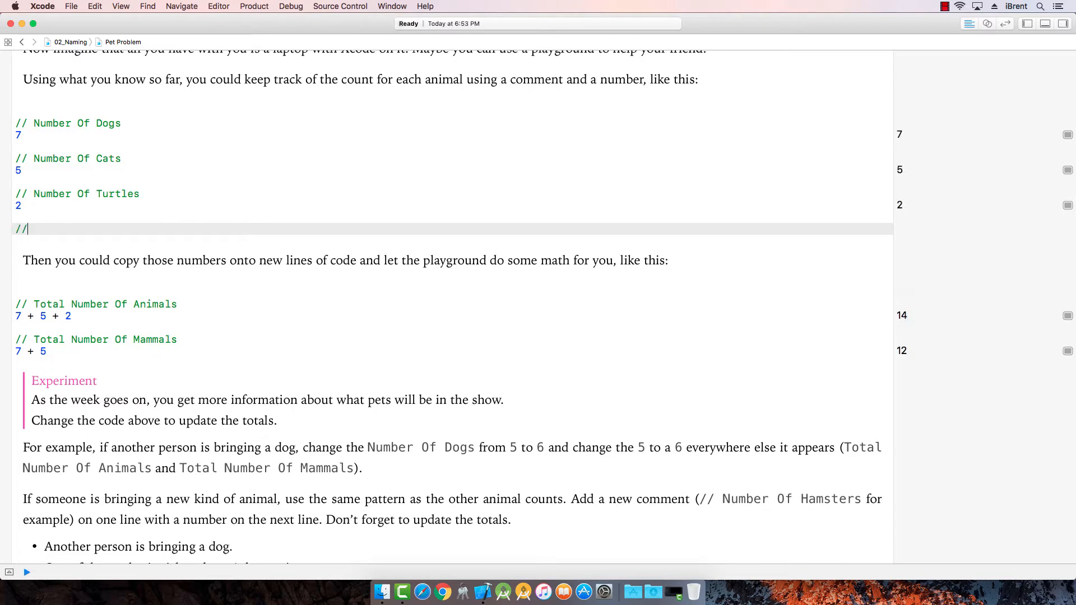
{"action": "type", "text": "Number of Hamsters"}
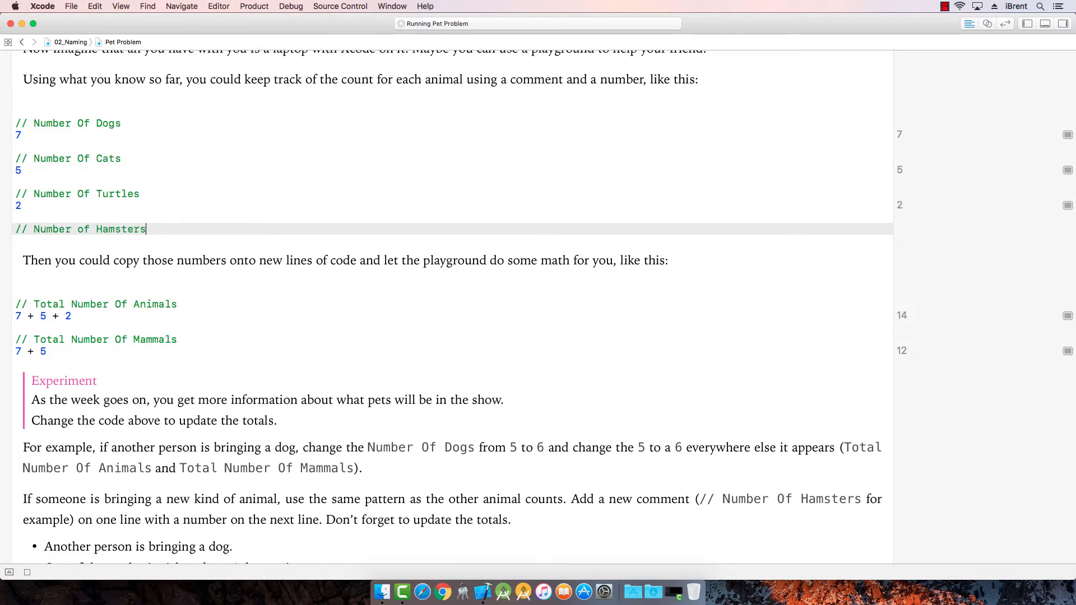
{"action": "type", "text": "1"}
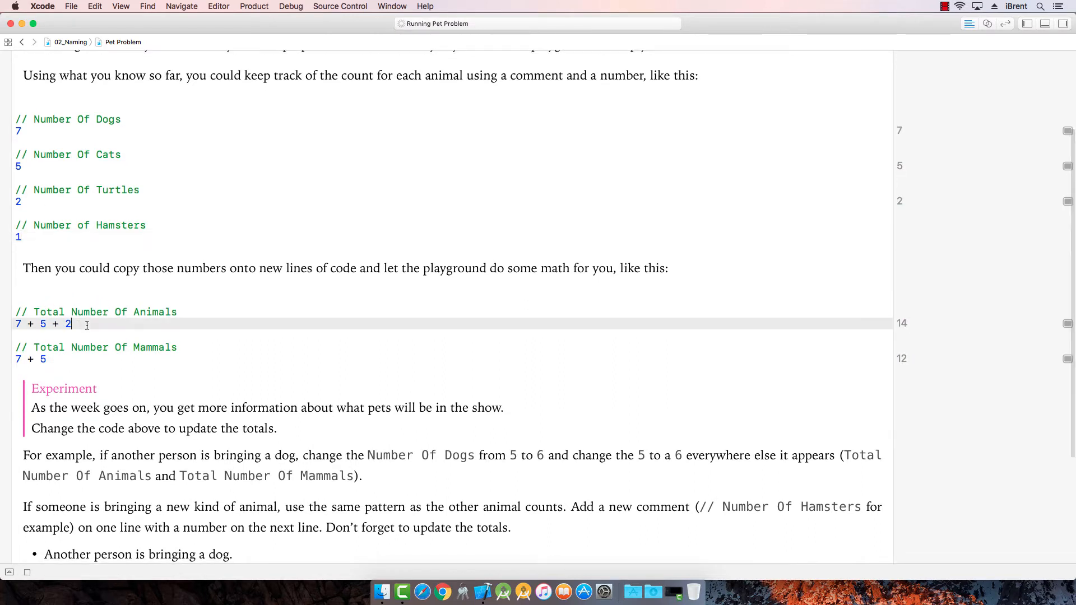
{"action": "type", "text": "+"}
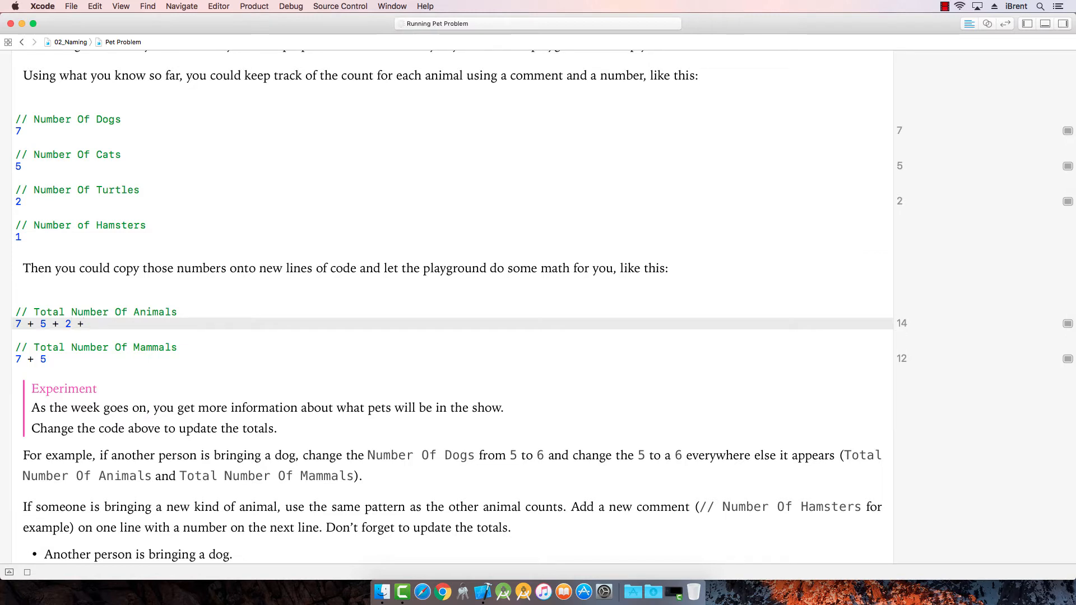
{"action": "type", "text": "+ 1"}
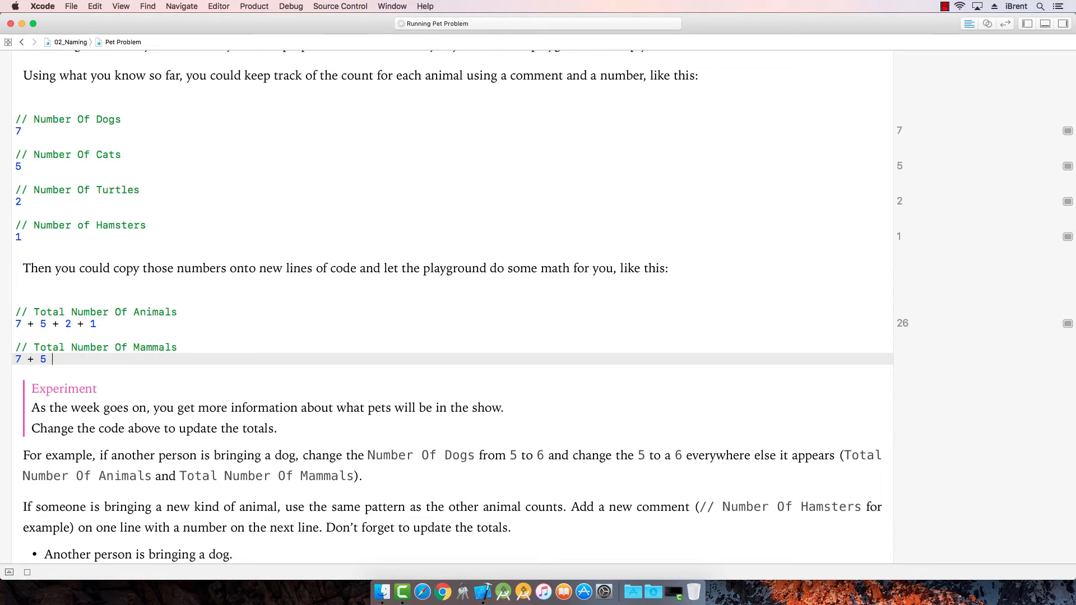
Step: Append + 1 to the mammals total, giving 15 animals and 13 mammals
{"action": "type", "text": "+"}
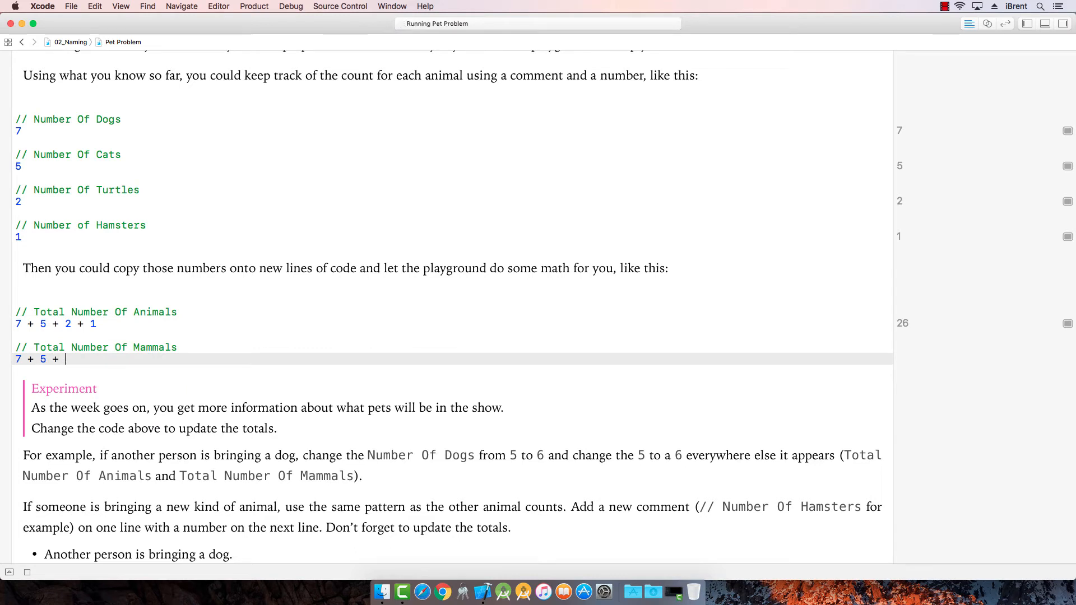
{"action": "type", "text": "1"}
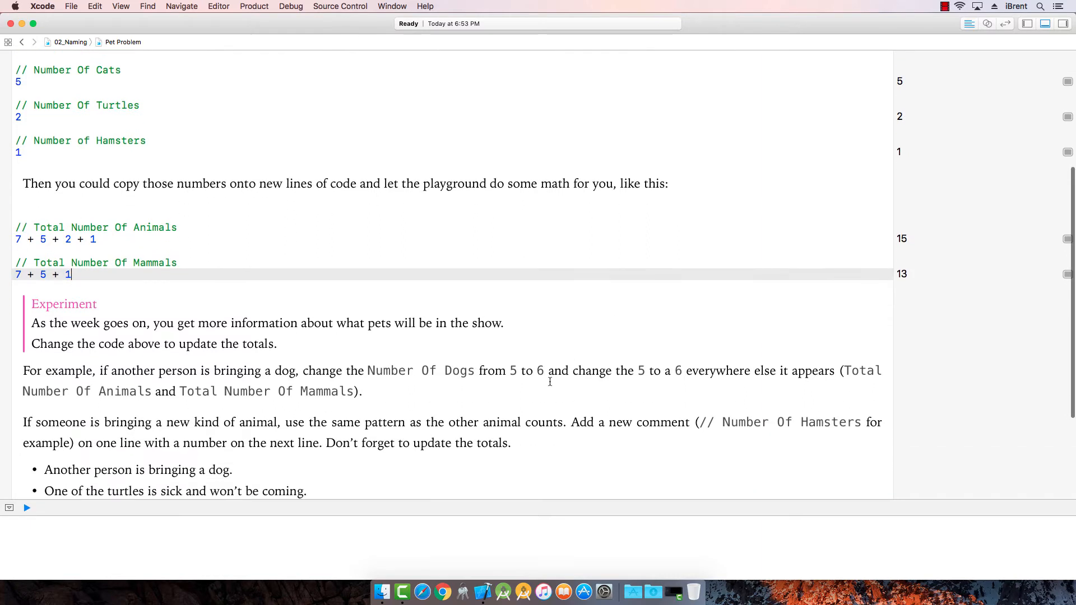
{"action": "scroll", "scroll_direction": "down", "scroll_amount": 3}
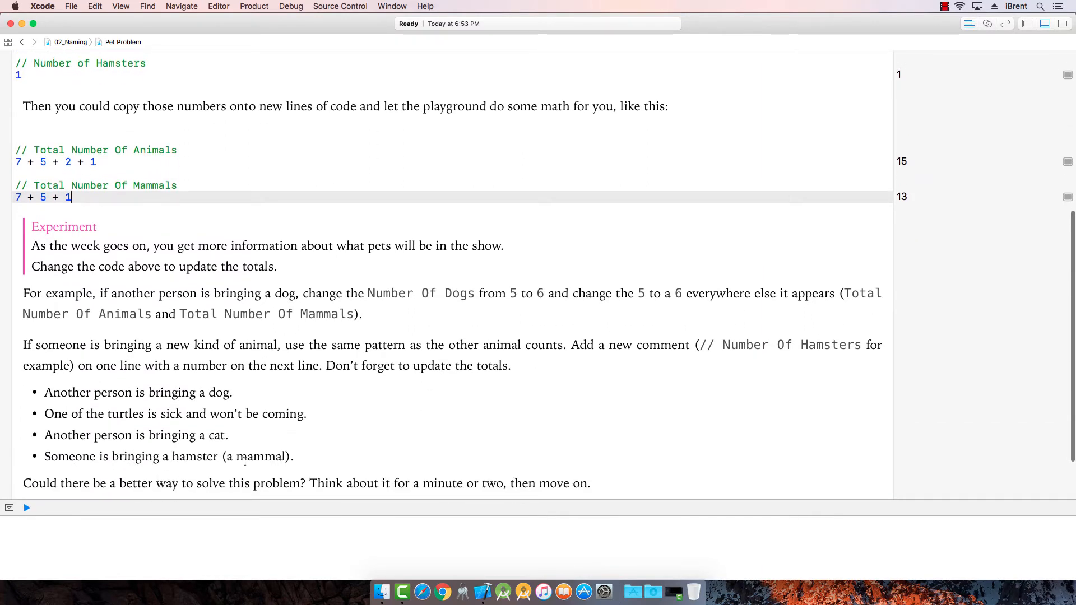
{"action": "scroll", "scroll_direction": "down", "scroll_amount": 3}
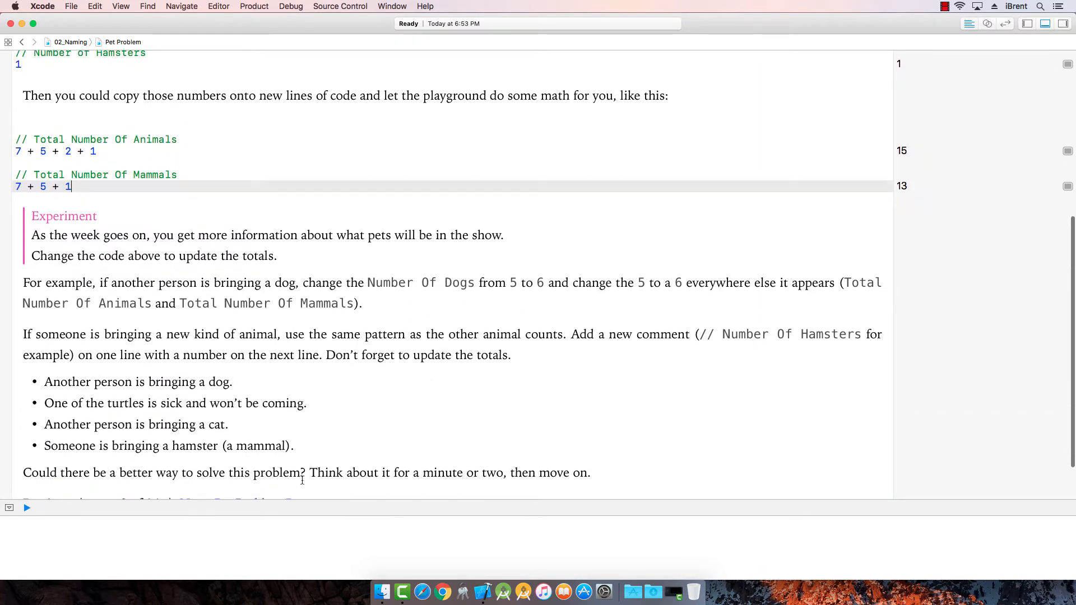
{"action": "scroll", "scroll_direction": "down", "scroll_amount": 3}
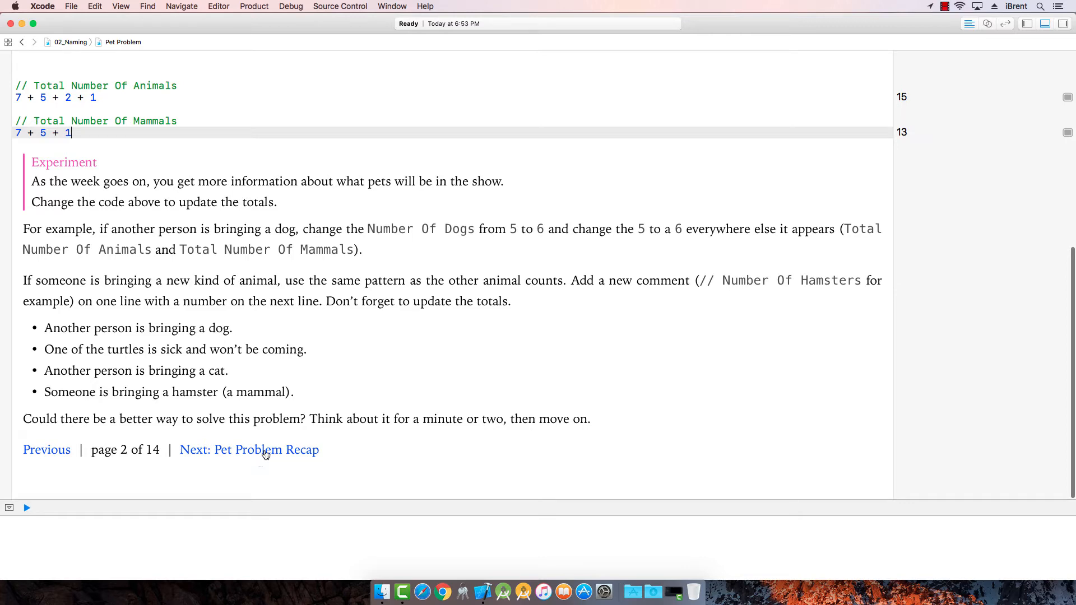
Step: Move on to the Pet Problem Recap page and read through its text
{"action": "left_click", "coordinate": [249, 449]}
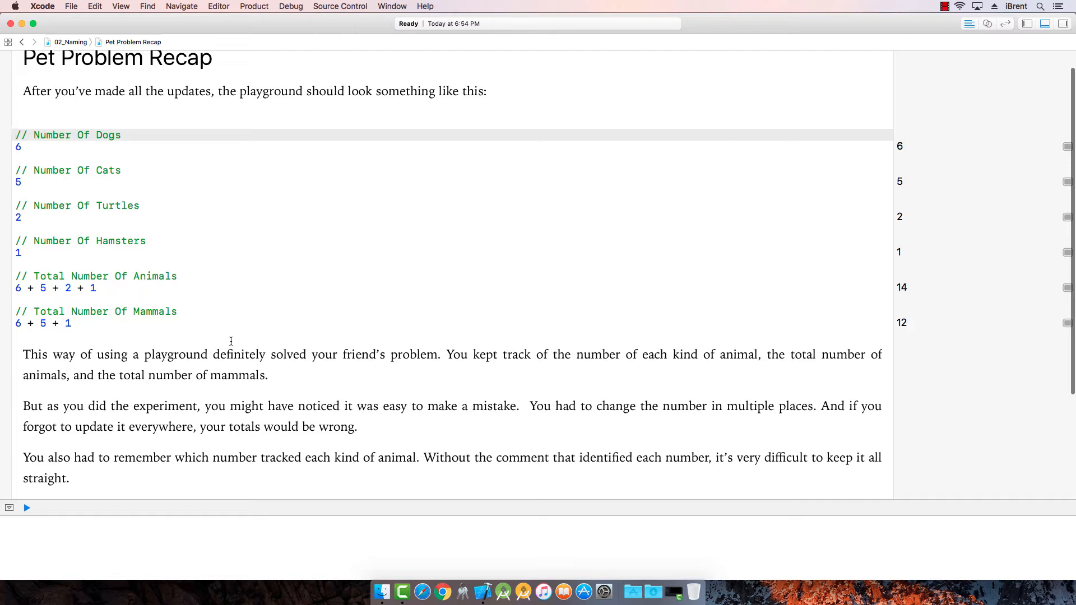
{"action": "scroll", "scroll_direction": "down", "scroll_amount": 3}
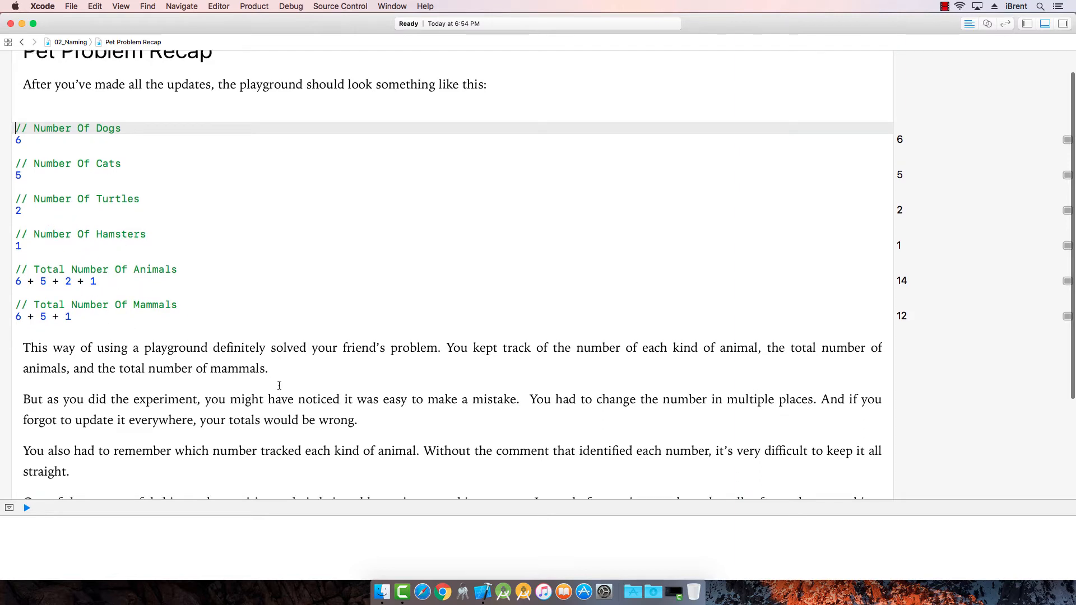
{"action": "scroll", "scroll_direction": "down", "scroll_amount": 3}
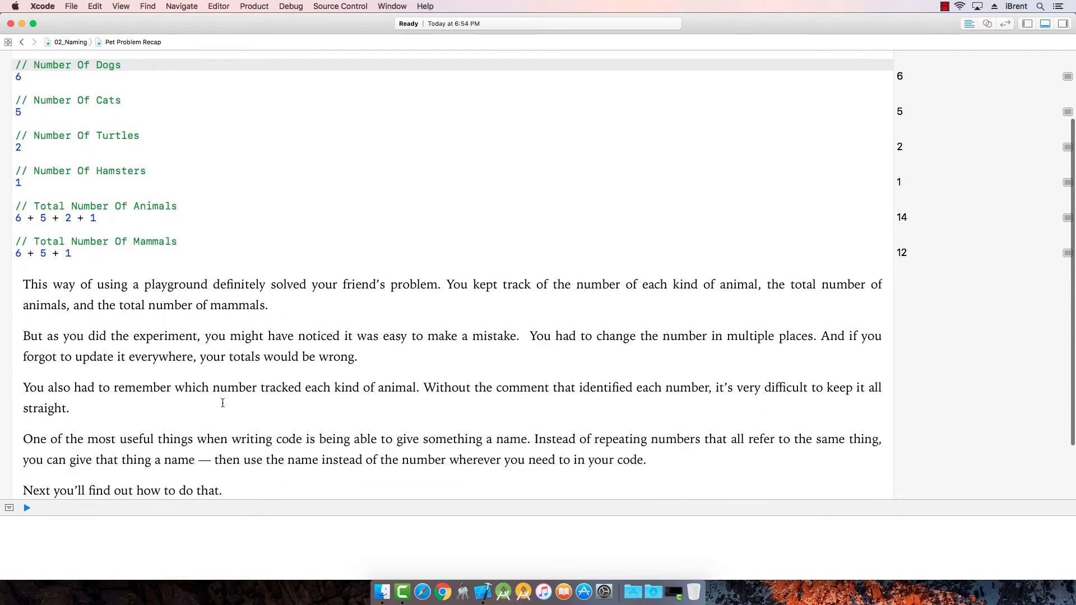
{"action": "scroll", "scroll_direction": "down", "scroll_amount": 3}
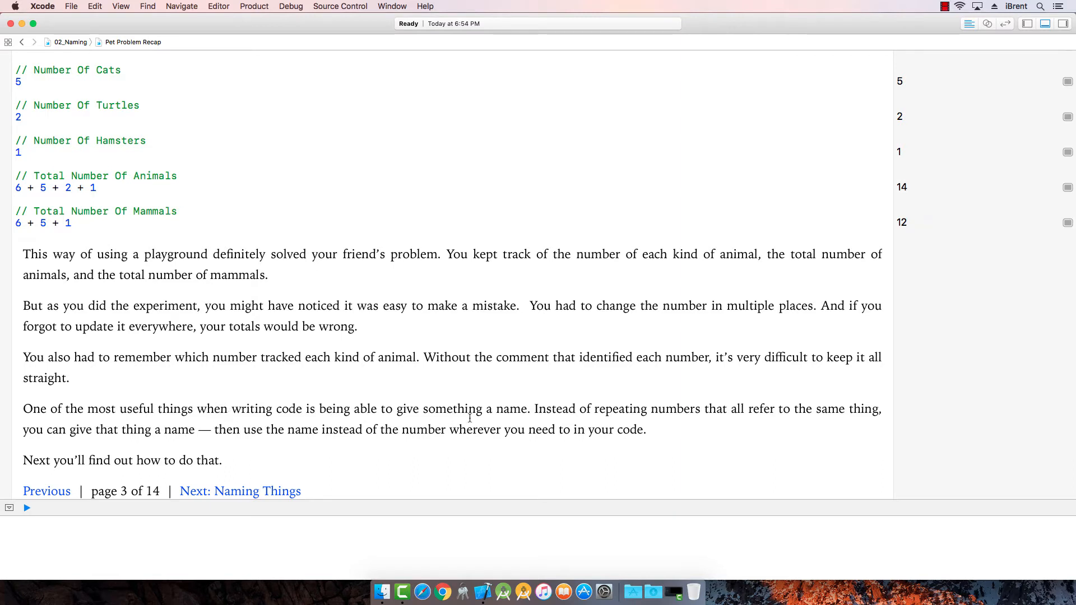
{"action": "mouse_move", "coordinate": [283, 424]}
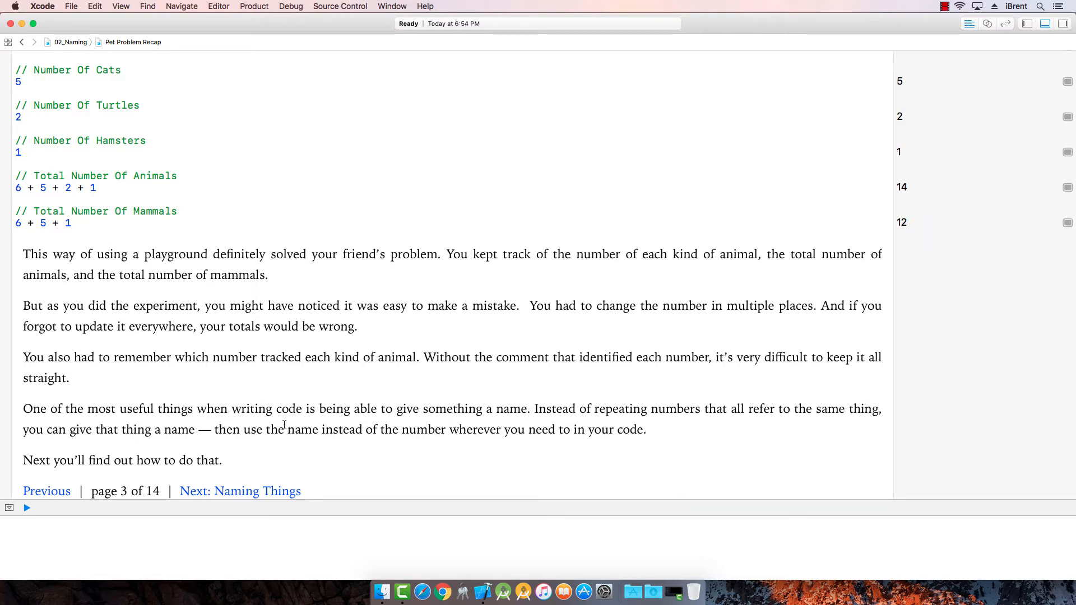
{"action": "mouse_move", "coordinate": [405, 471]}
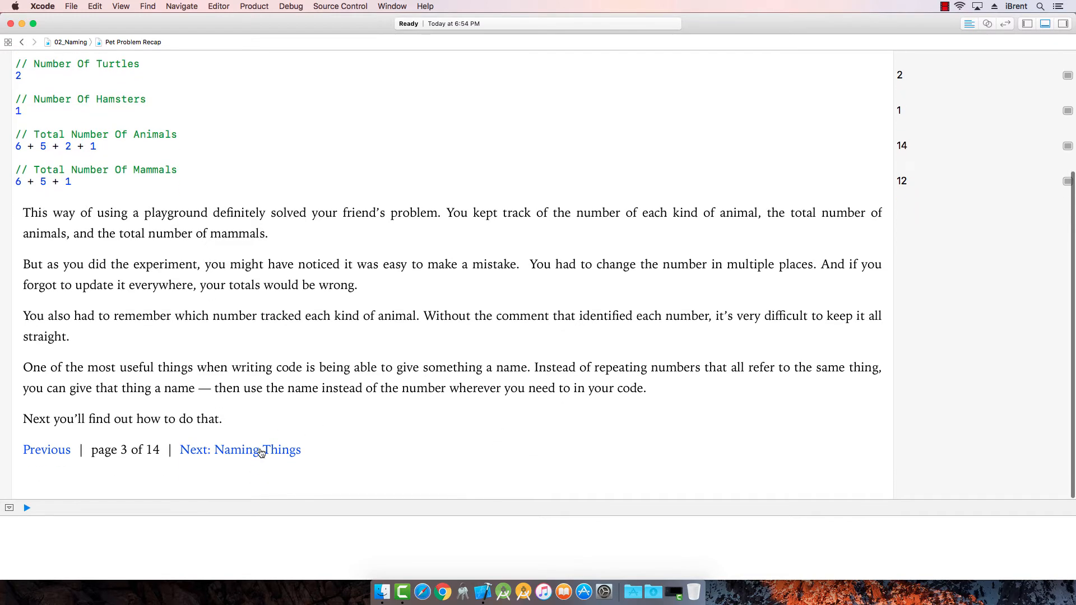
{"action": "left_click", "coordinate": [240, 450]}
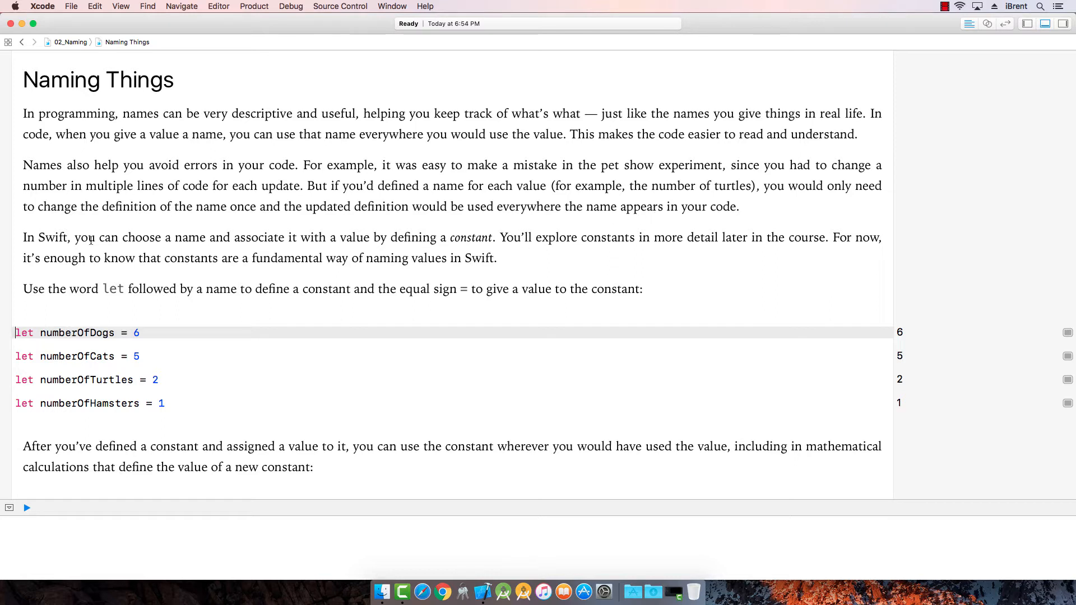
{"action": "mouse_move", "coordinate": [244, 250]}
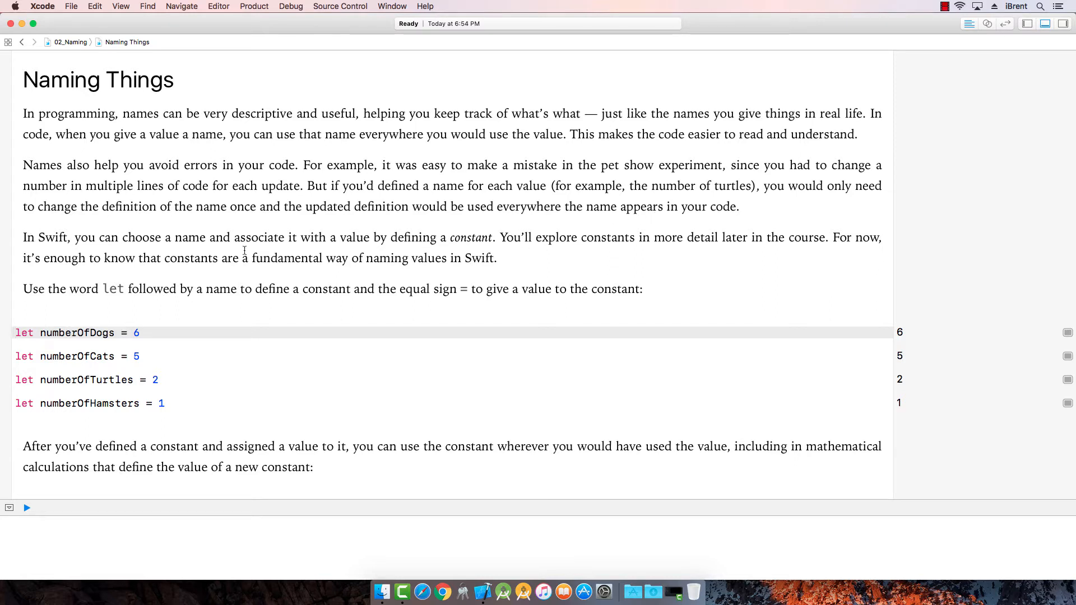
{"action": "mouse_move", "coordinate": [395, 241]}
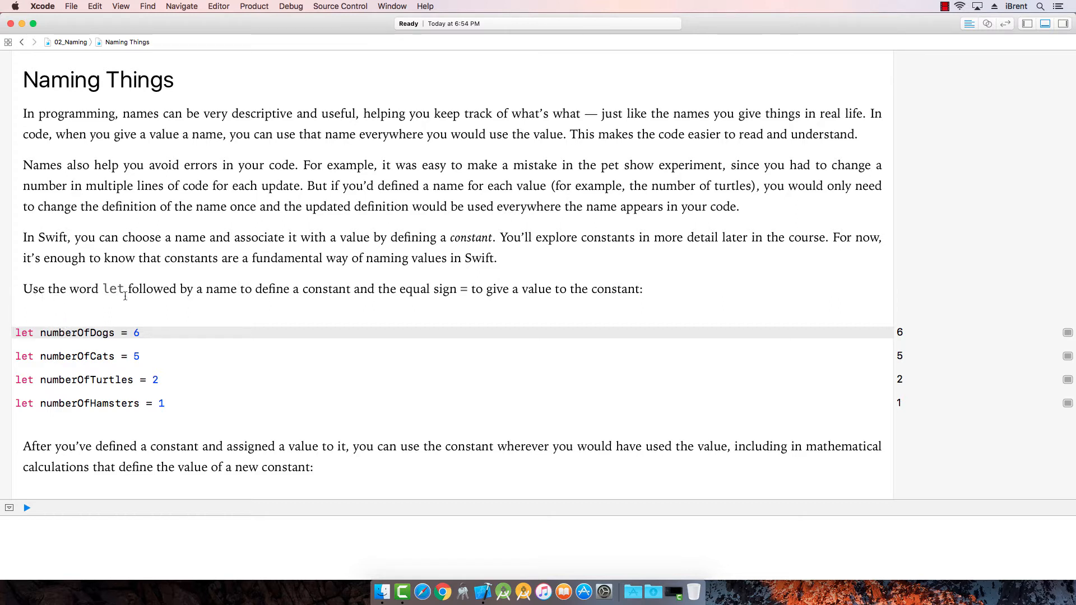
{"action": "mouse_move", "coordinate": [314, 309]}
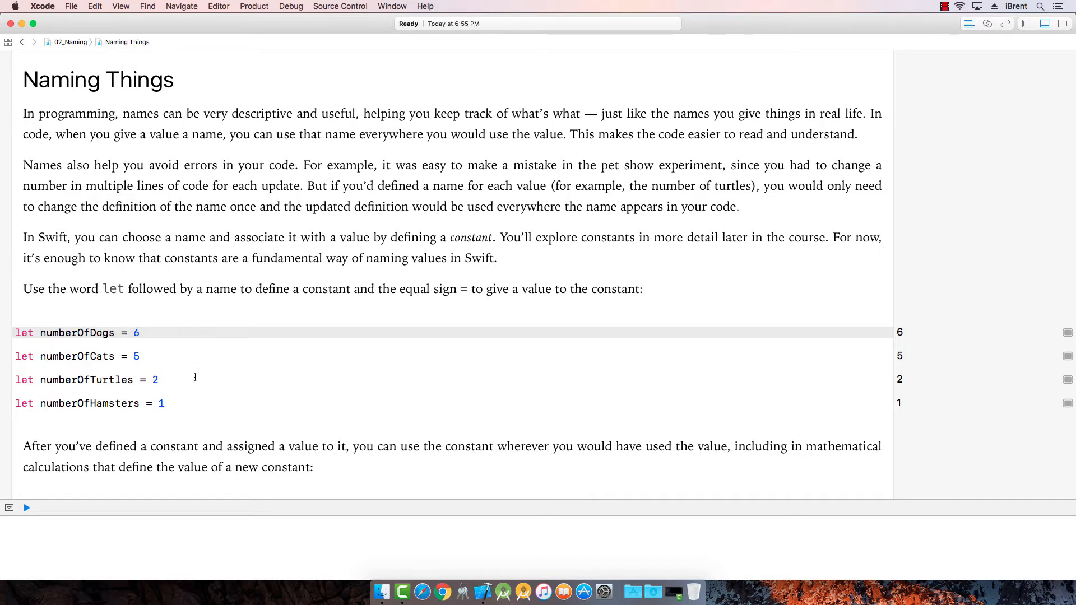
{"action": "scroll", "scroll_direction": "down", "scroll_amount": 3}
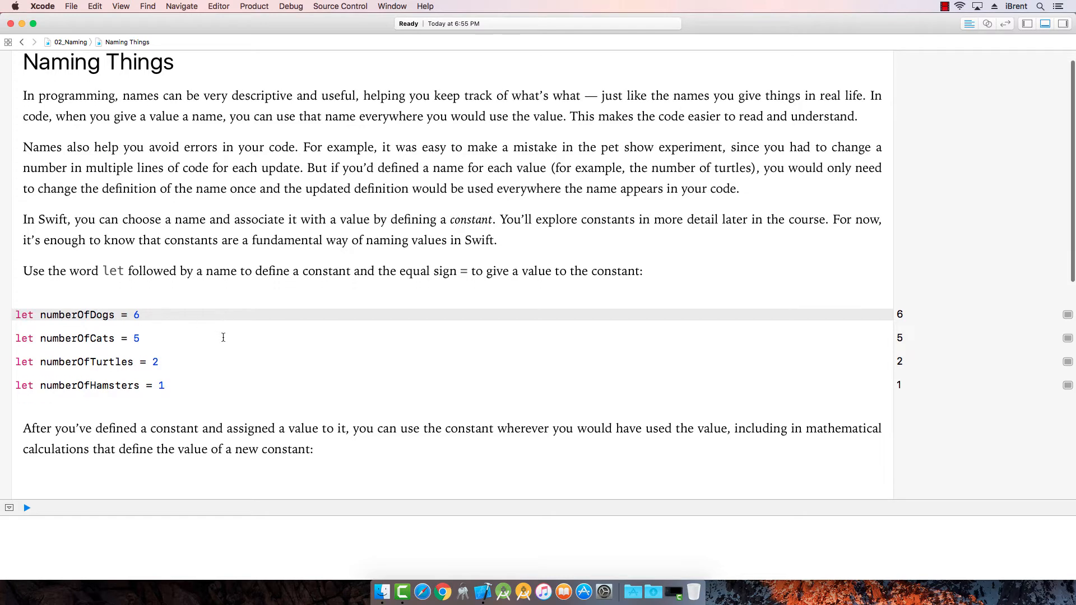
{"action": "scroll", "scroll_direction": "down", "scroll_amount": 3}
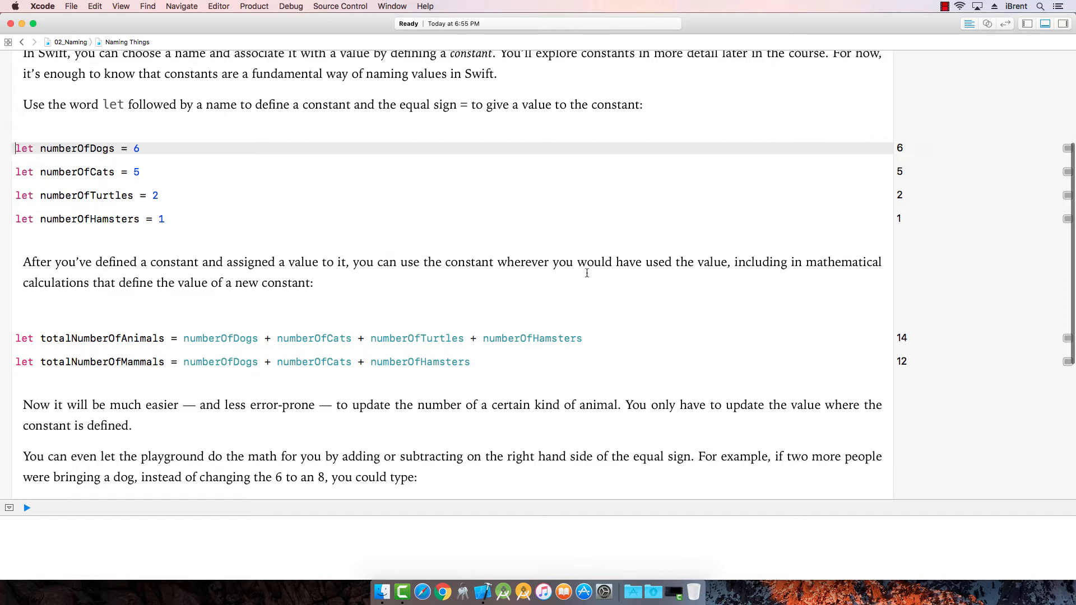
{"action": "mouse_move", "coordinate": [295, 354]}
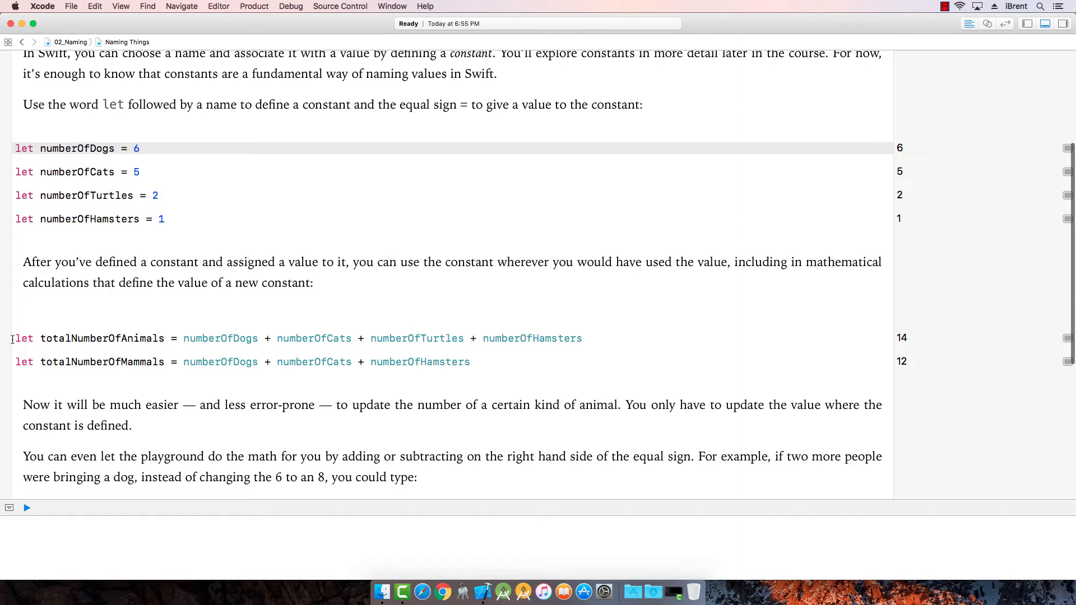
{"action": "mouse_move", "coordinate": [216, 337]}
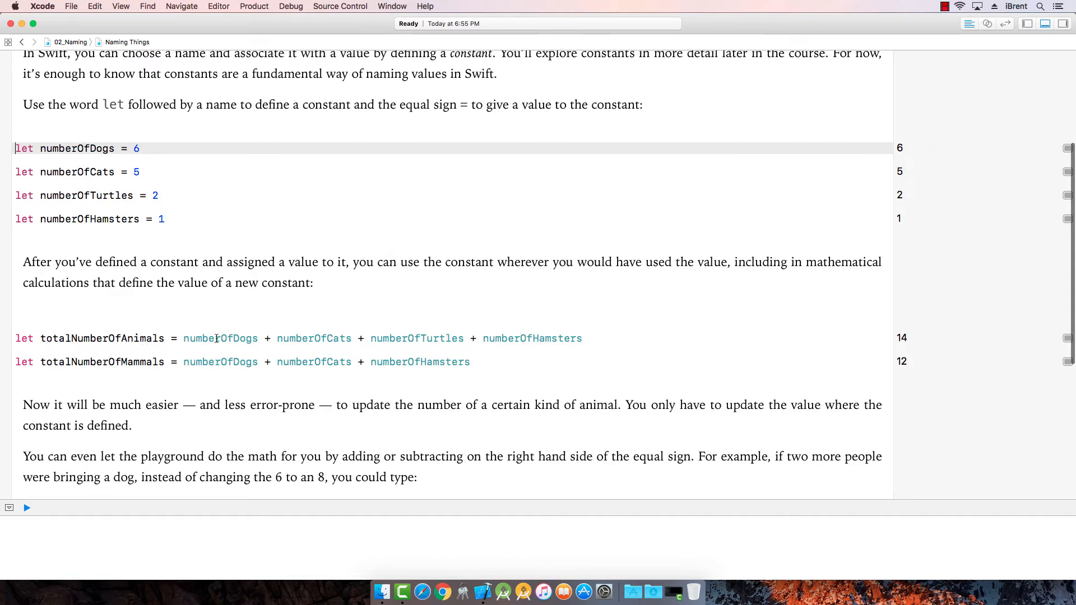
{"action": "mouse_move", "coordinate": [331, 341]}
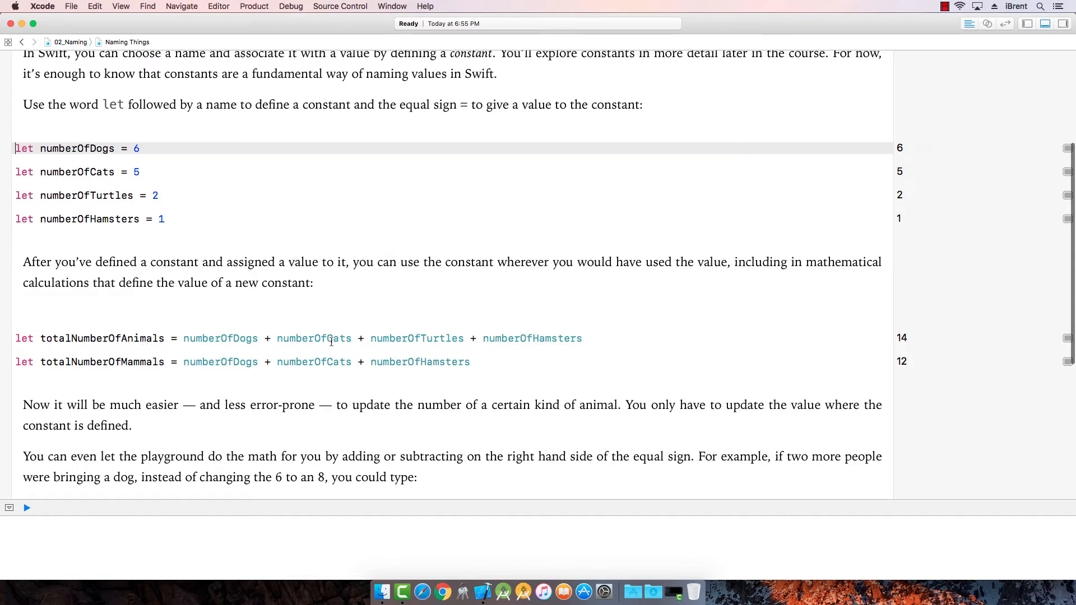
{"action": "mouse_move", "coordinate": [569, 337]}
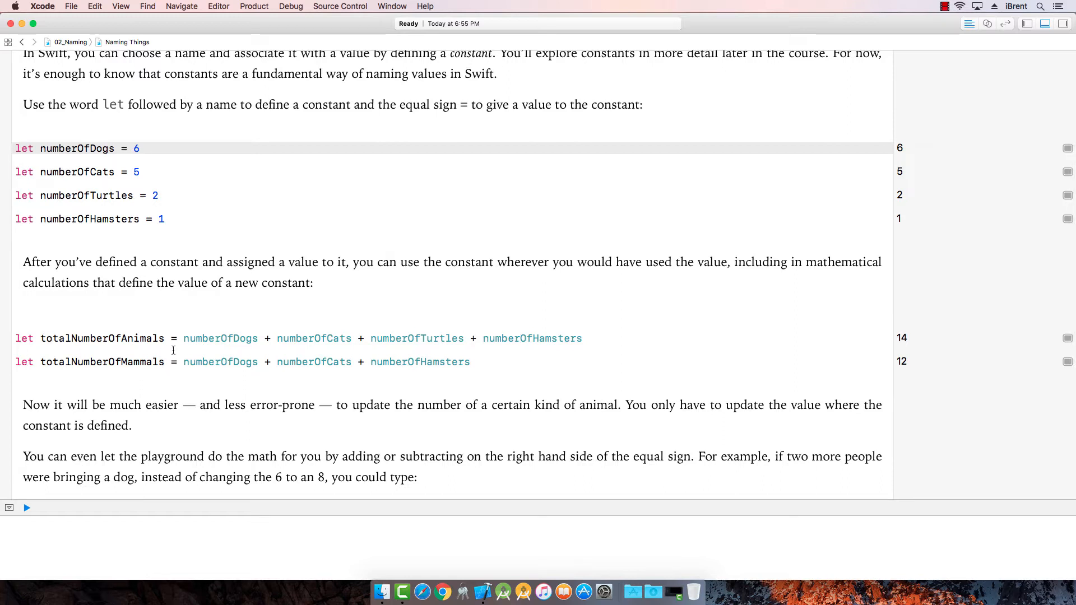
{"action": "mouse_move", "coordinate": [665, 383]}
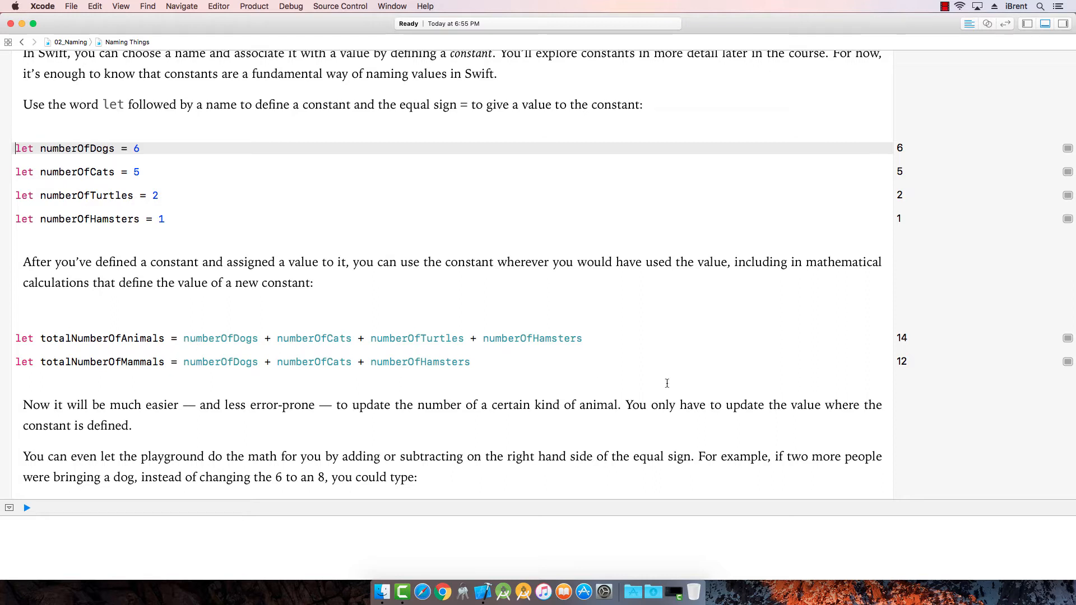
{"action": "scroll", "scroll_direction": "down", "scroll_amount": 3}
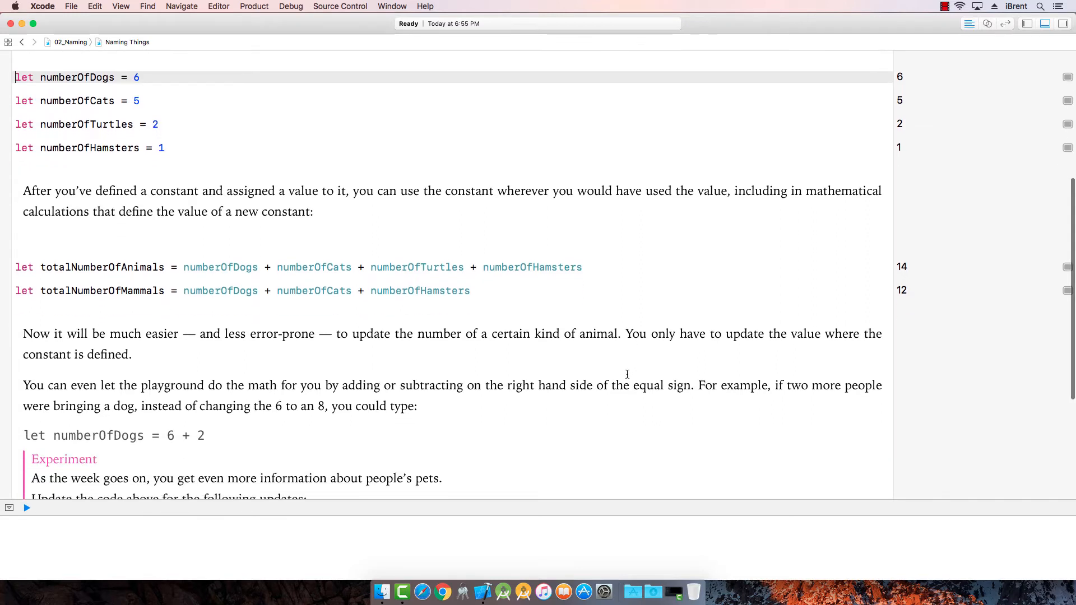
{"action": "scroll", "scroll_direction": "down", "scroll_amount": 3}
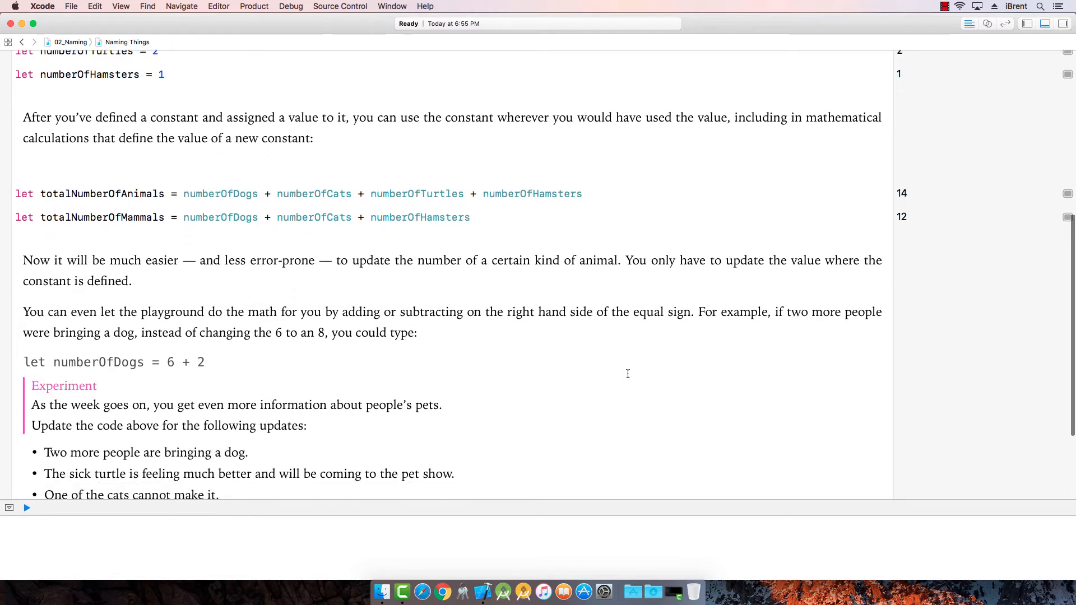
{"action": "scroll", "scroll_direction": "down", "scroll_amount": 3}
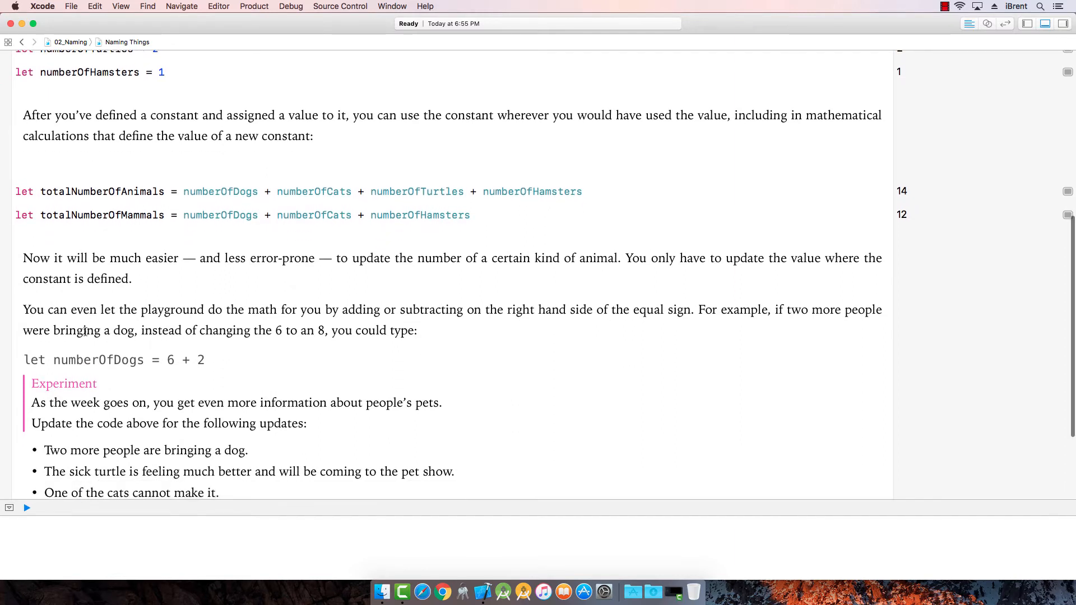
{"action": "mouse_move", "coordinate": [430, 324]}
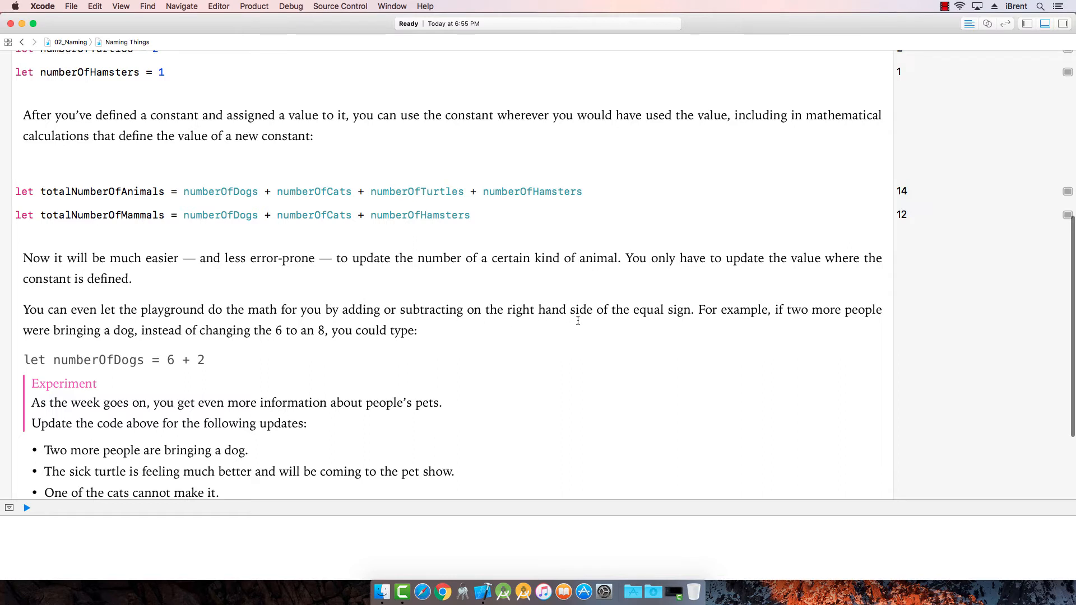
{"action": "mouse_move", "coordinate": [352, 316]}
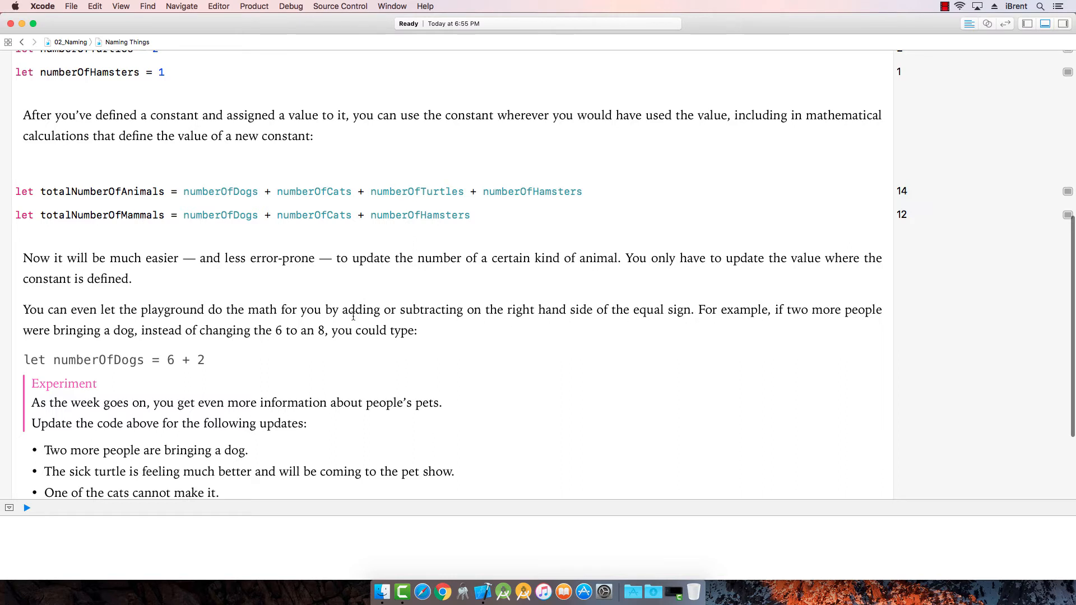
{"action": "mouse_move", "coordinate": [114, 350]}
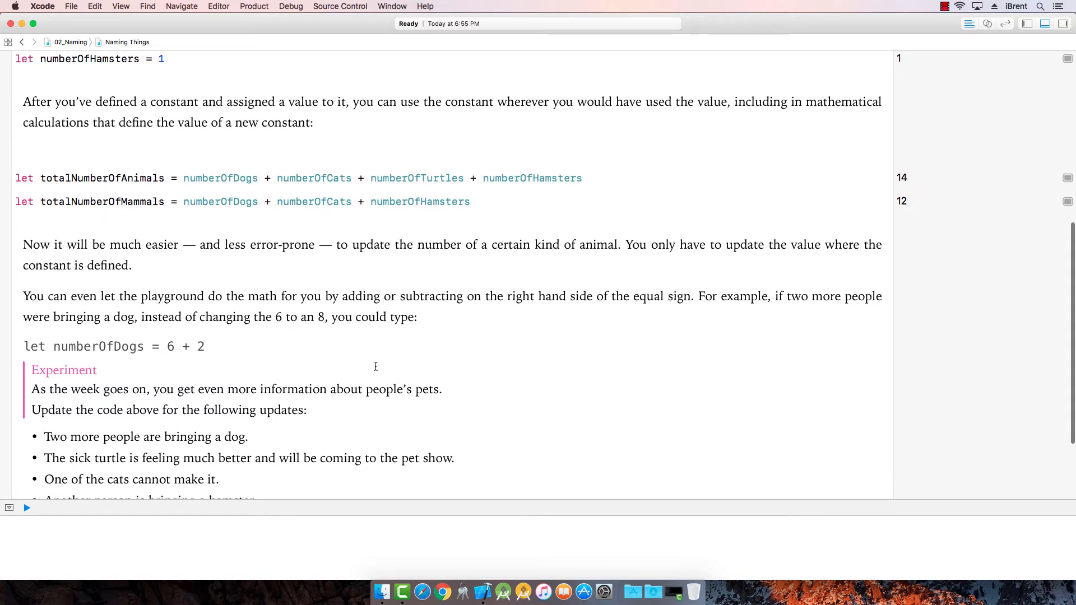
{"action": "scroll", "scroll_direction": "down", "scroll_amount": 3}
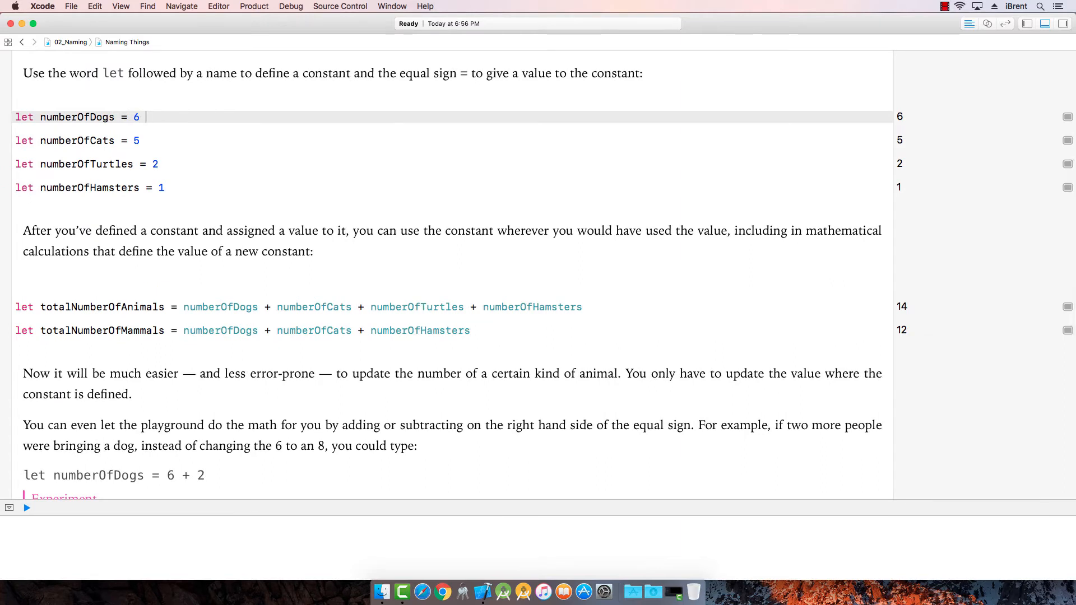
Step: Append + 2 to the dog constant and + 1 to the turtle constant
{"action": "type", "text": "+ 2"}
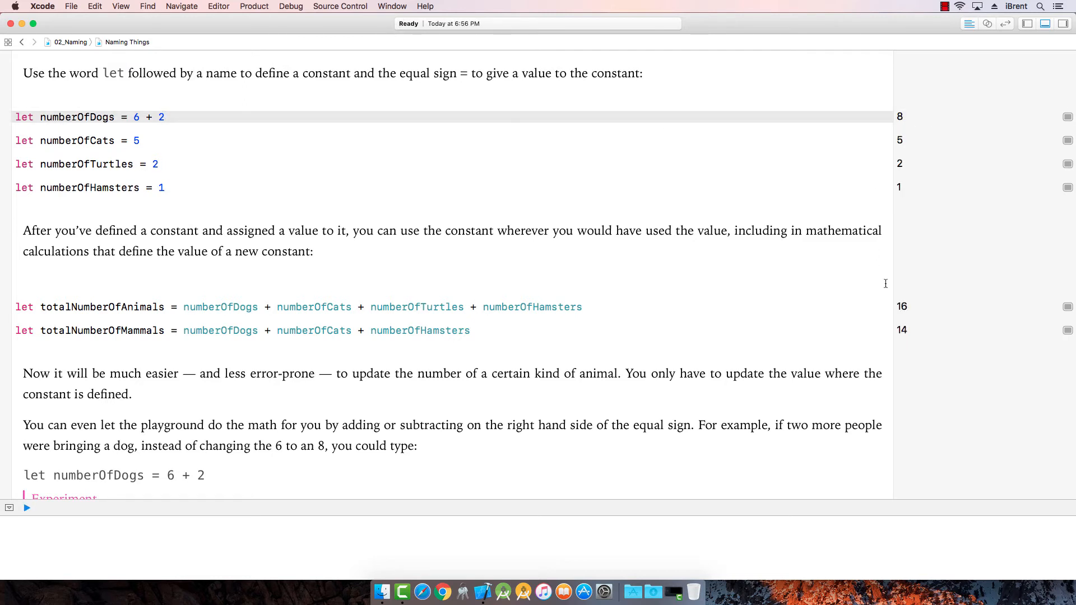
{"action": "mouse_move", "coordinate": [458, 340]}
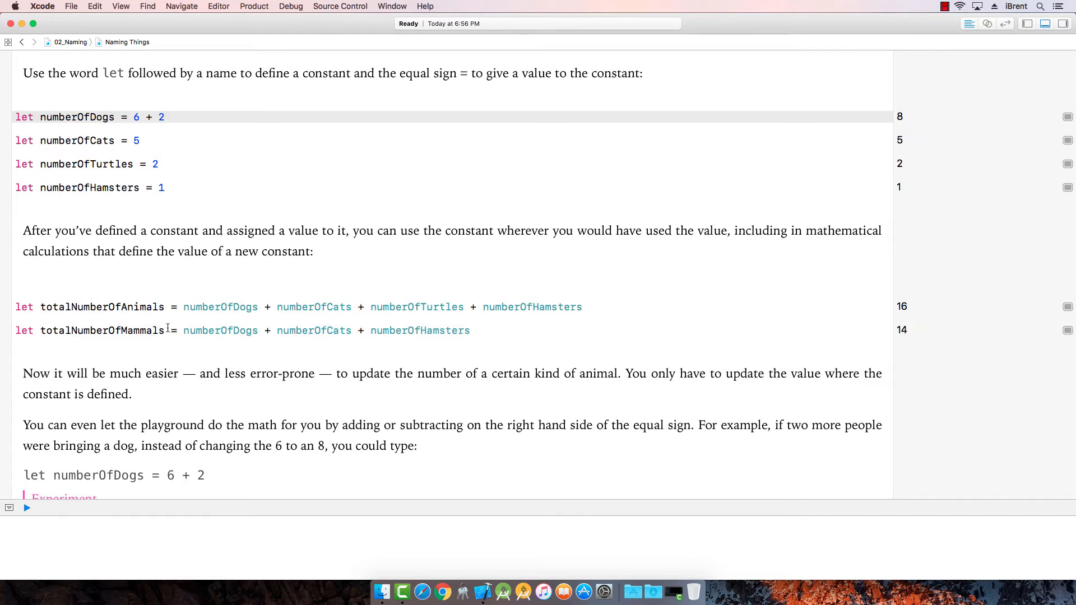
{"action": "mouse_move", "coordinate": [565, 323]}
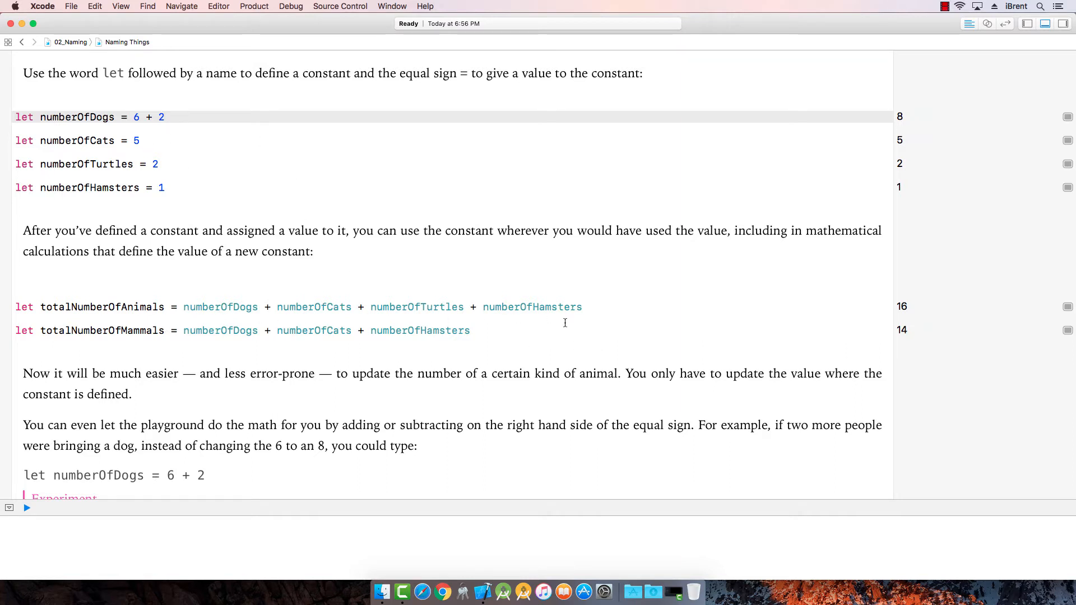
{"action": "scroll", "scroll_direction": "down", "scroll_amount": 3}
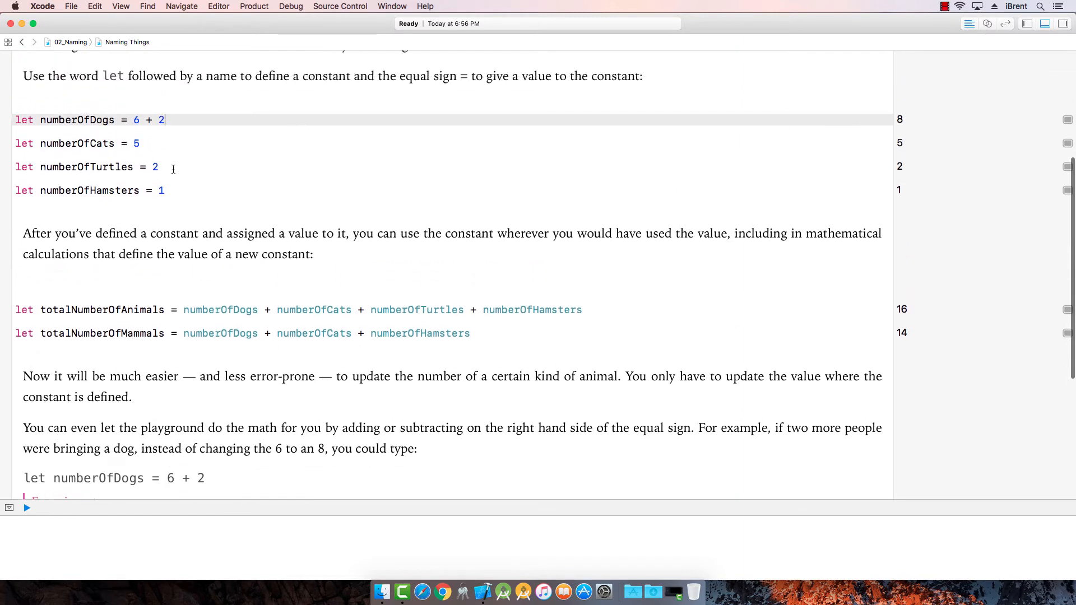
{"action": "left_click", "coordinate": [89, 166]}
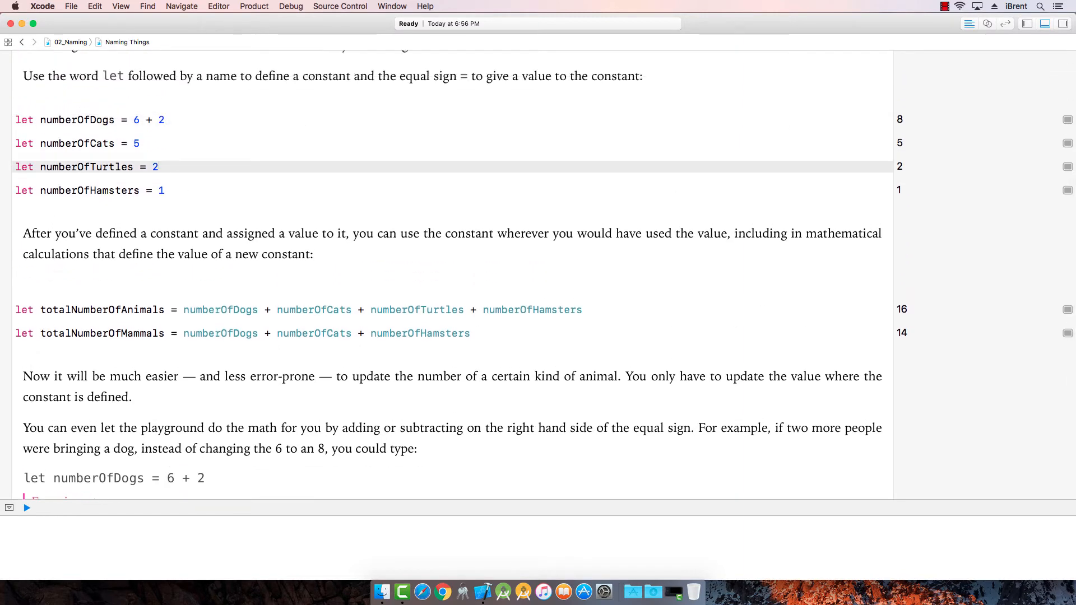
{"action": "type", "text": "+ 1"}
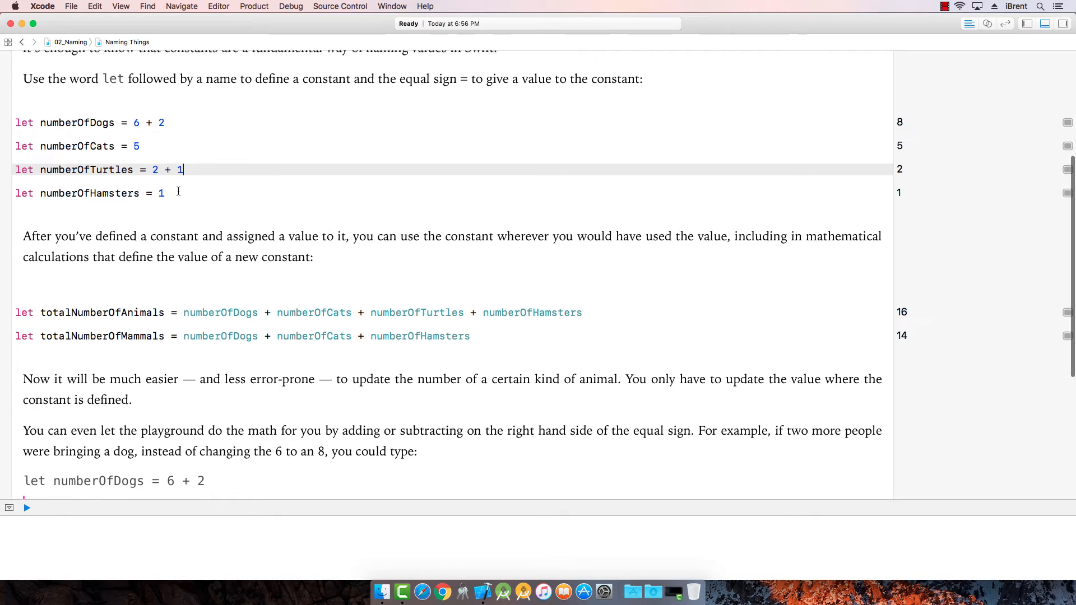
Step: Subtract 1 from cats and set hamsters to 2, giving 17 animals and 14 mammals
{"action": "scroll", "scroll_direction": "down", "scroll_amount": 3}
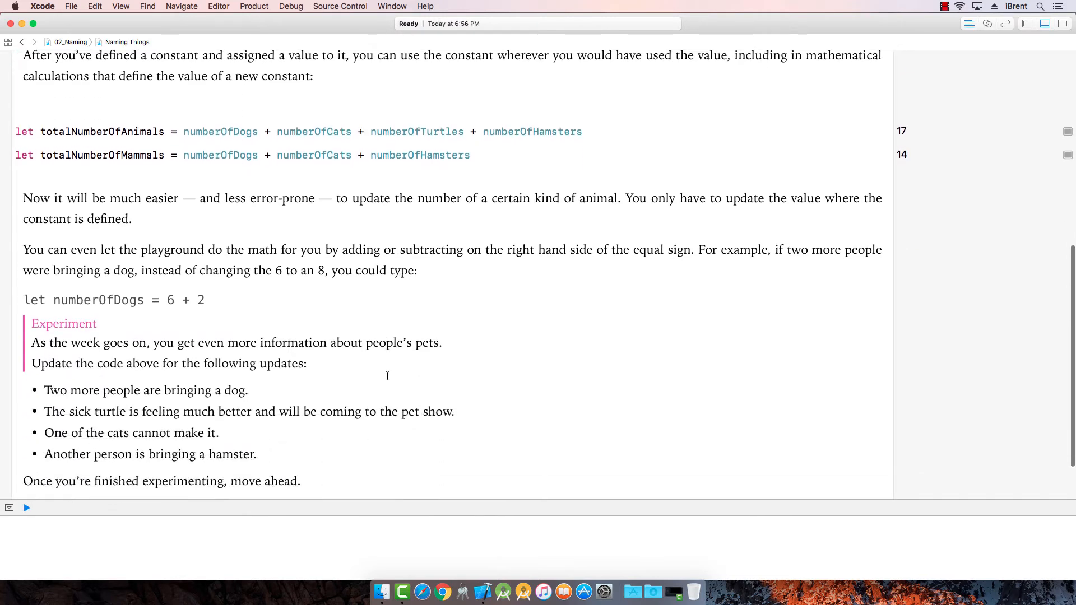
{"action": "scroll", "scroll_direction": "down", "scroll_amount": 3}
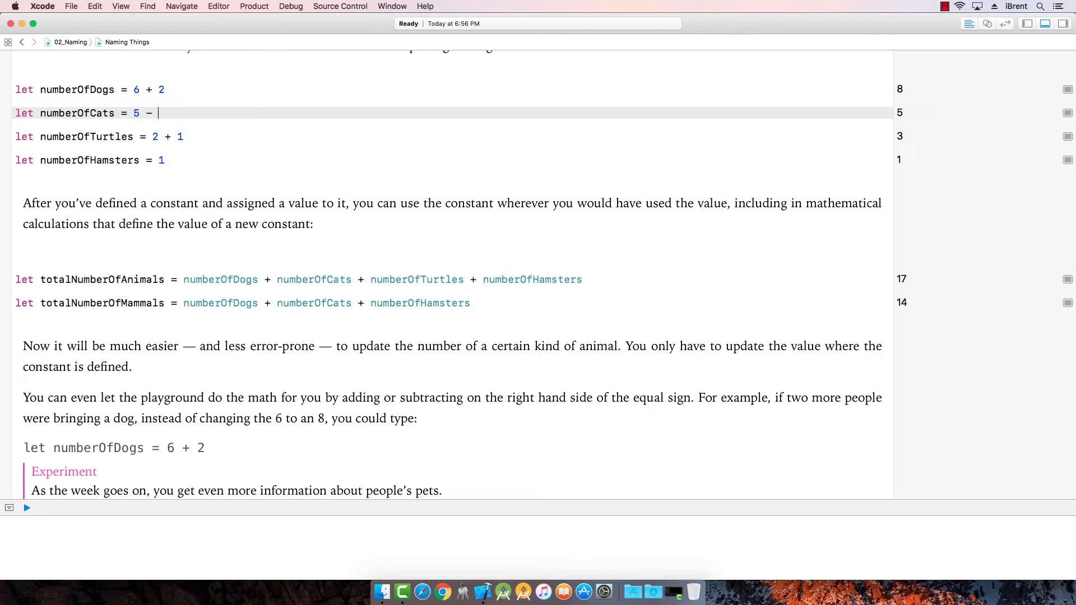
{"action": "type", "text": "1"}
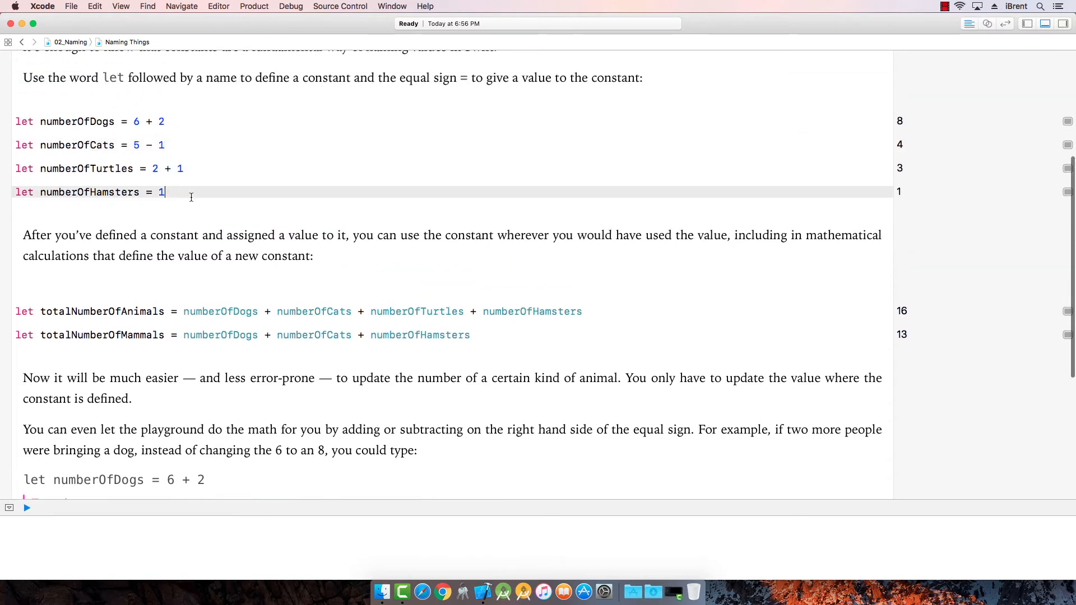
{"action": "type", "text": "2"}
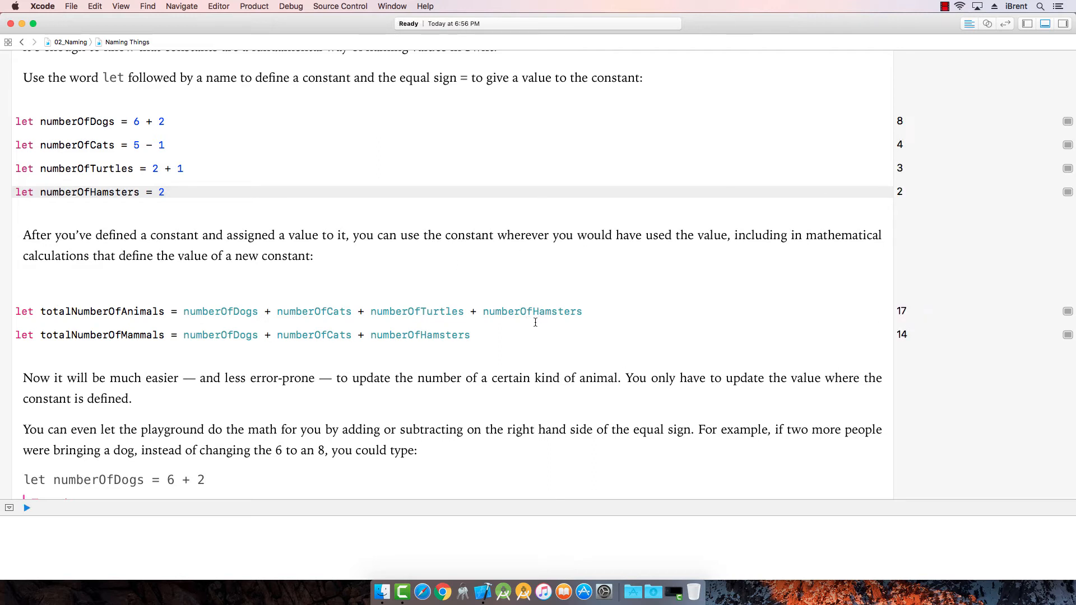
{"action": "scroll", "scroll_direction": "down", "scroll_amount": 3}
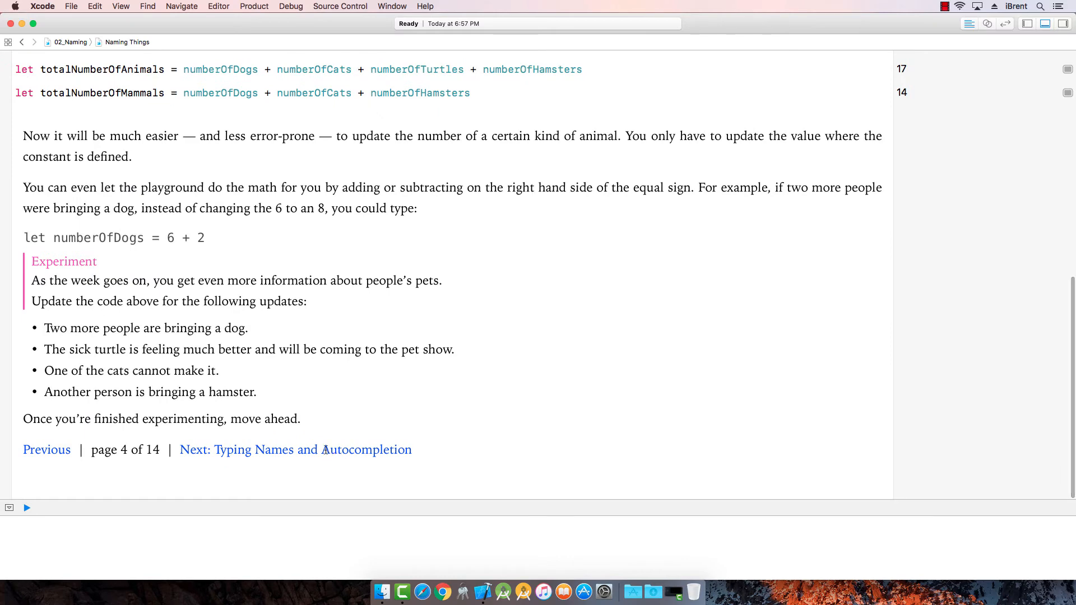
Step: Move to the Typing Names and Autocompletion page and read down to the page links
{"action": "left_click", "coordinate": [295, 449]}
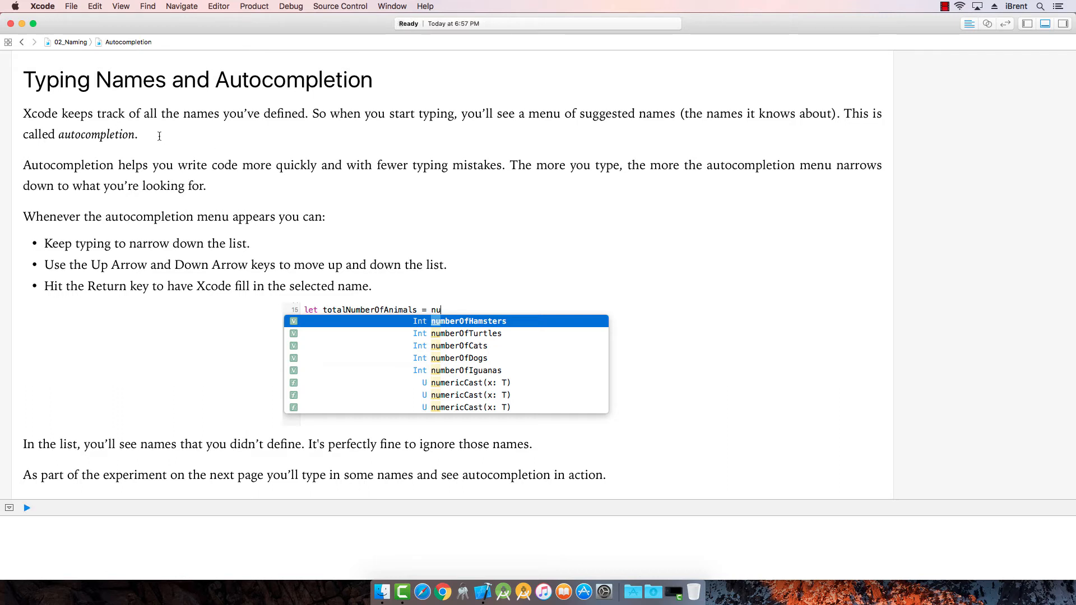
{"action": "mouse_move", "coordinate": [176, 134]}
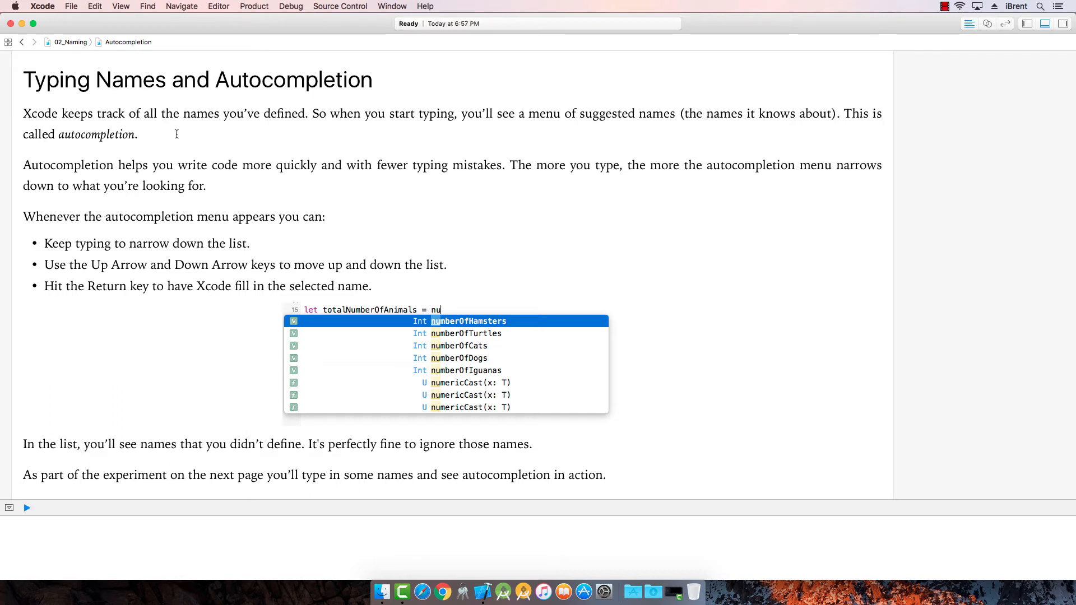
{"action": "mouse_move", "coordinate": [410, 178]}
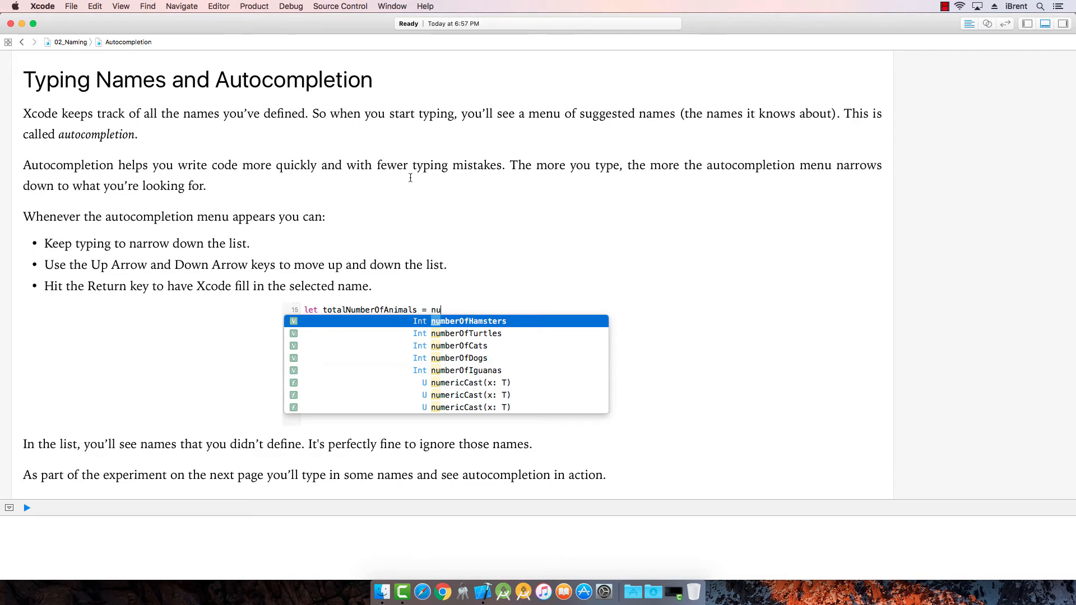
{"action": "mouse_move", "coordinate": [605, 166]}
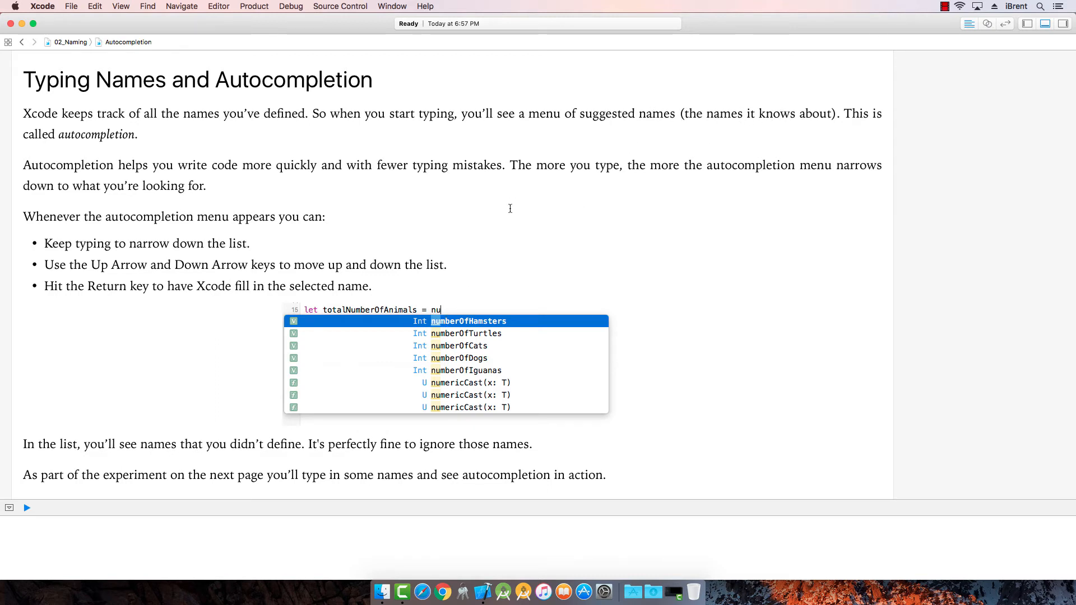
{"action": "mouse_move", "coordinate": [177, 157]}
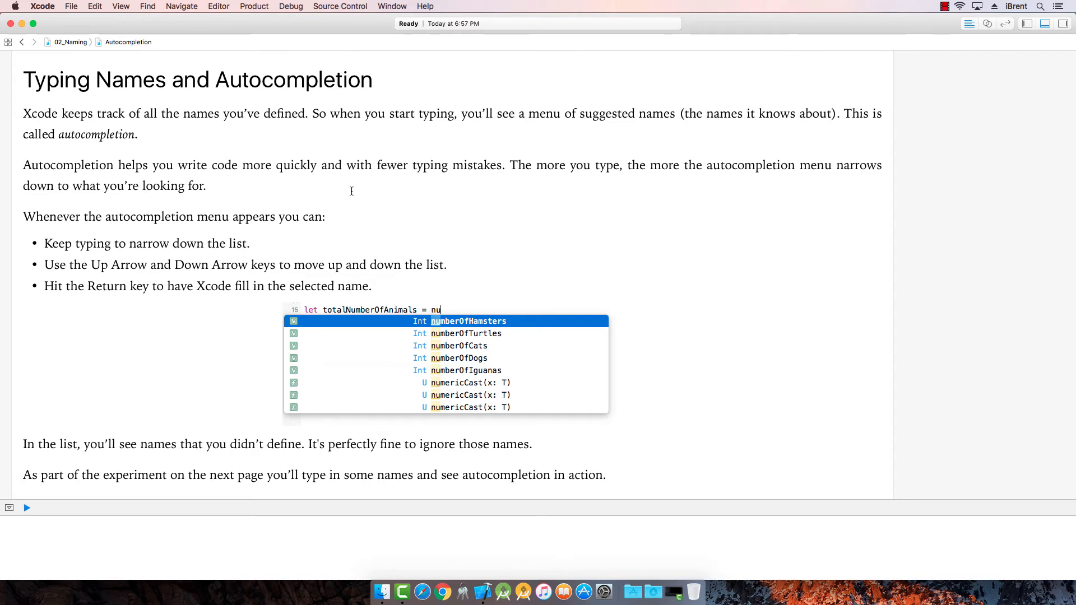
{"action": "mouse_move", "coordinate": [505, 183]}
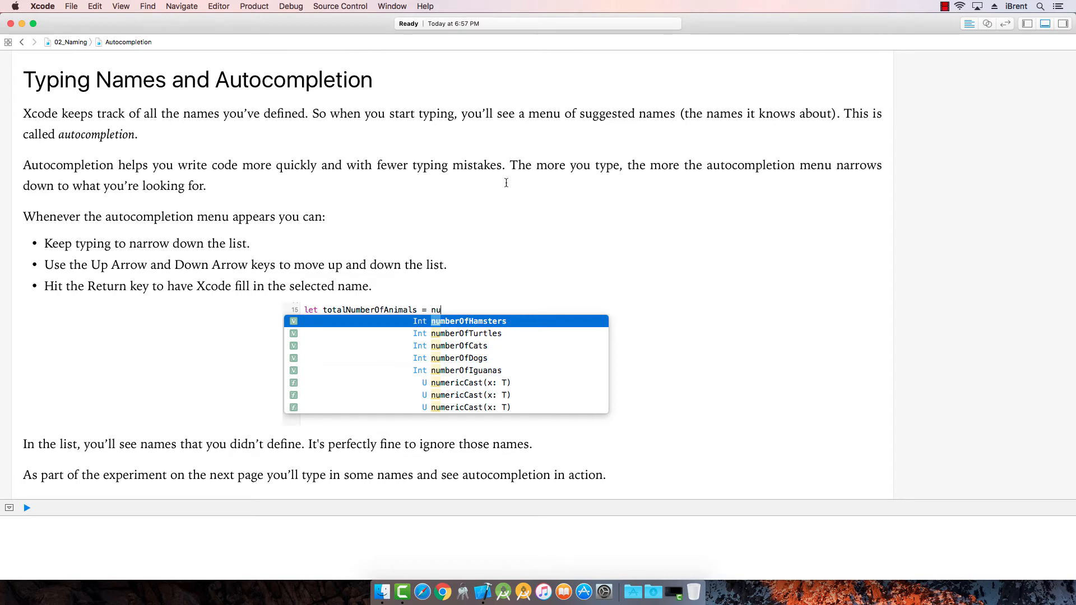
{"action": "mouse_move", "coordinate": [264, 219]}
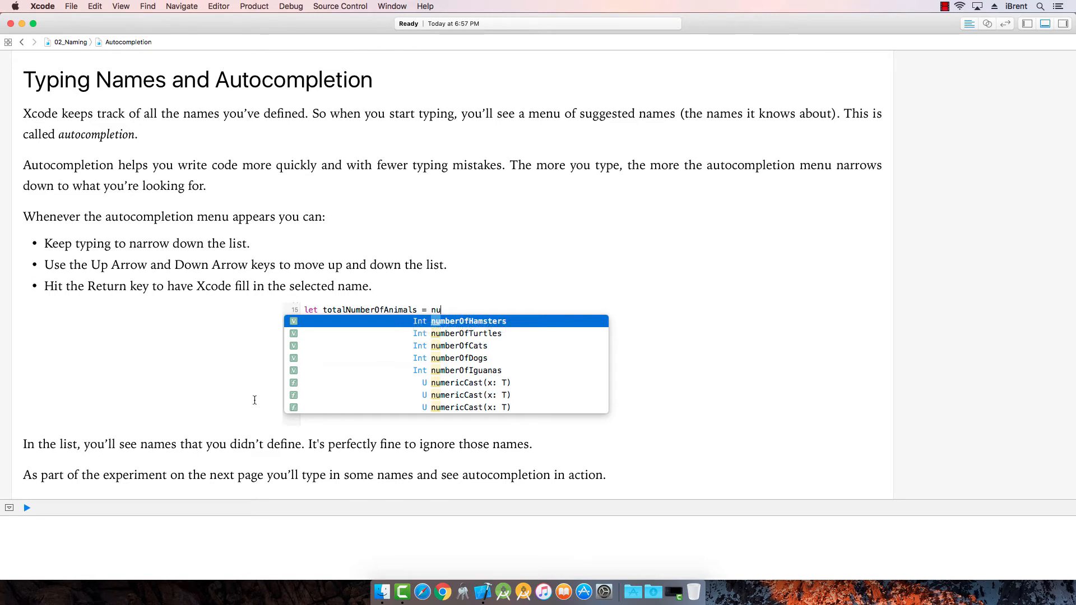
{"action": "scroll", "scroll_direction": "down", "scroll_amount": 3}
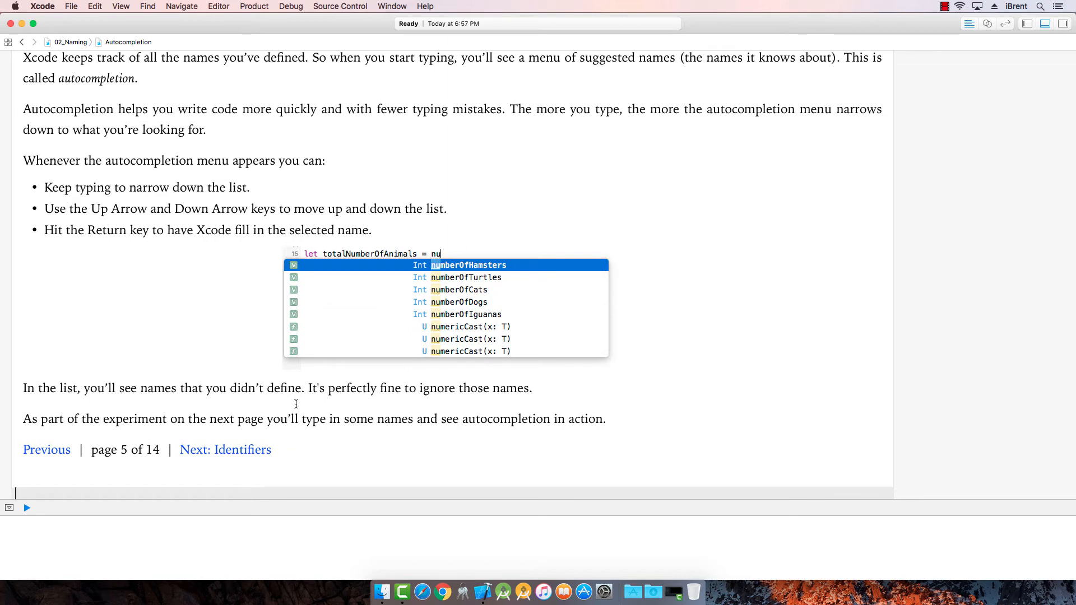
{"action": "mouse_move", "coordinate": [249, 451]}
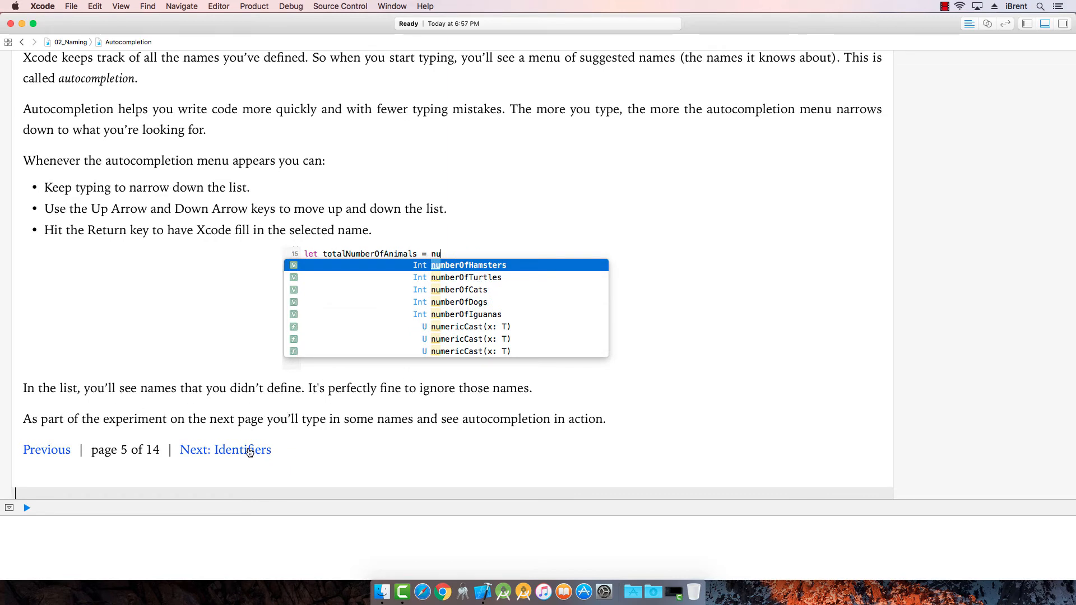
{"action": "left_click", "coordinate": [242, 449]}
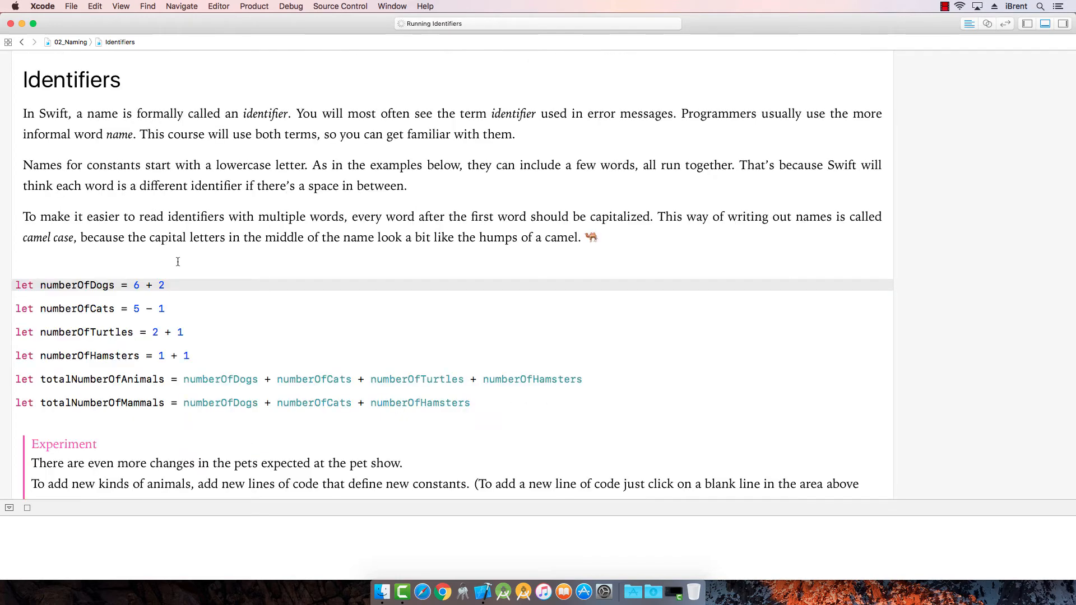
{"action": "mouse_move", "coordinate": [121, 148]}
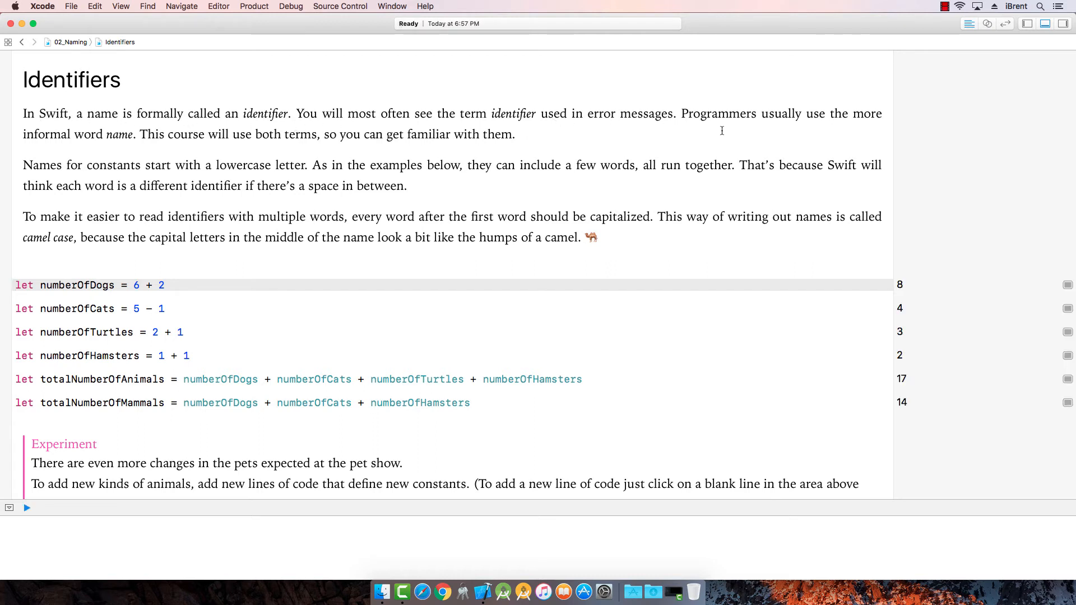
{"action": "mouse_move", "coordinate": [93, 135]}
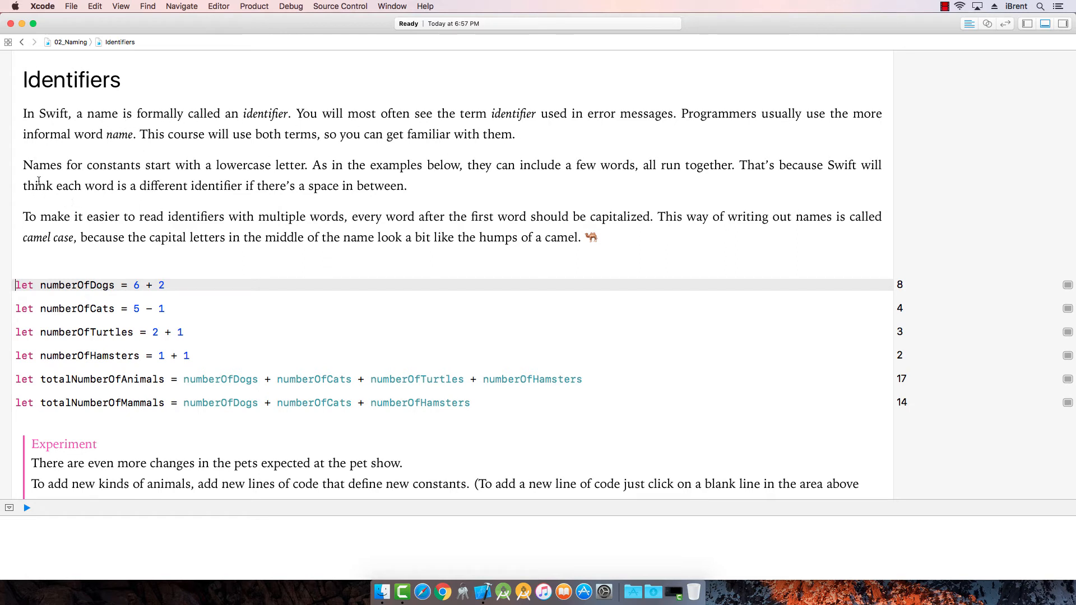
{"action": "mouse_move", "coordinate": [239, 180]}
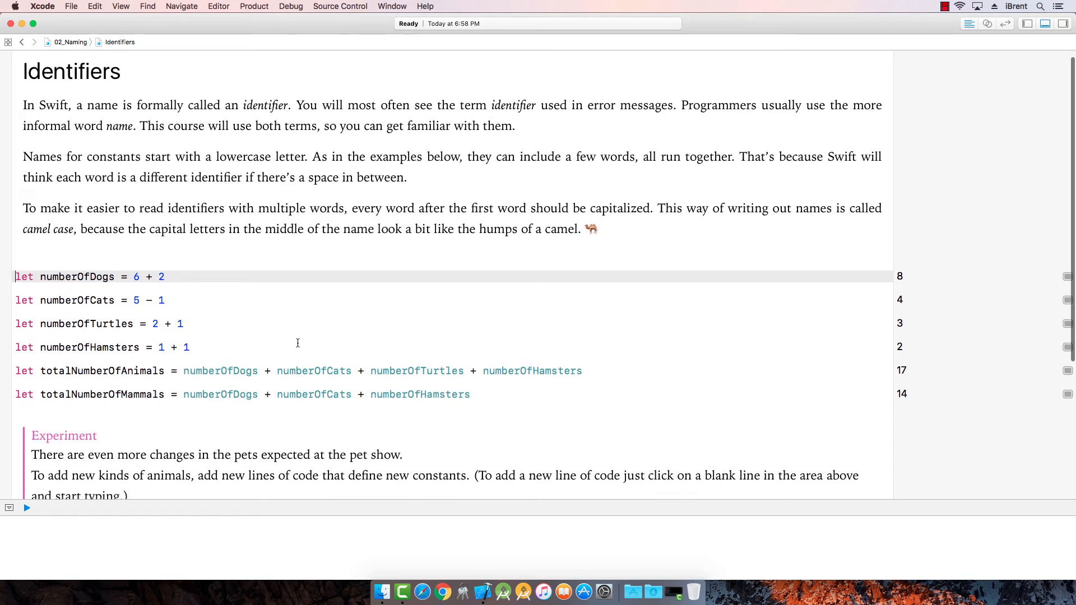
{"action": "scroll", "scroll_direction": "down", "scroll_amount": 3}
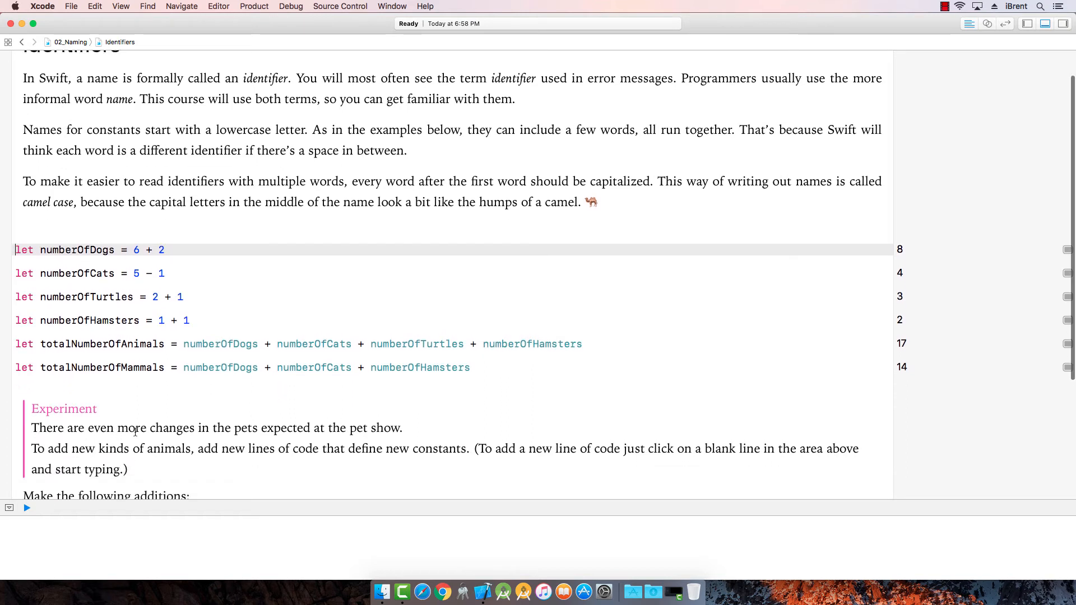
{"action": "scroll", "scroll_direction": "down", "scroll_amount": 3}
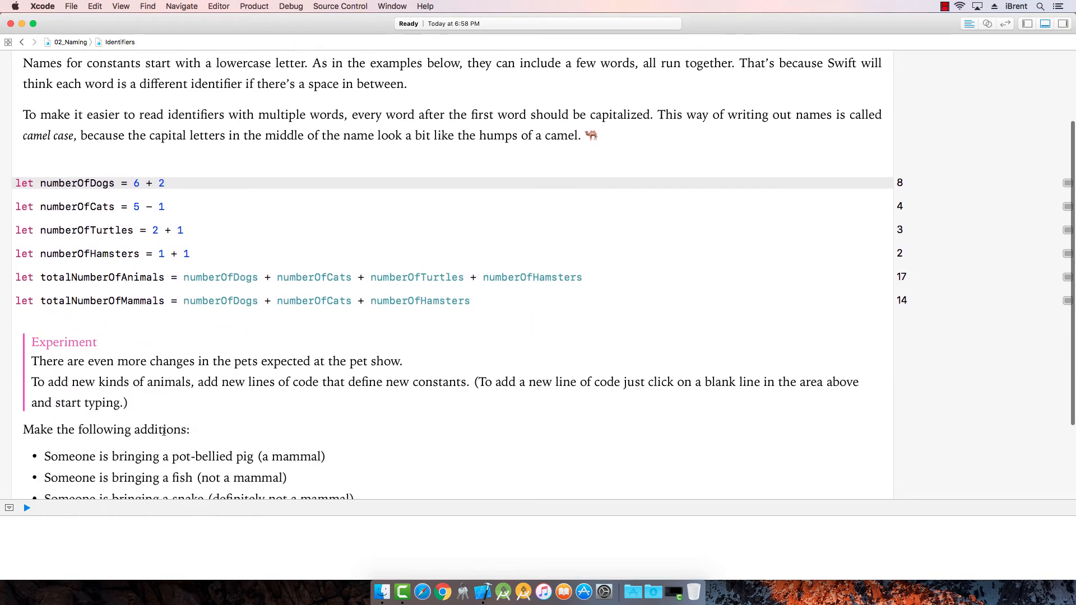
{"action": "scroll", "scroll_direction": "down", "scroll_amount": 3}
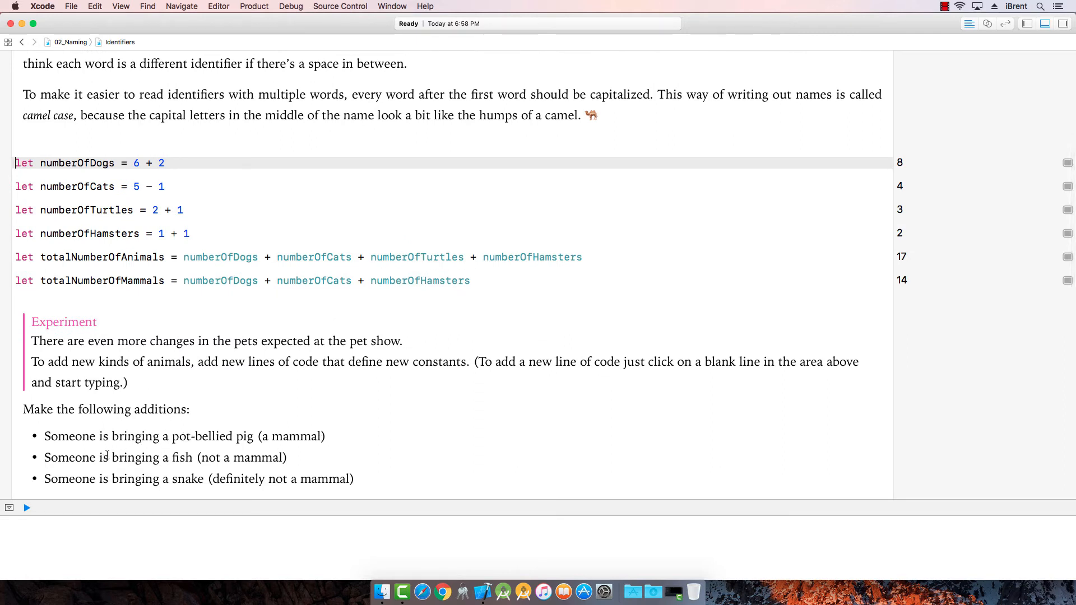
{"action": "scroll", "scroll_direction": "down", "scroll_amount": 3}
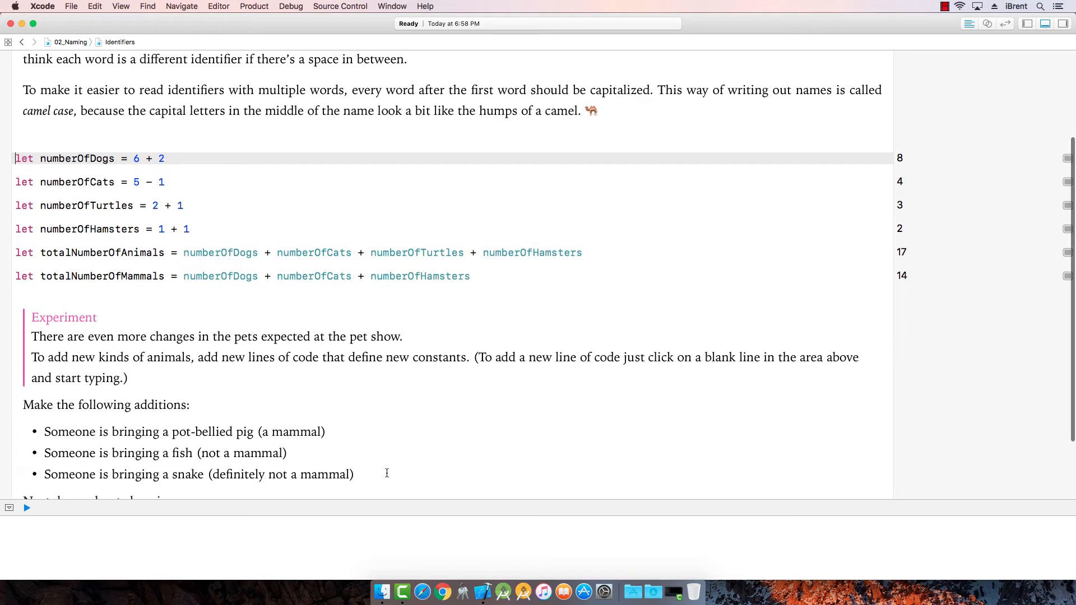
{"action": "scroll", "scroll_direction": "down", "scroll_amount": 3}
{"action": "type", "text": "let"}
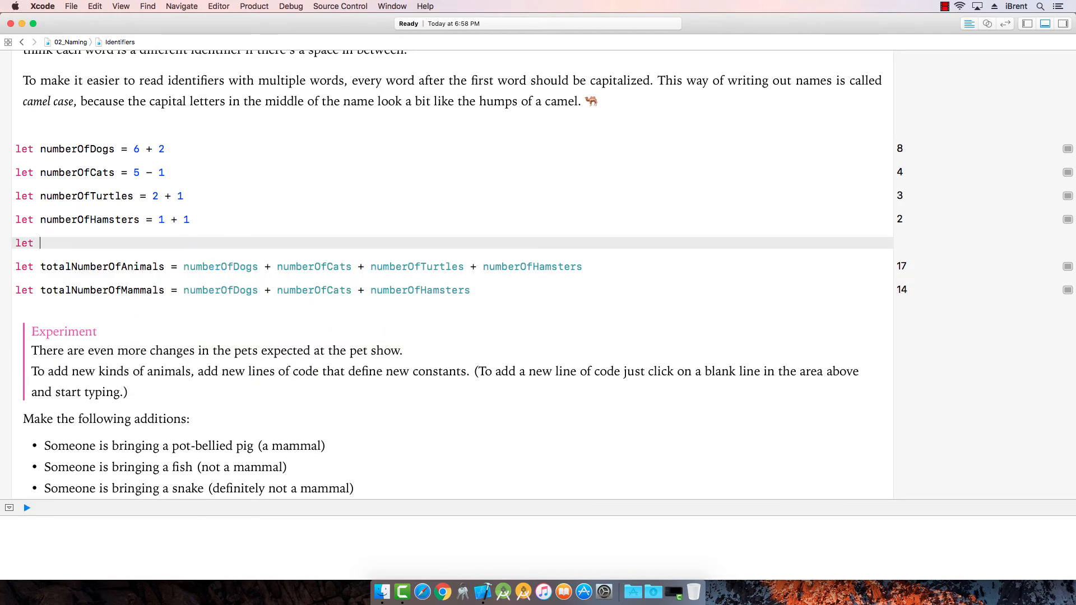
Step: Declare a numberOfPigs constant equal to 1
{"action": "type", "text": "n"}
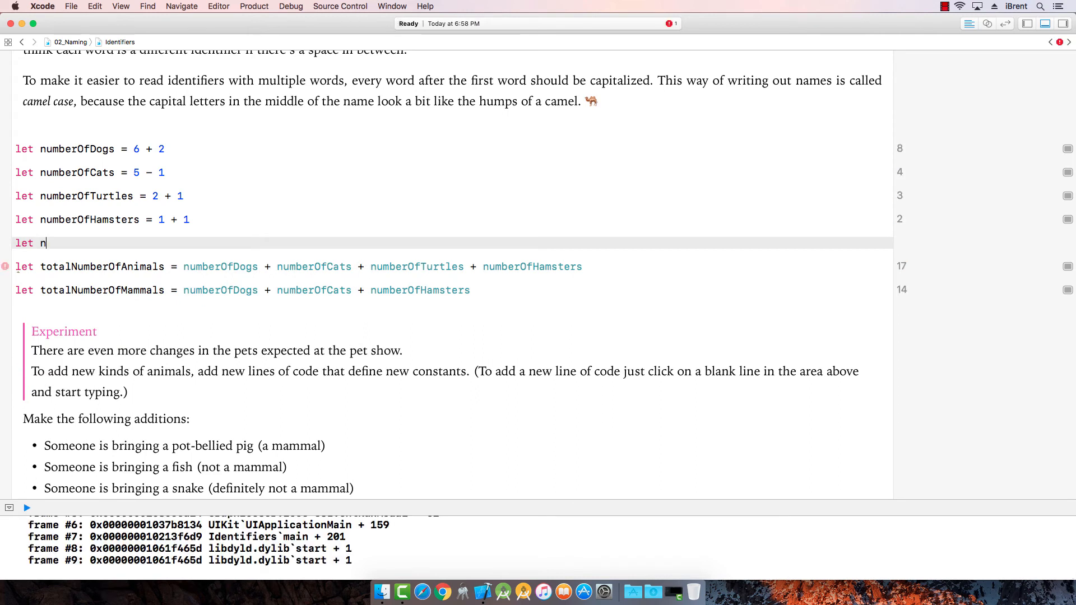
{"action": "type", "text": "umberOf"}
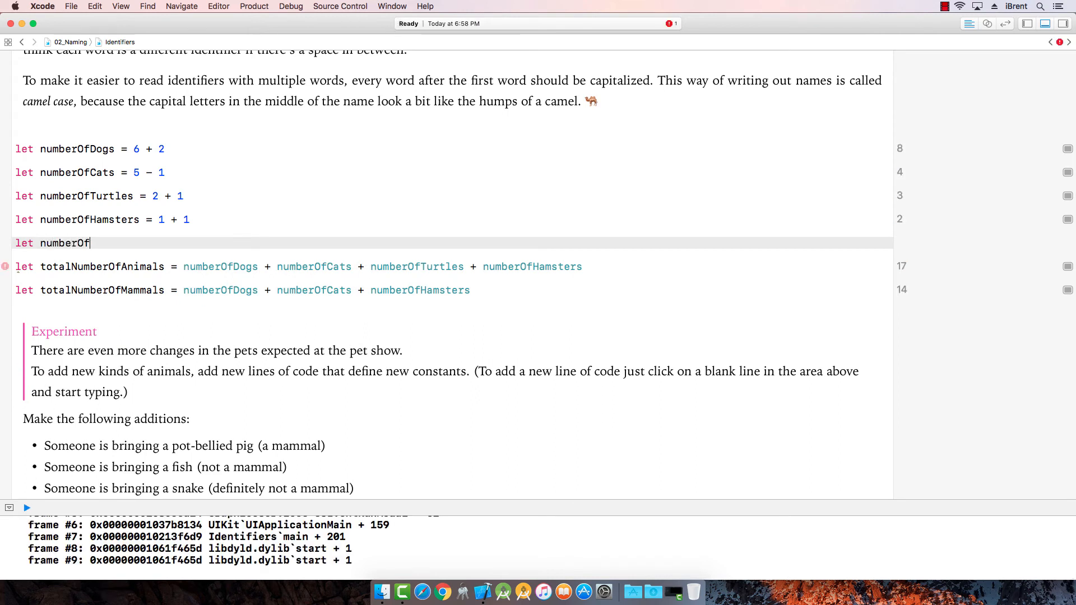
{"action": "type", "text": "Pigs"}
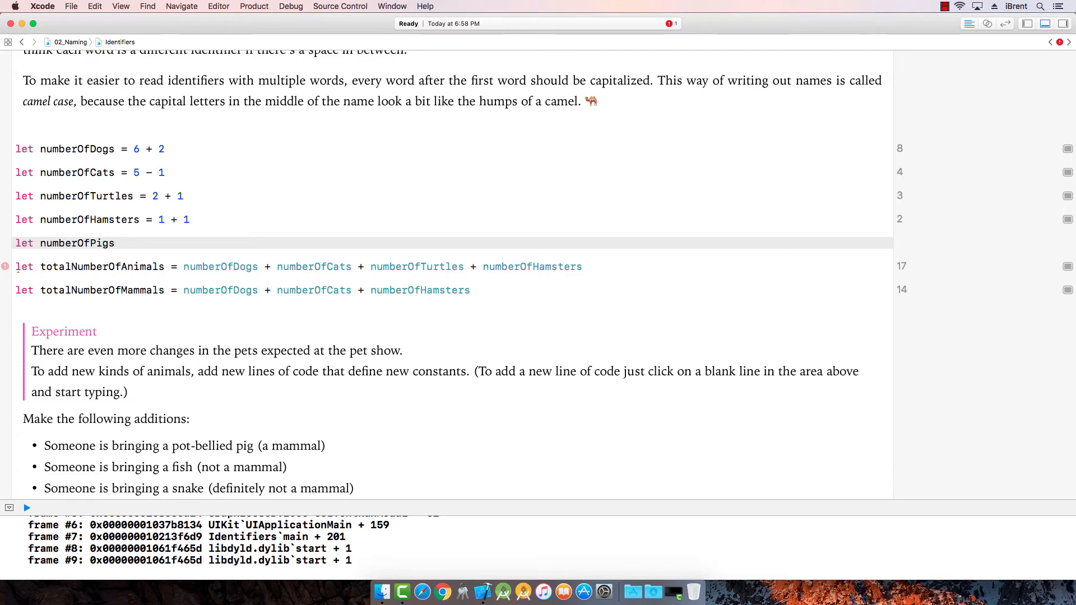
{"action": "type", "text": "= 1"}
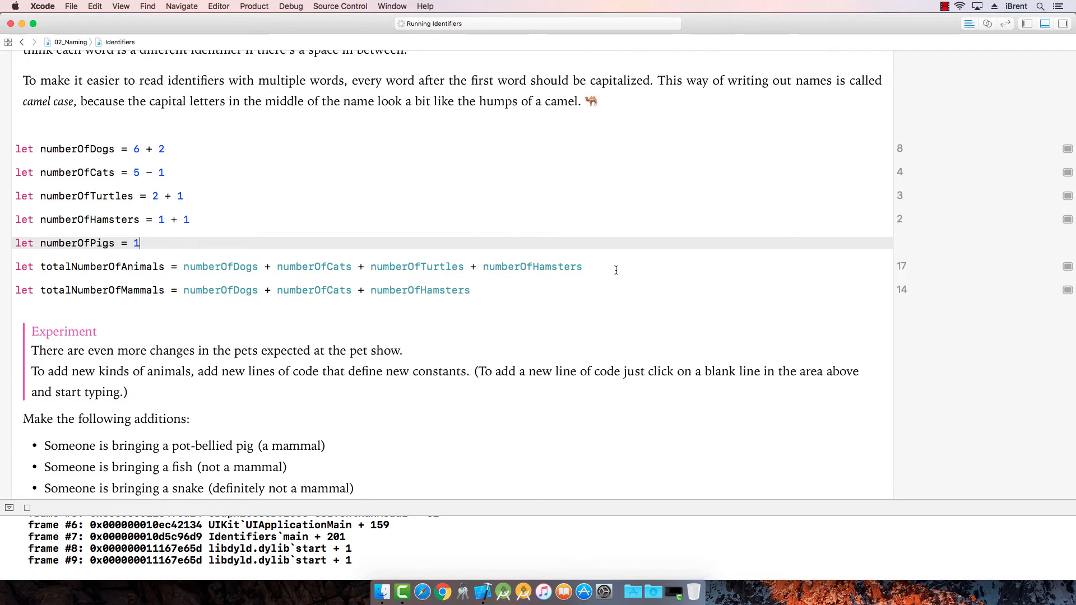
Step: Add numberOfPigs into totalNumberOfAnimals via autocompletion, raising it to 18
{"action": "type", "text": "+"}
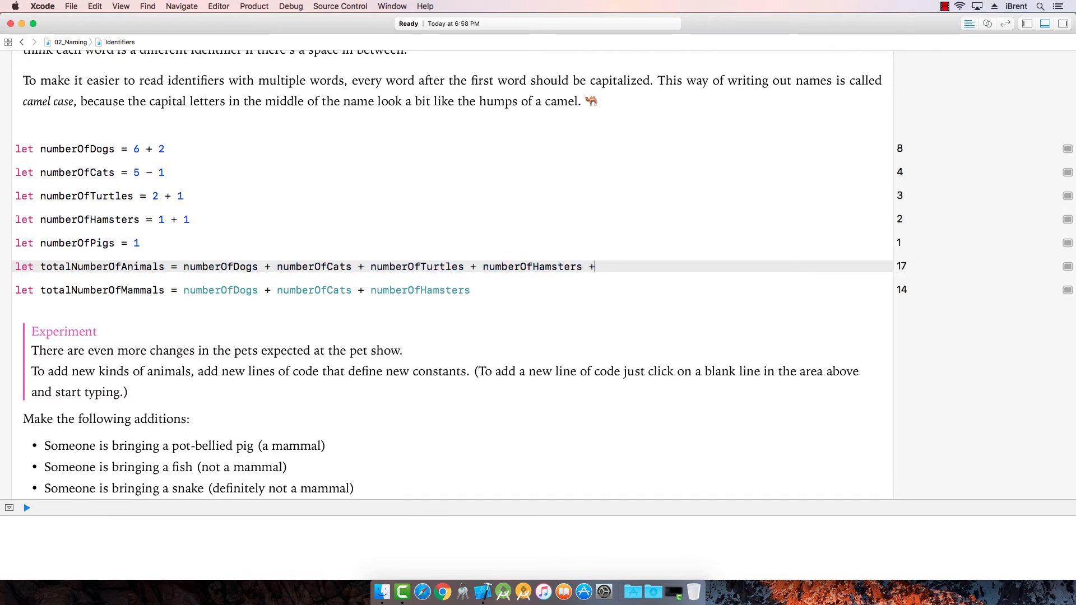
{"action": "type", "text": "number"}
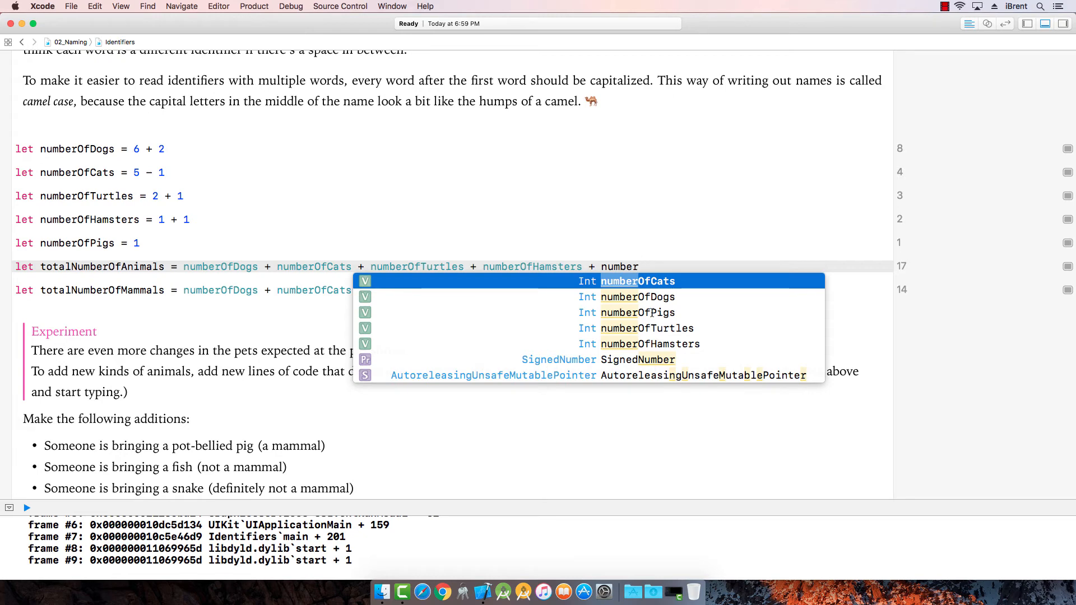
{"action": "key", "text": "down"}
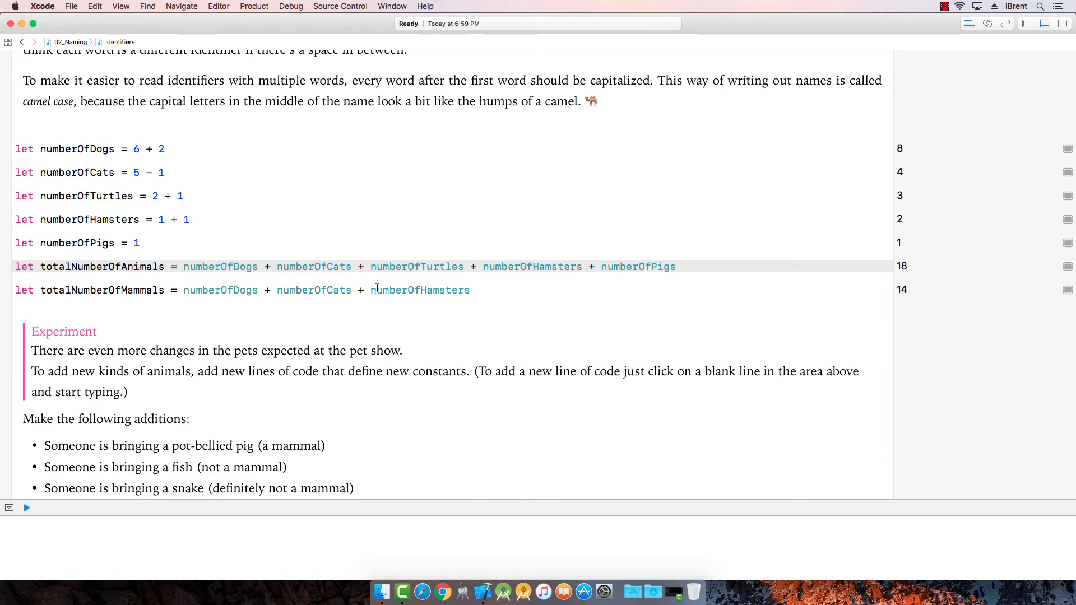
Step: Add numberOfPigs into totalNumberOfMammals via autocompletion, raising it to 15
{"action": "type", "text": "+"}
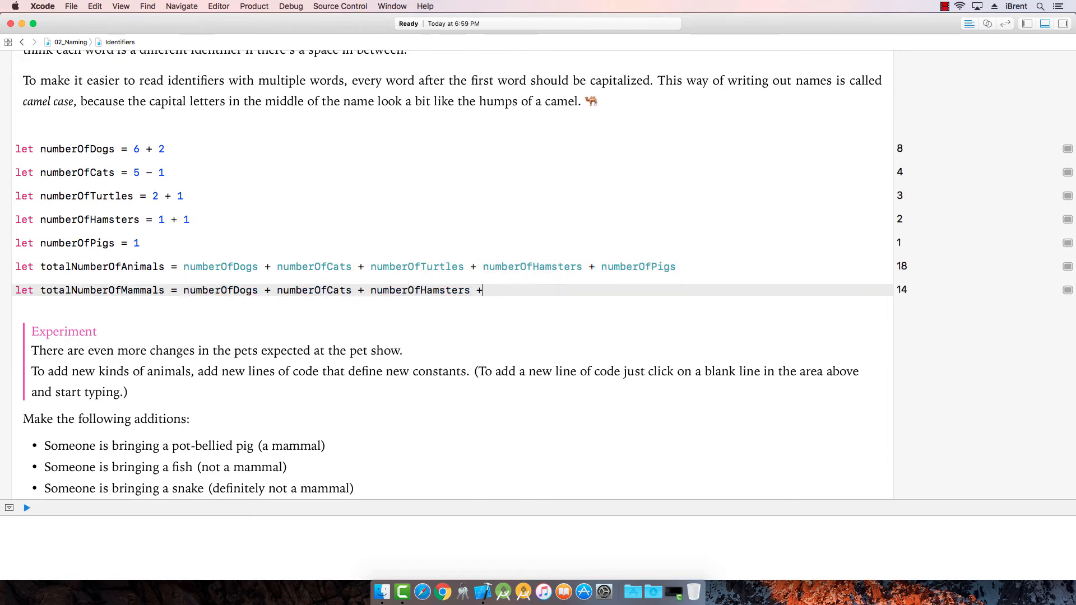
{"action": "type", "text": "numb"}
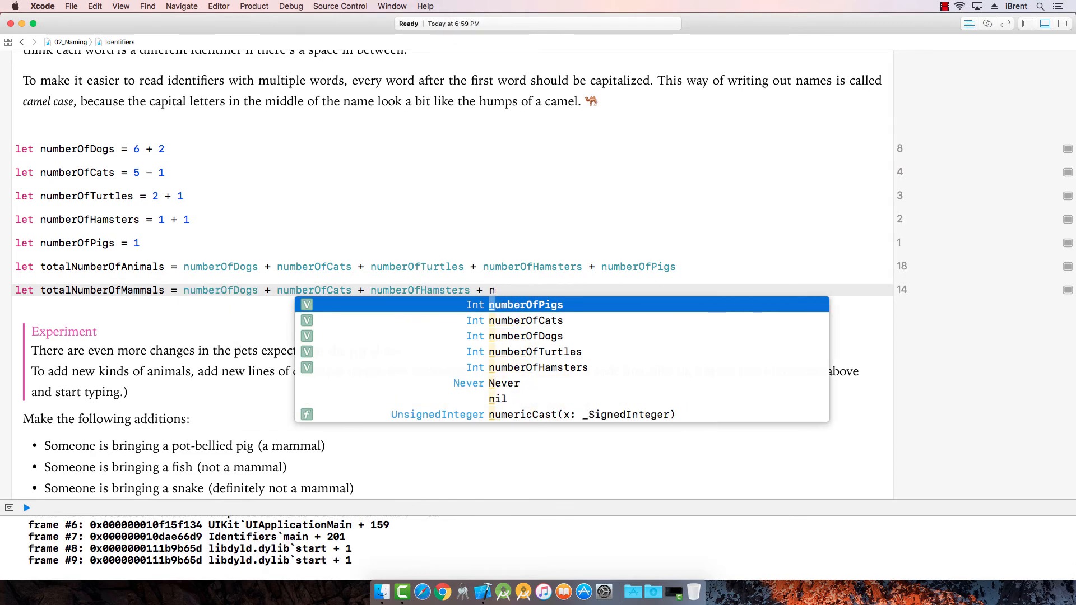
{"action": "type", "text": "umber"}
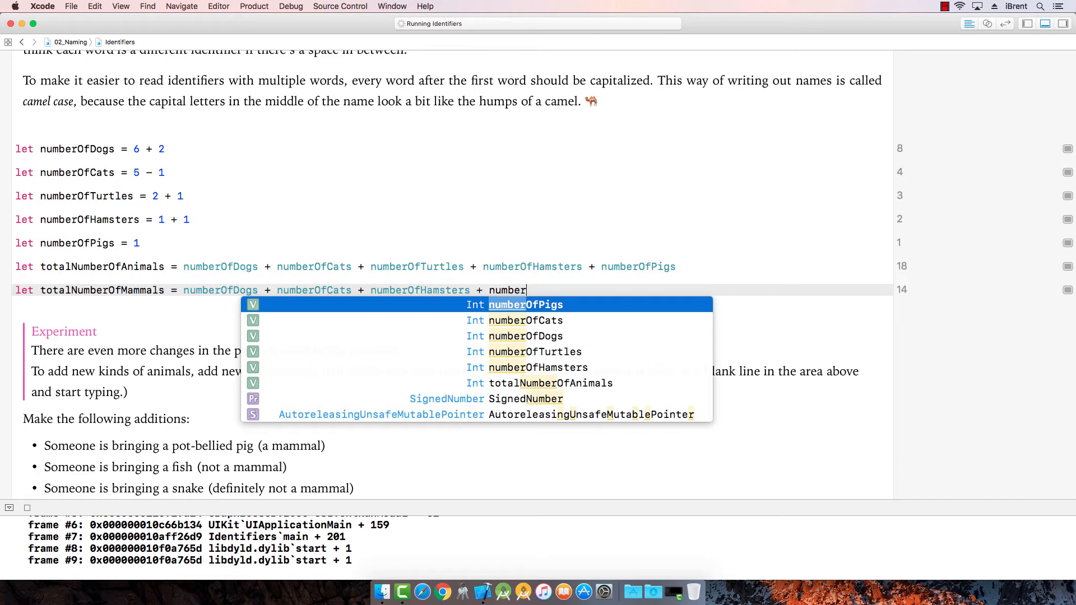
{"action": "type", "text": "Of"}
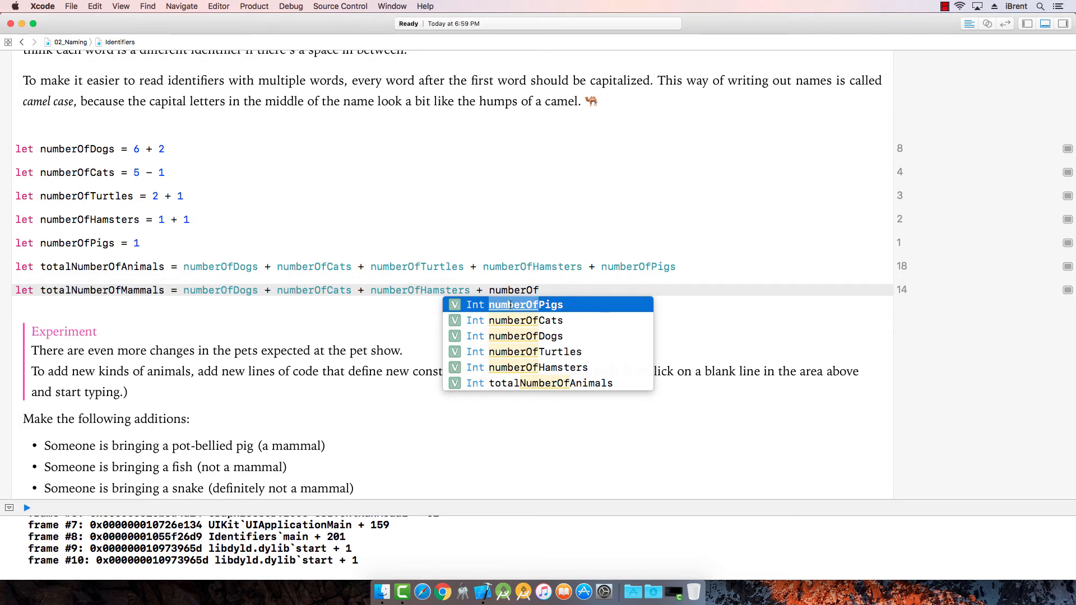
{"action": "key", "text": "Return"}
{"action": "type", "text": "let nu"}
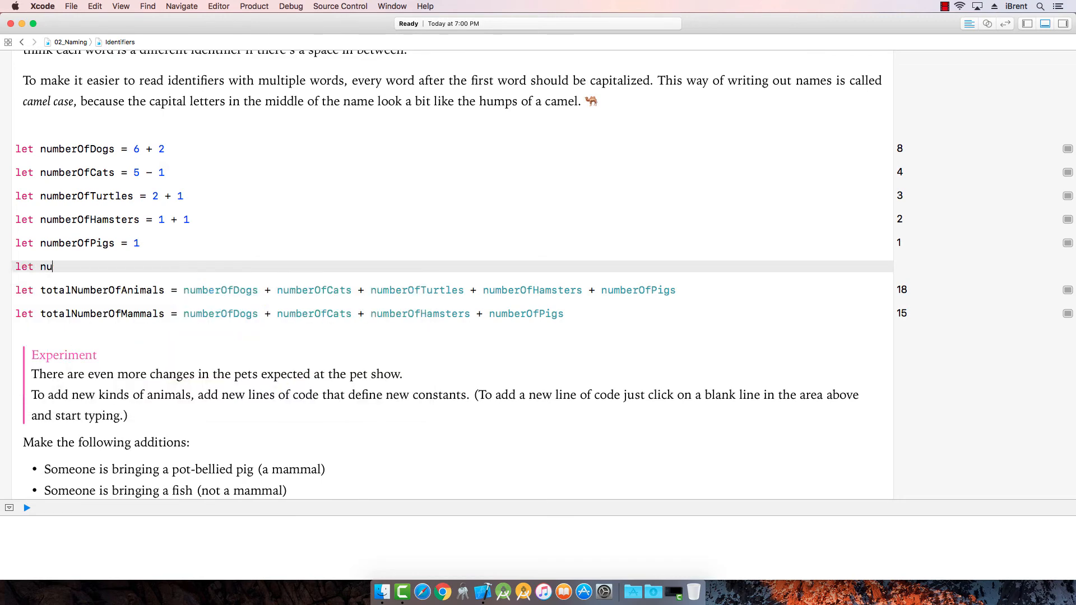
Step: Declare numberOfFish = 1 and add it into totalNumberOfAnimals, now 19
{"action": "type", "text": "mberOf"}
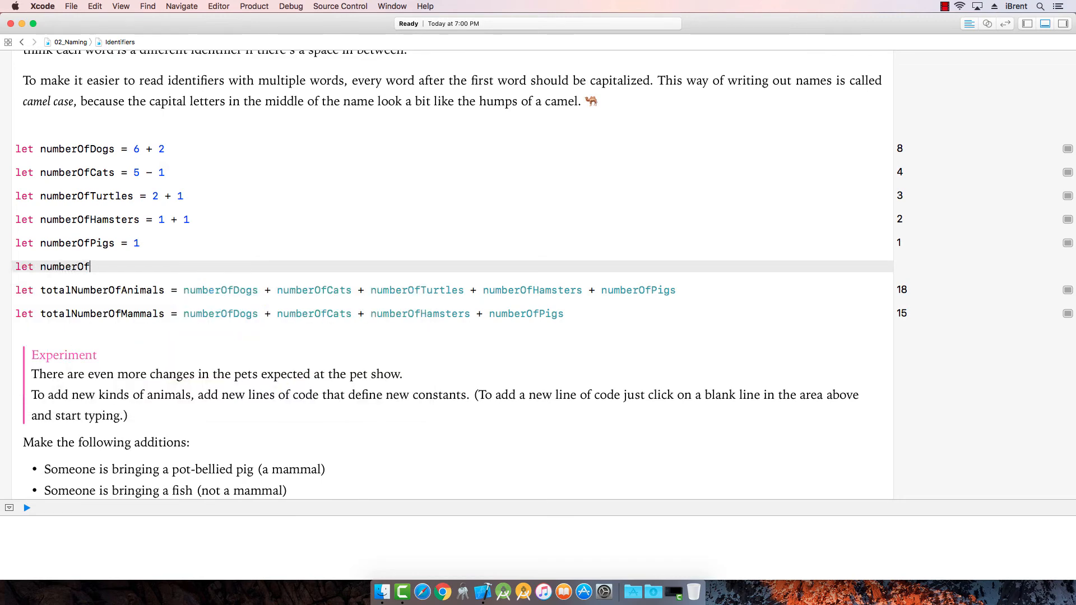
{"action": "type", "text": "Fish = 1"}
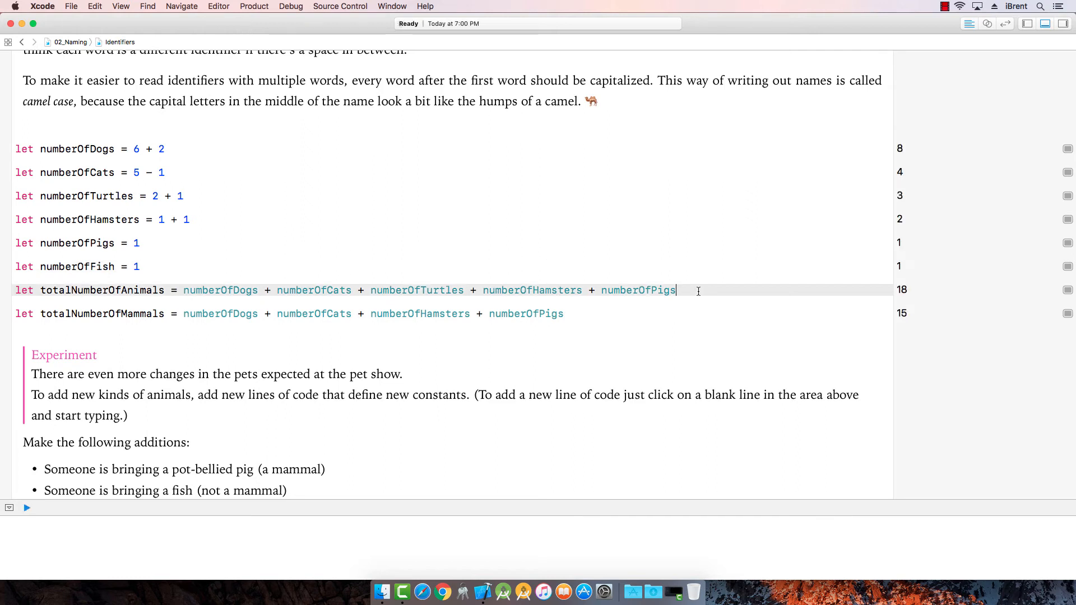
{"action": "type", "text": "+"}
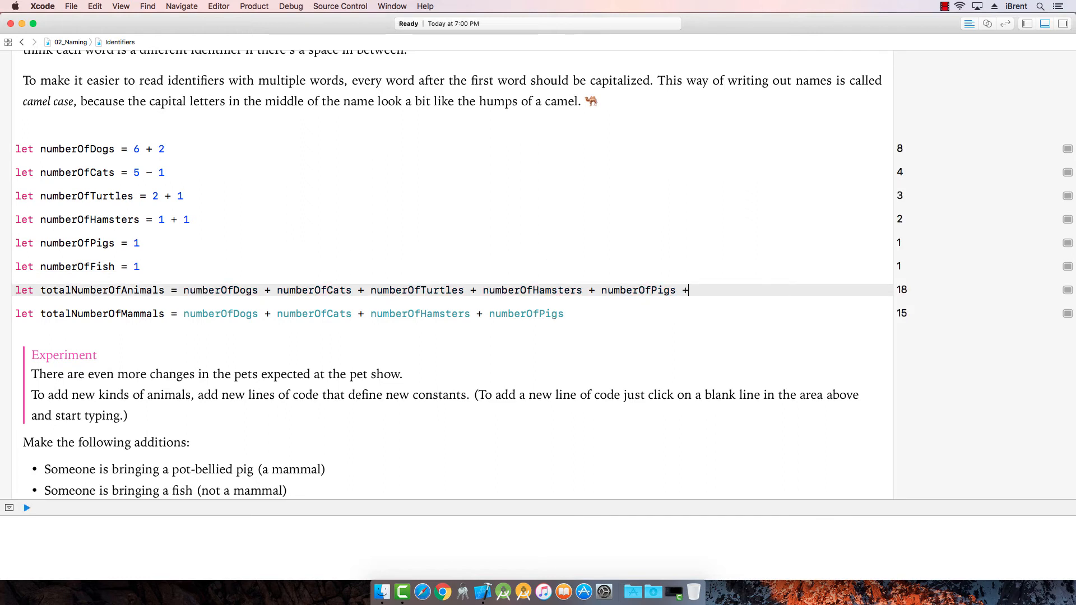
{"action": "type", "text": "numberOfFish"}
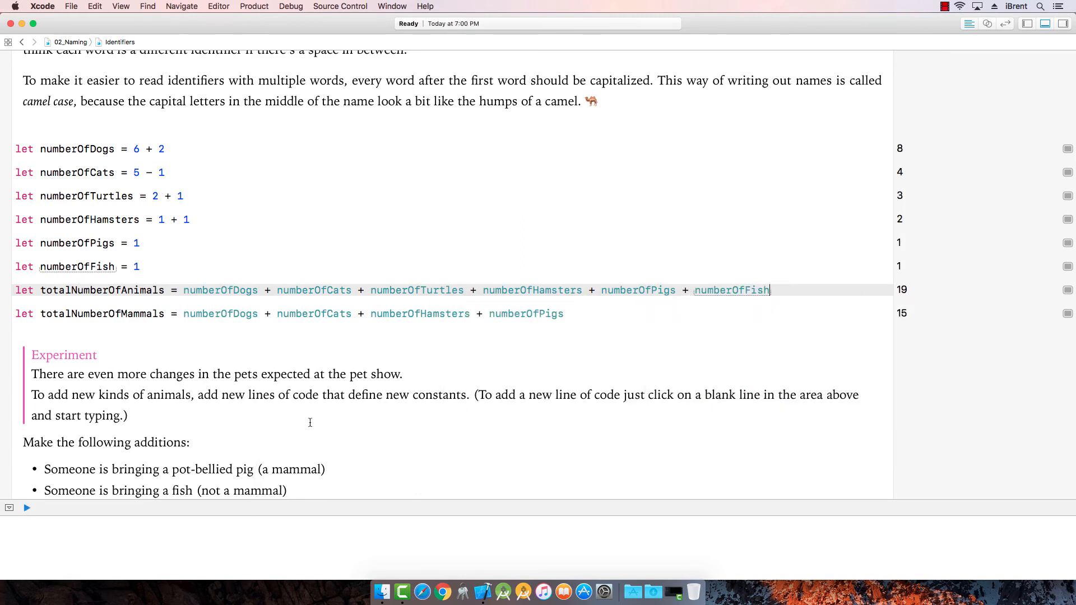
{"action": "scroll", "scroll_direction": "down", "scroll_amount": 3}
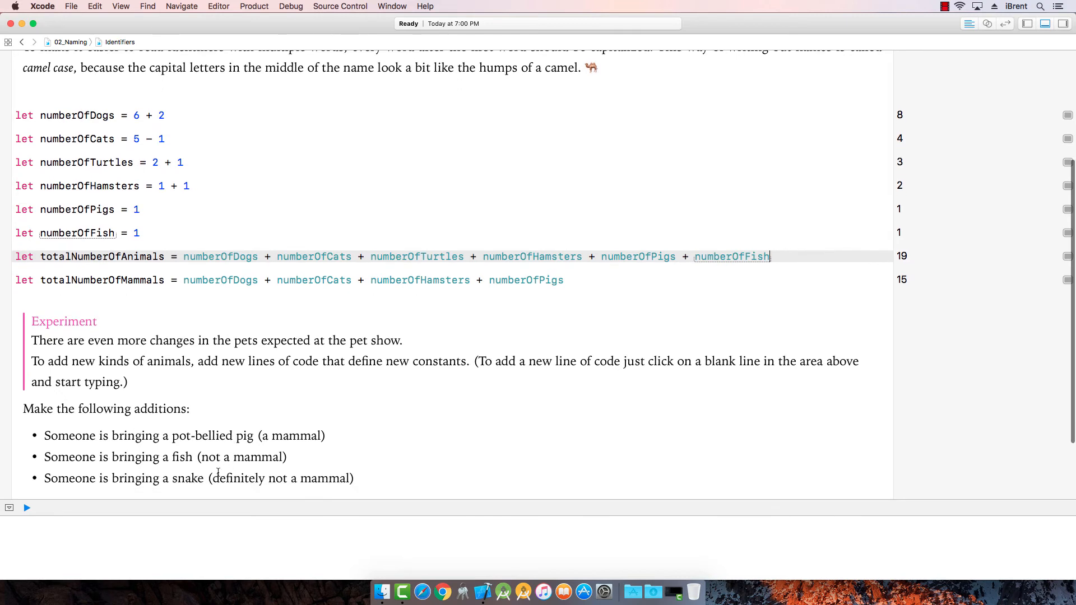
{"action": "scroll", "scroll_direction": "down", "scroll_amount": 3}
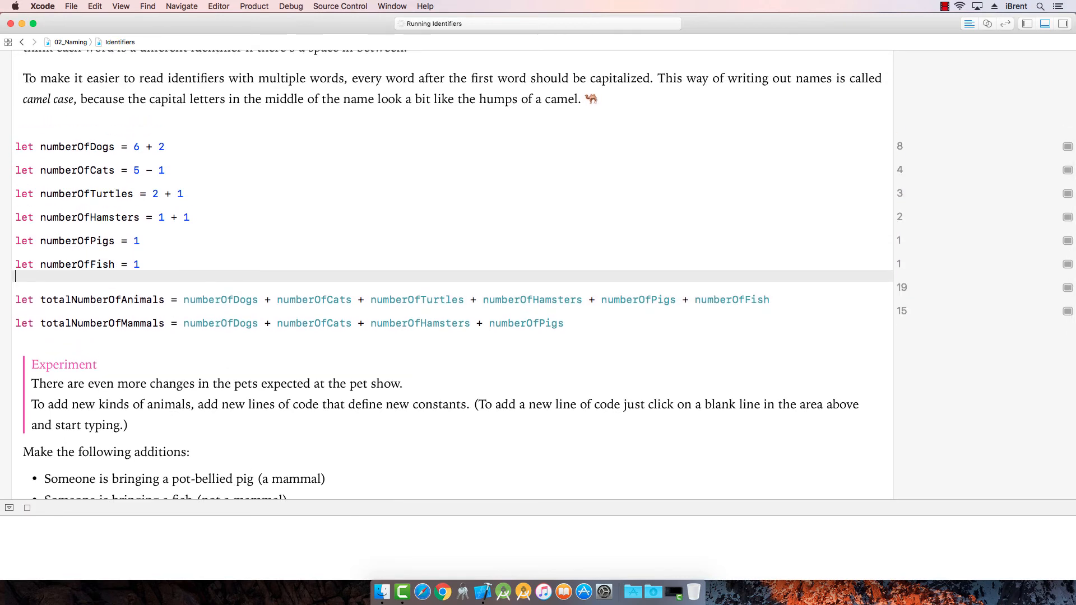
Step: Declare the constant numberOfSnakes = 1 on the Naming page
{"action": "type", "text": "let numb"}
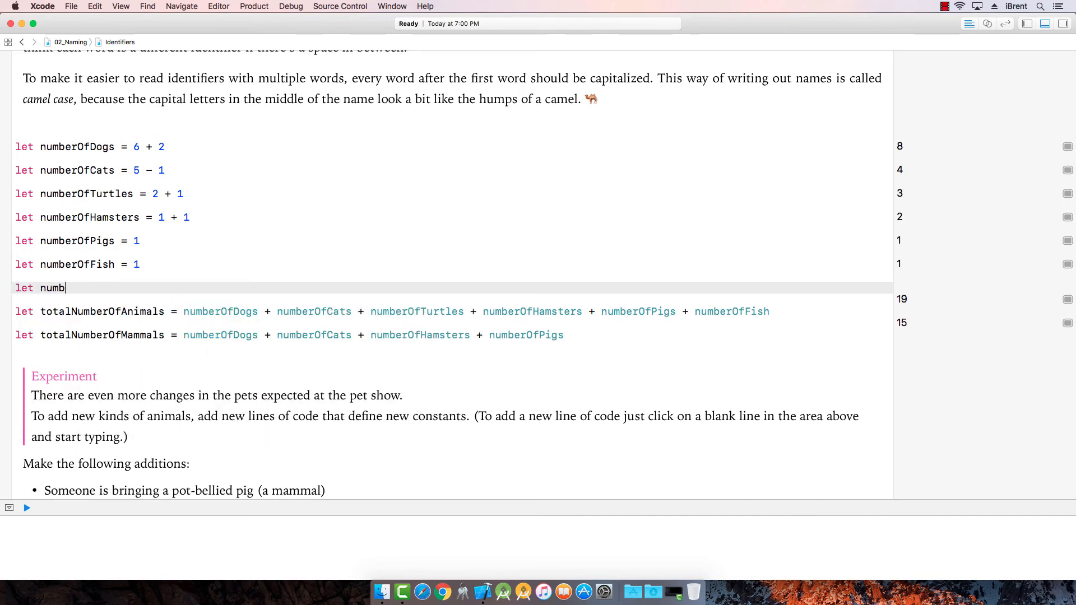
{"action": "type", "text": "erOfSnake"}
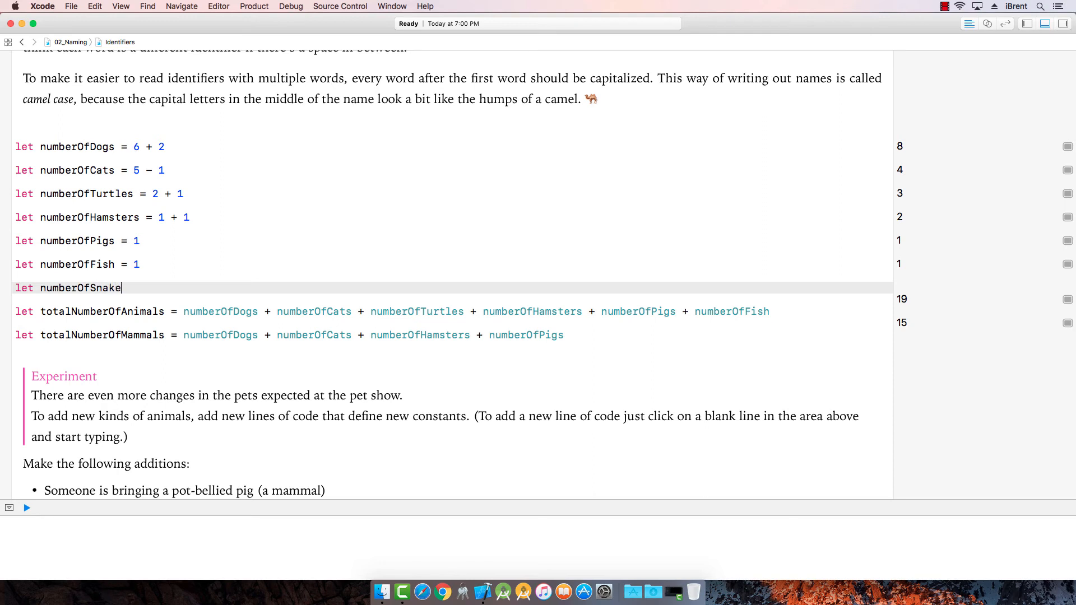
{"action": "type", "text": "s = 1"}
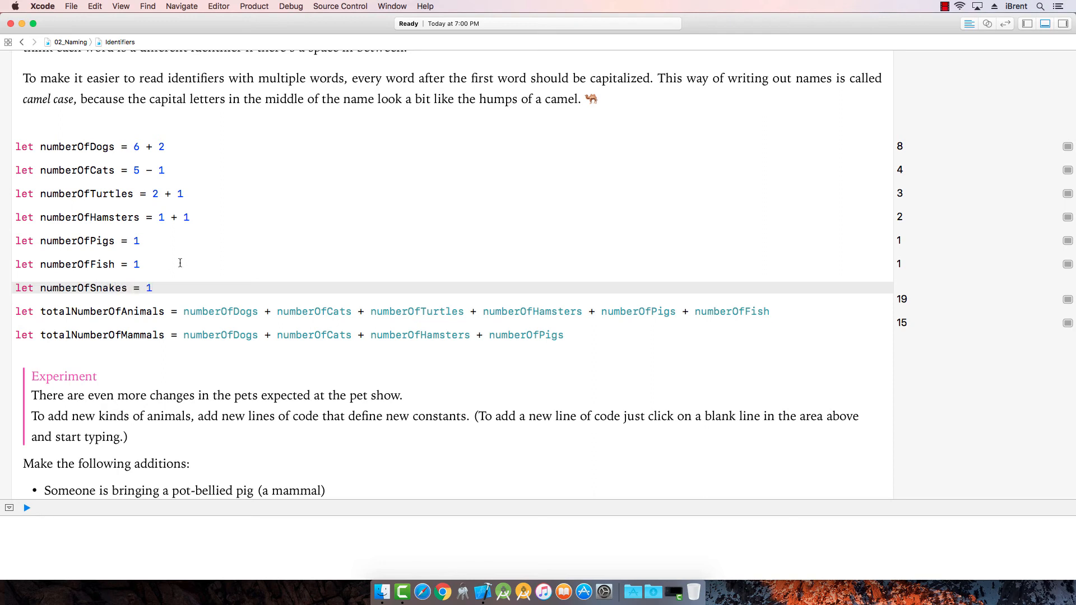
Step: Add numberOfSnakes to totalNumberOfAnimals so it reaches 20 while mammals stays 15
{"action": "left_click", "coordinate": [770, 310]}
{"action": "type", "text": " + n"}
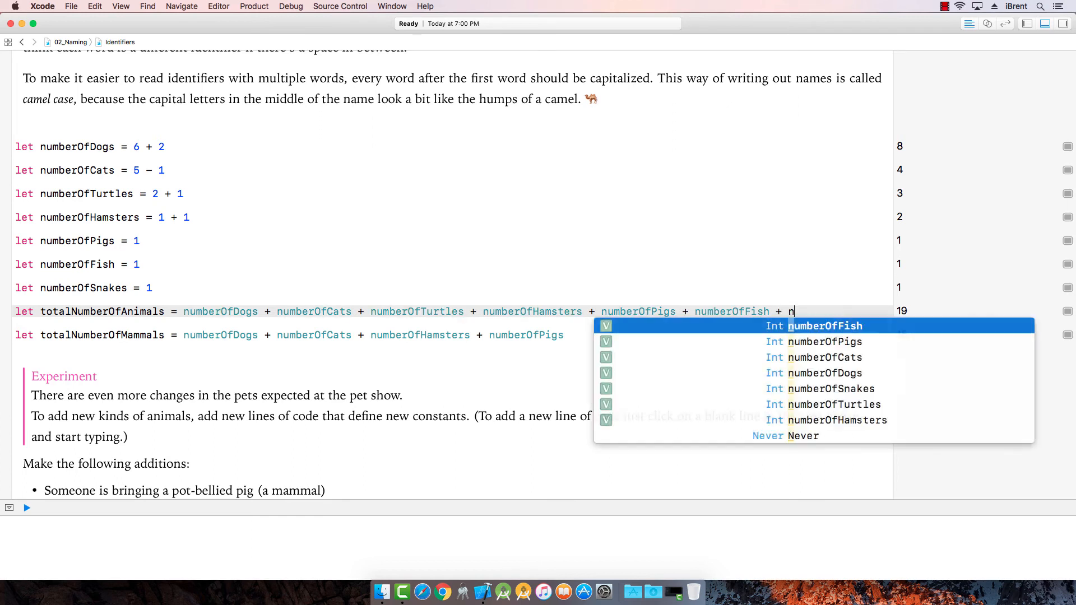
{"action": "type", "text": "umberOf"}
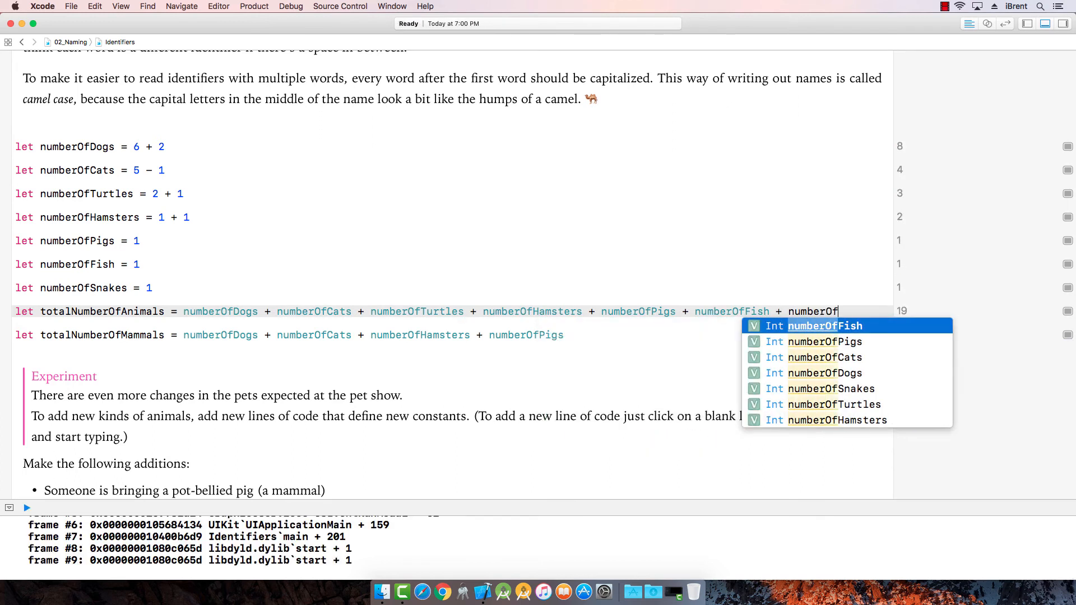
{"action": "left_click", "coordinate": [27, 505]}
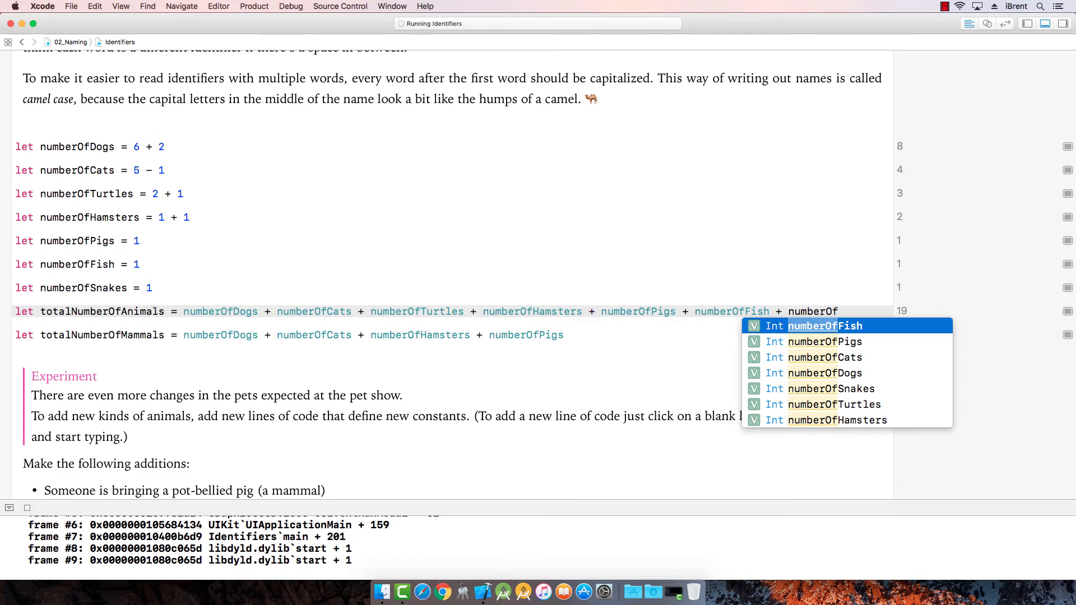
{"action": "type", "text": "S"}
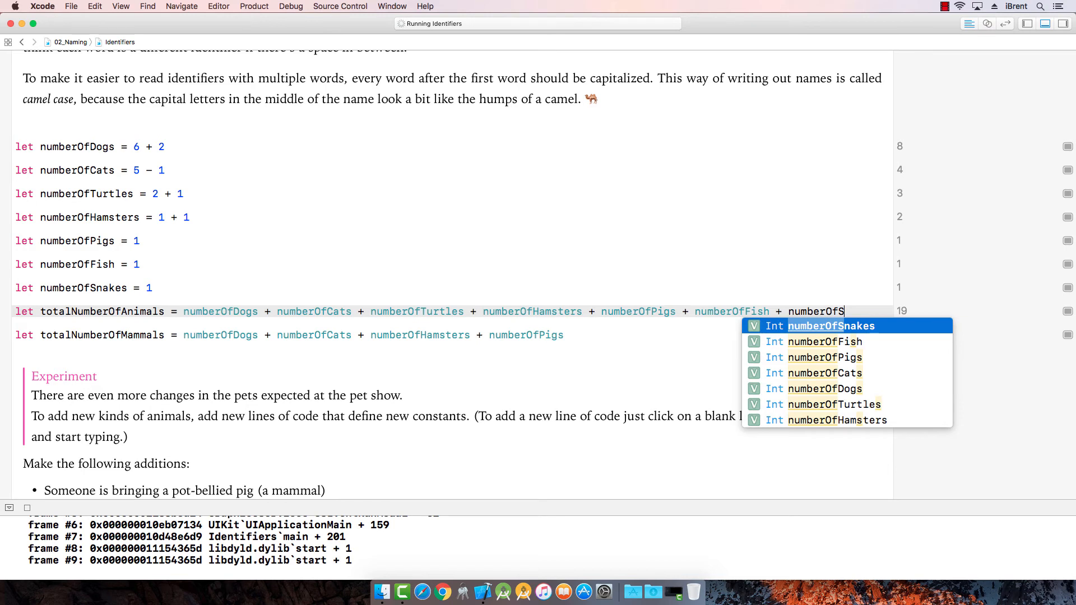
{"action": "key", "text": "return"}
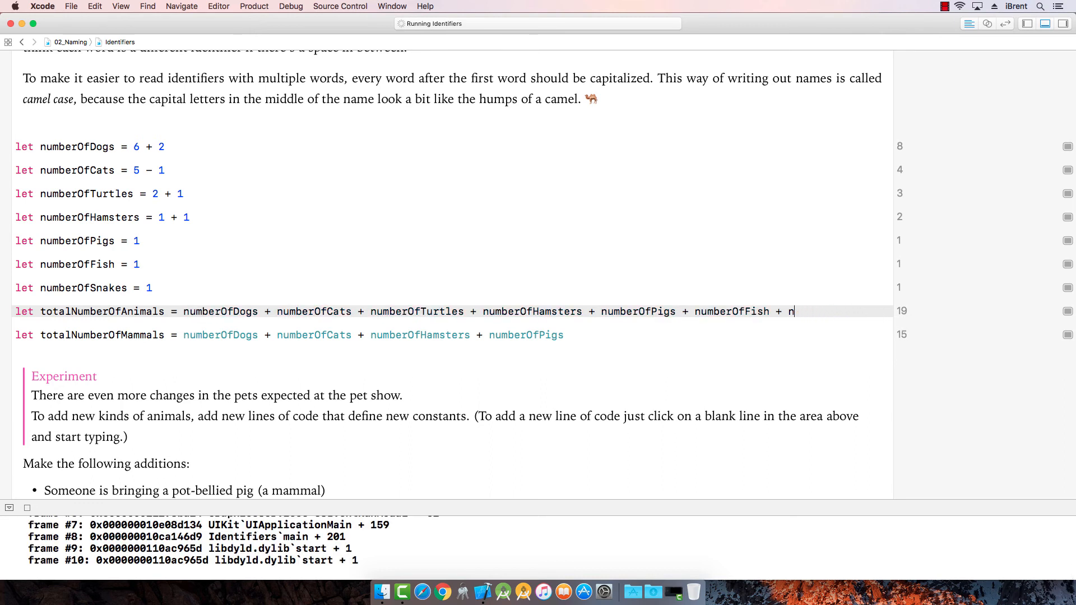
{"action": "type", "text": "n"}
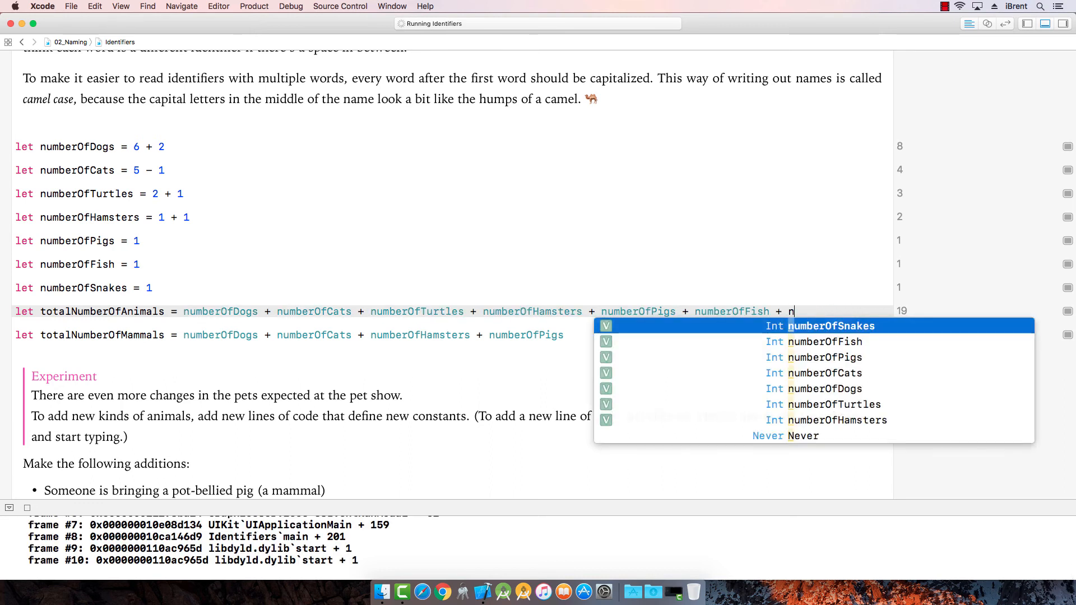
{"action": "type", "text": "umberOf"}
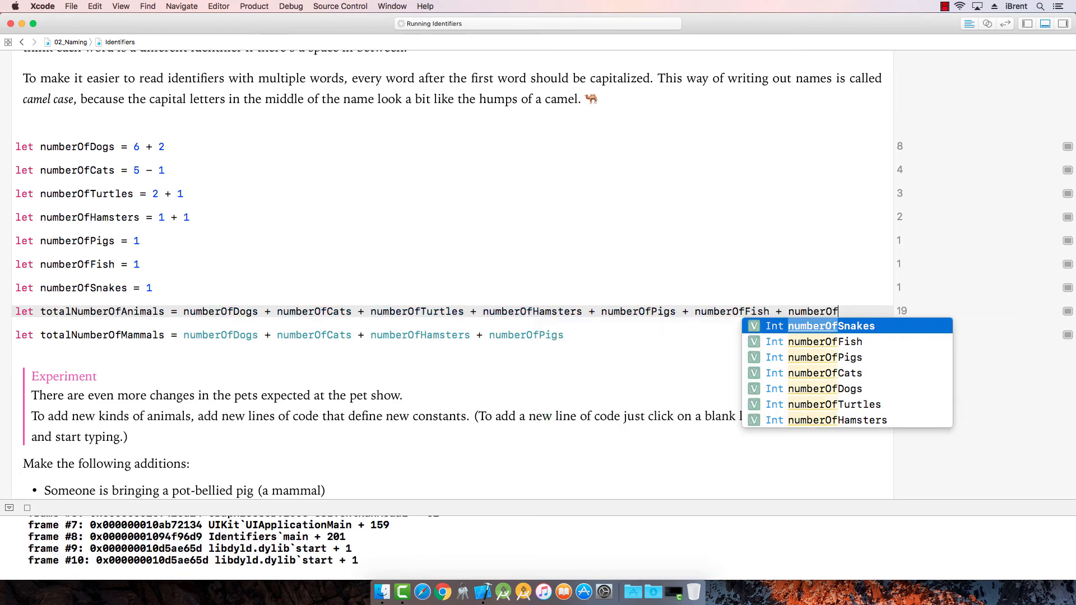
{"action": "type", "text": "Snakes"}
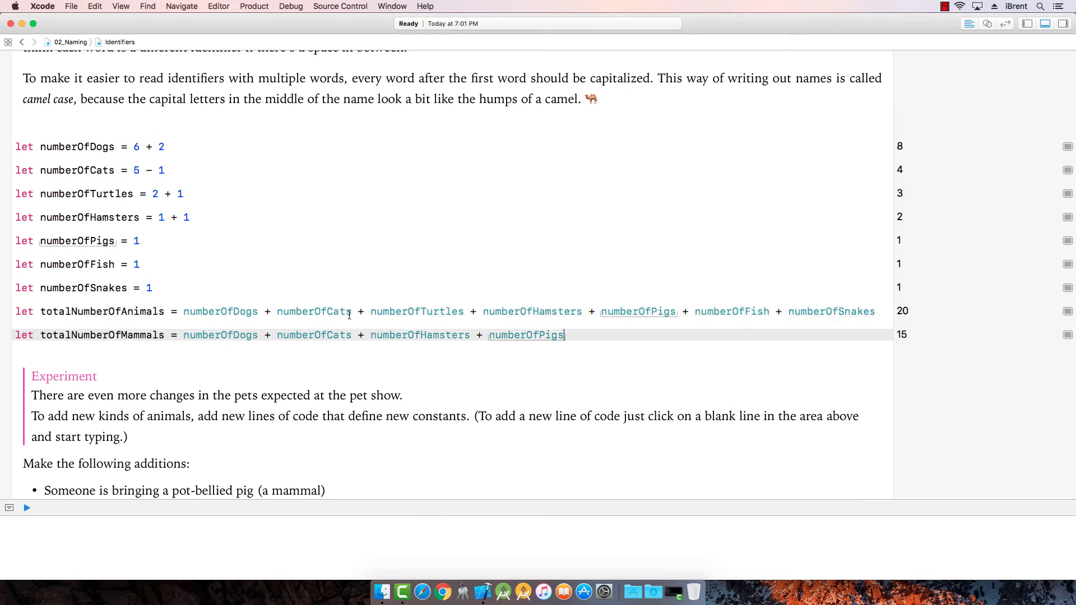
{"action": "scroll", "scroll_direction": "down", "scroll_amount": 3}
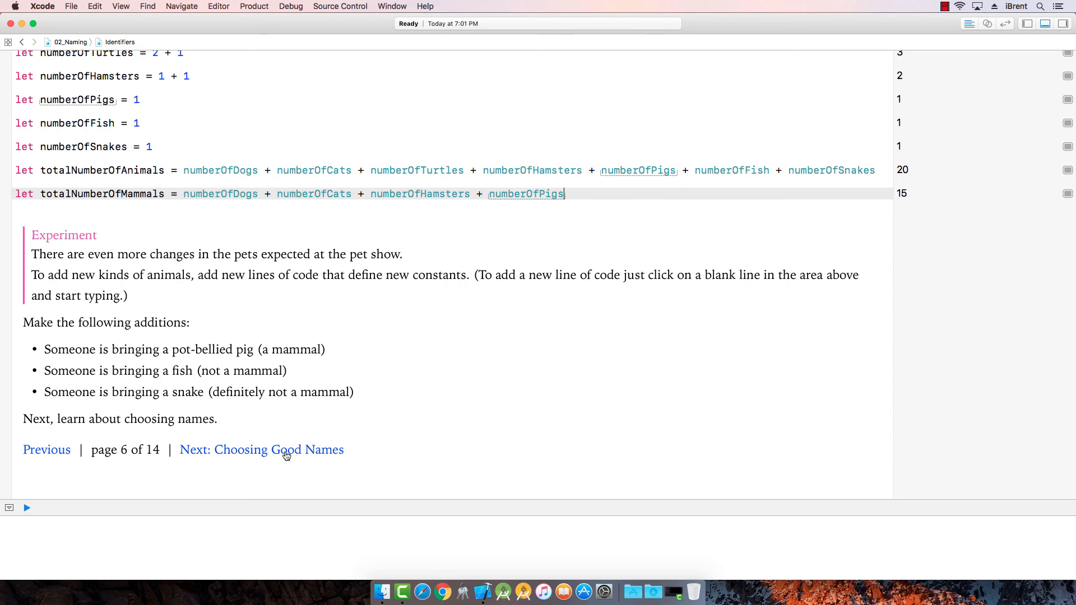
Step: Move to the Choosing Good Names page and read its emoji-named pet totals of 20 and 15
{"action": "left_click", "coordinate": [261, 450]}
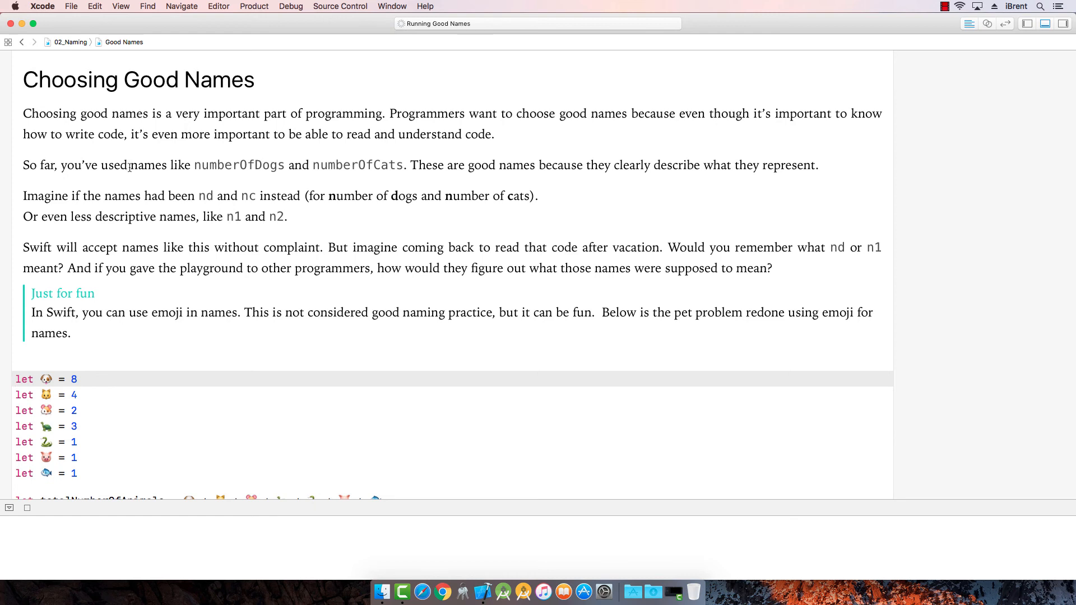
{"action": "left_click", "coordinate": [9, 508]}
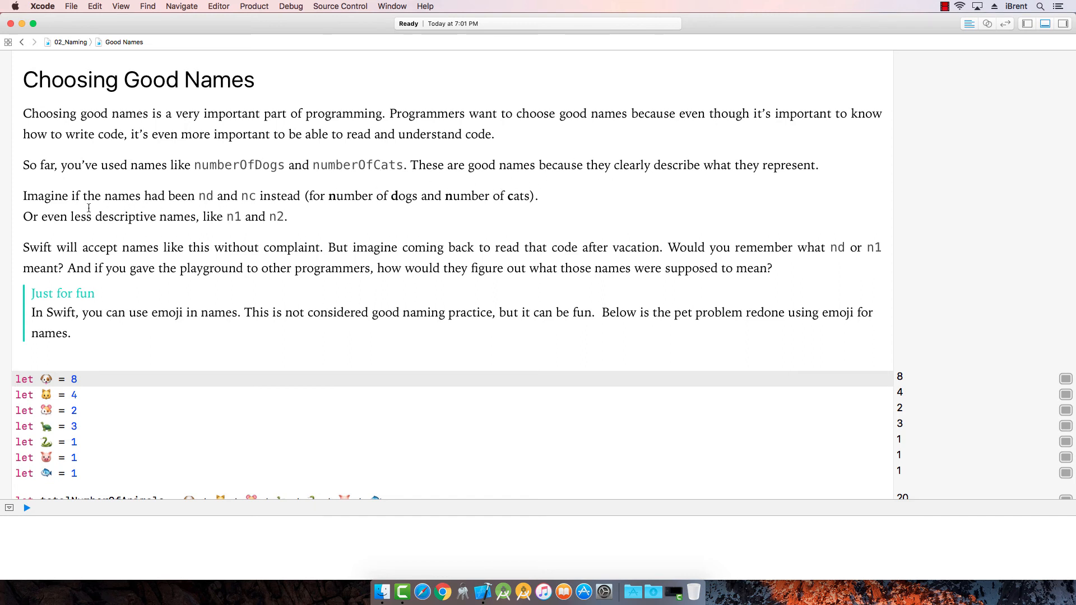
{"action": "mouse_move", "coordinate": [197, 204]}
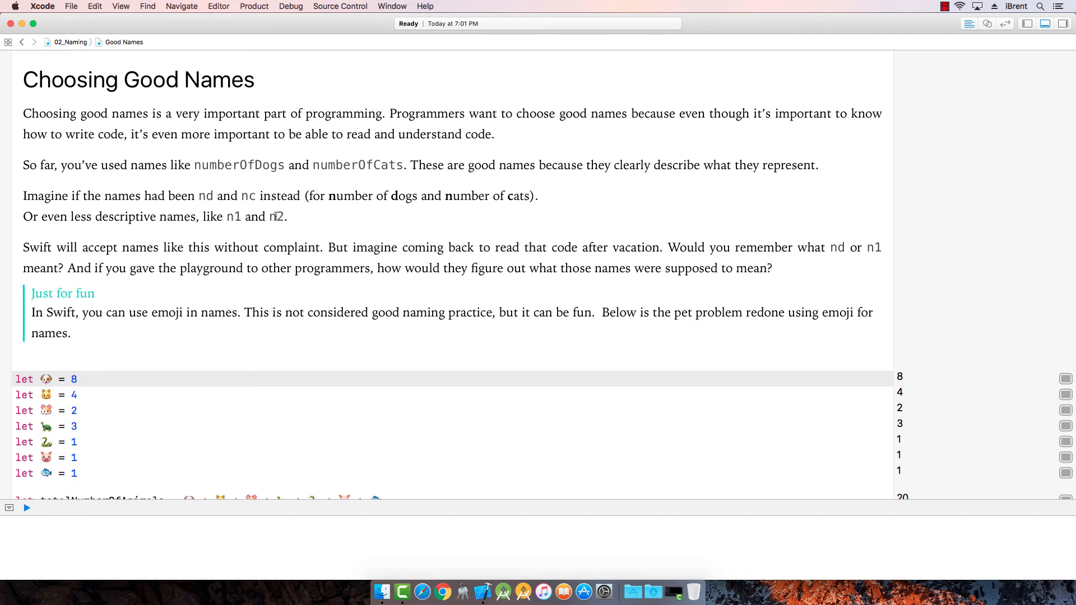
{"action": "mouse_move", "coordinate": [556, 213]}
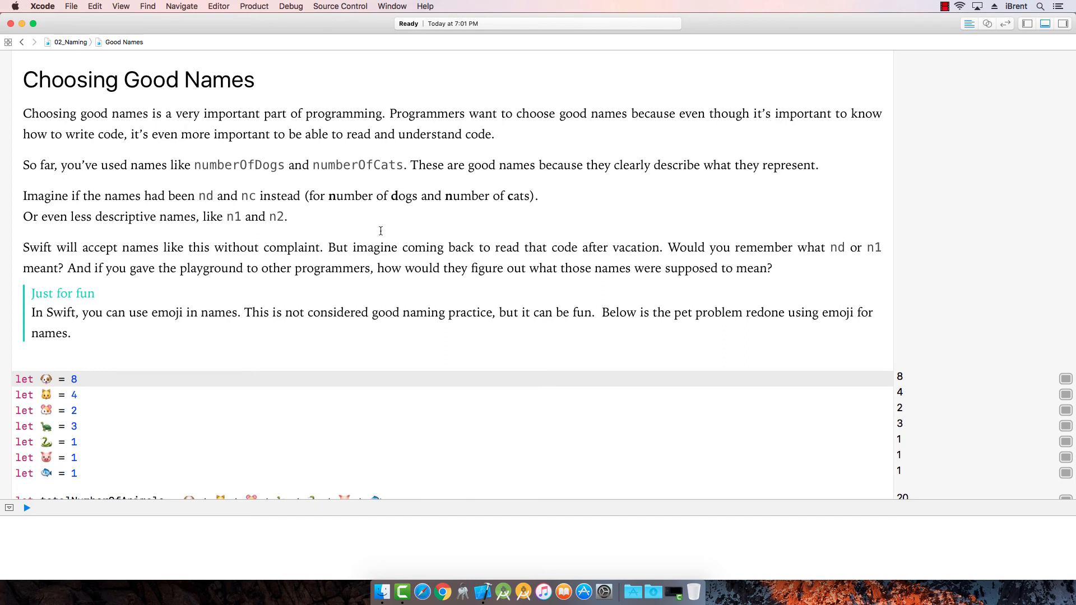
{"action": "scroll", "scroll_direction": "down", "scroll_amount": 3}
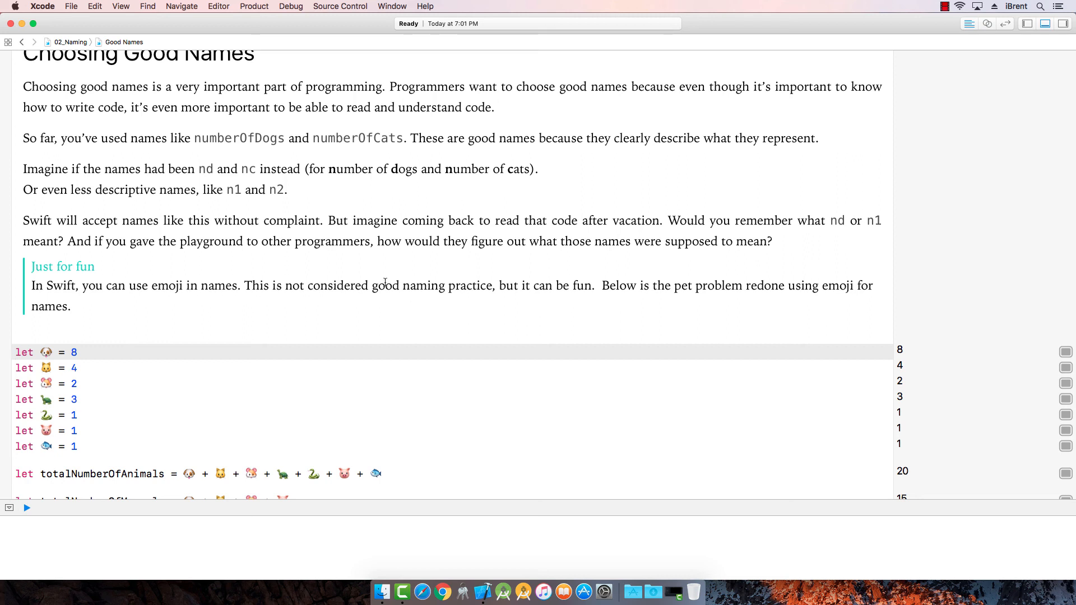
{"action": "mouse_move", "coordinate": [346, 347]}
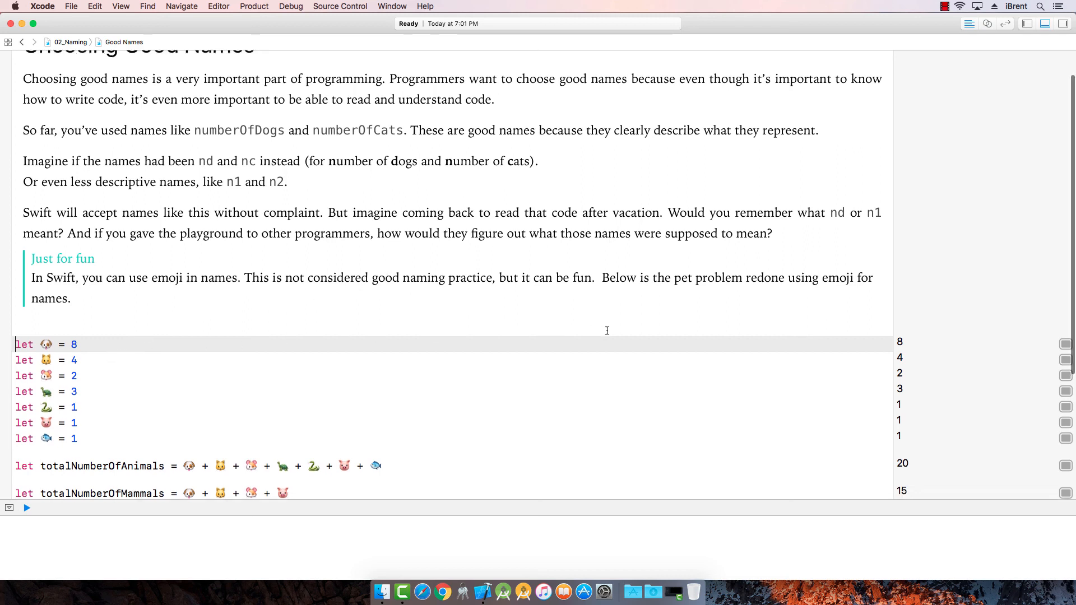
{"action": "scroll", "scroll_direction": "down", "scroll_amount": 3}
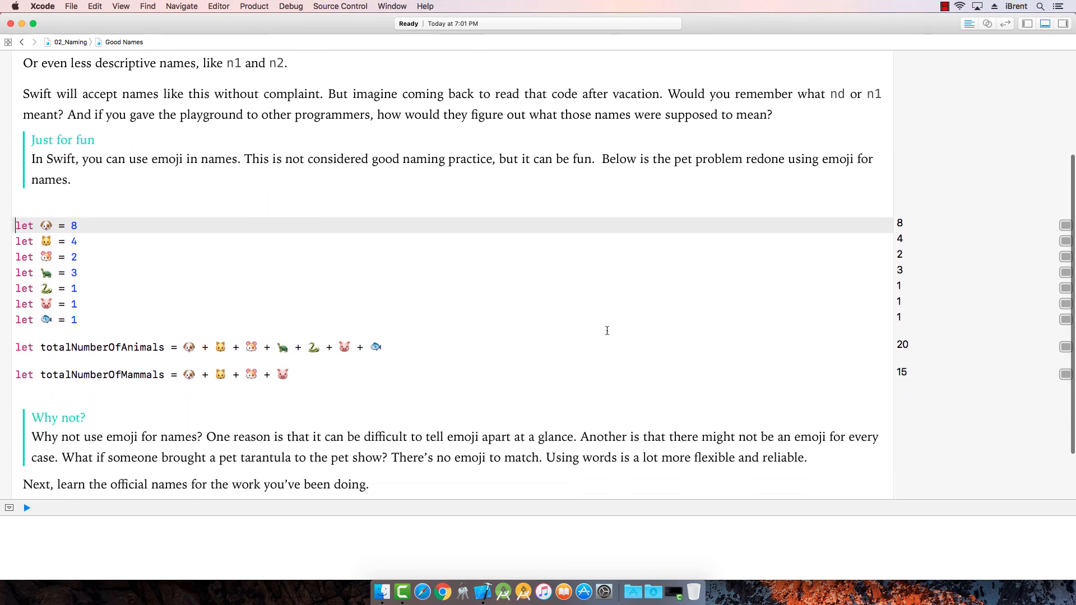
{"action": "scroll", "scroll_direction": "down", "scroll_amount": 3}
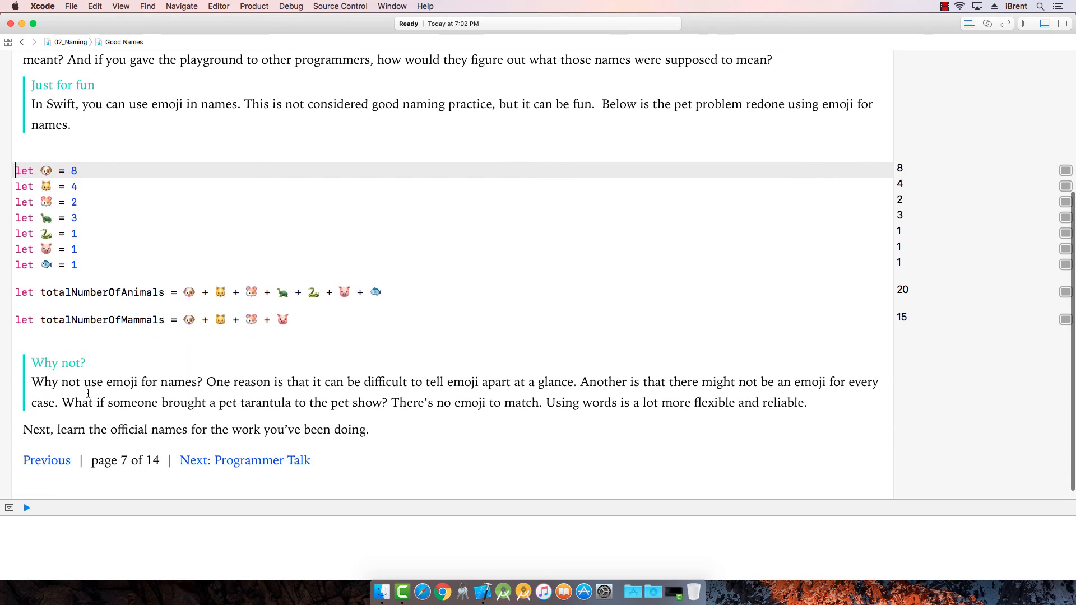
{"action": "mouse_move", "coordinate": [455, 390]}
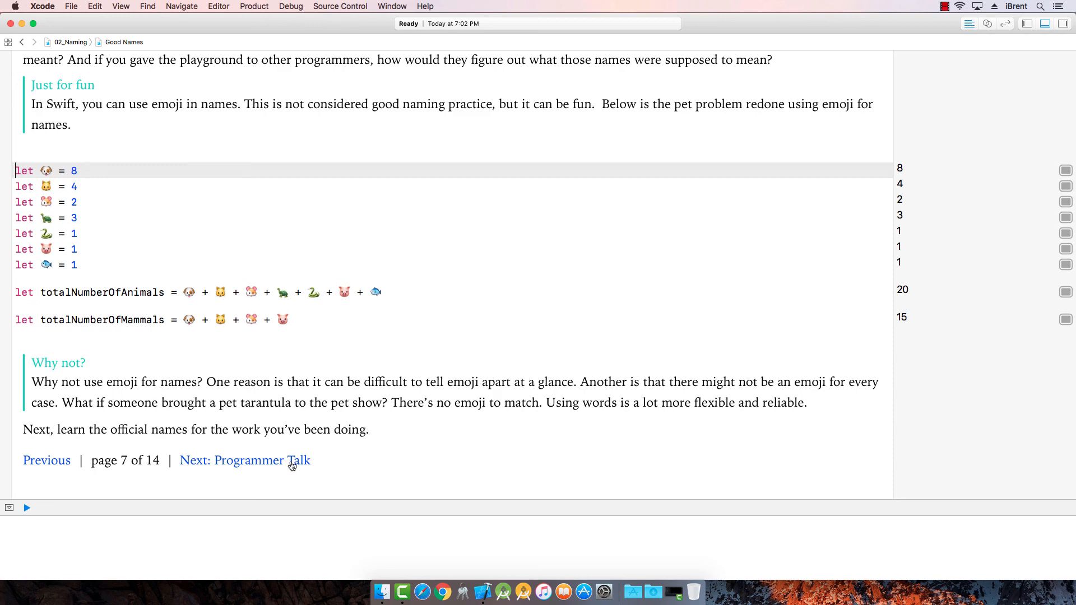
Step: Move to the Programmer Talk page explaining declarations, keywords and numberOfDogs = 101
{"action": "left_click", "coordinate": [245, 460]}
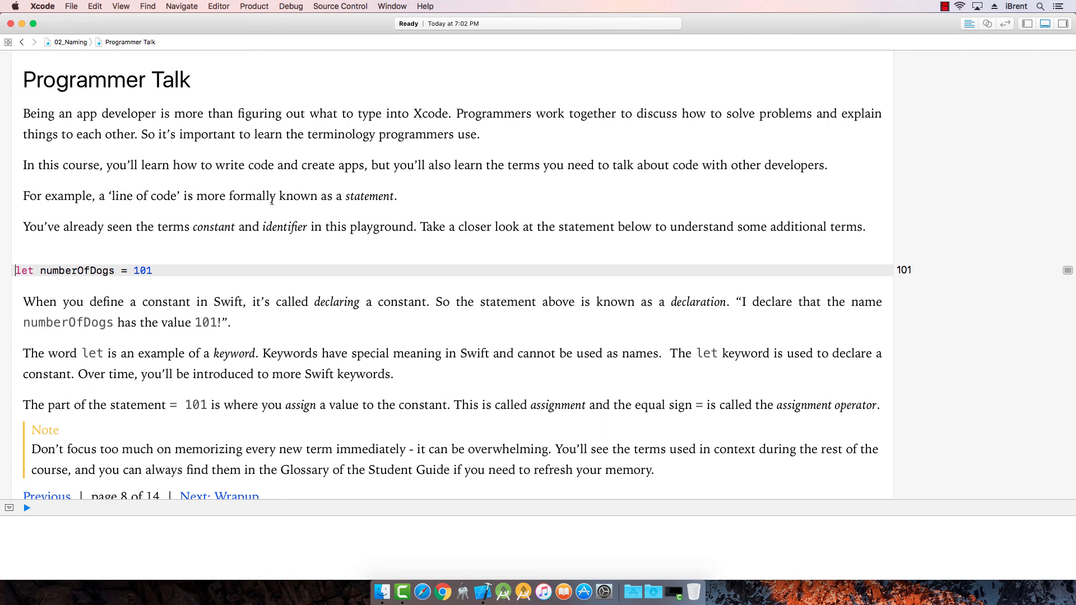
{"action": "mouse_move", "coordinate": [383, 237]}
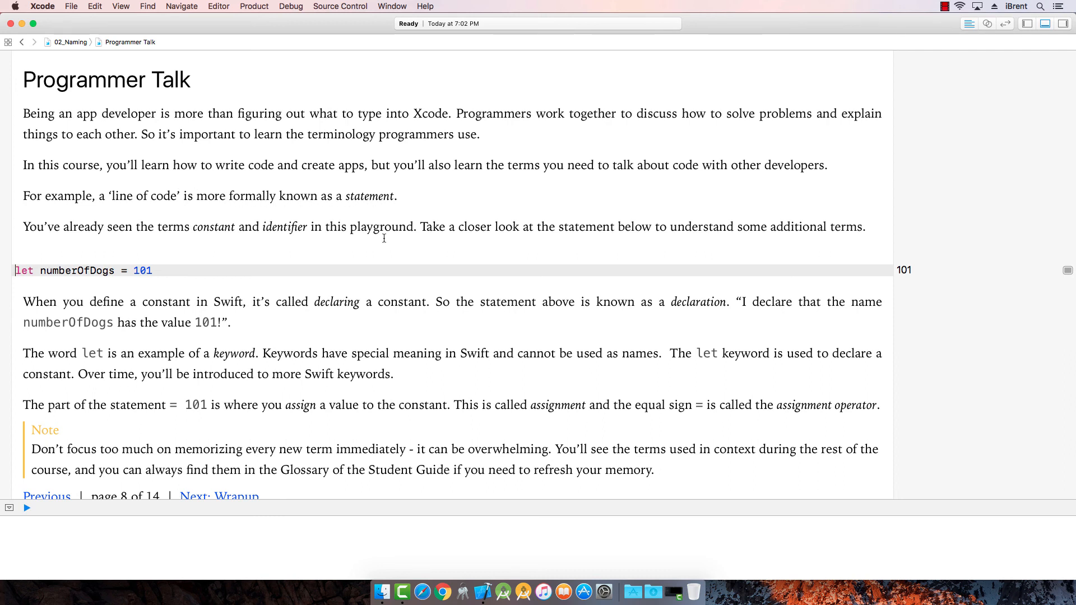
{"action": "mouse_move", "coordinate": [204, 236]}
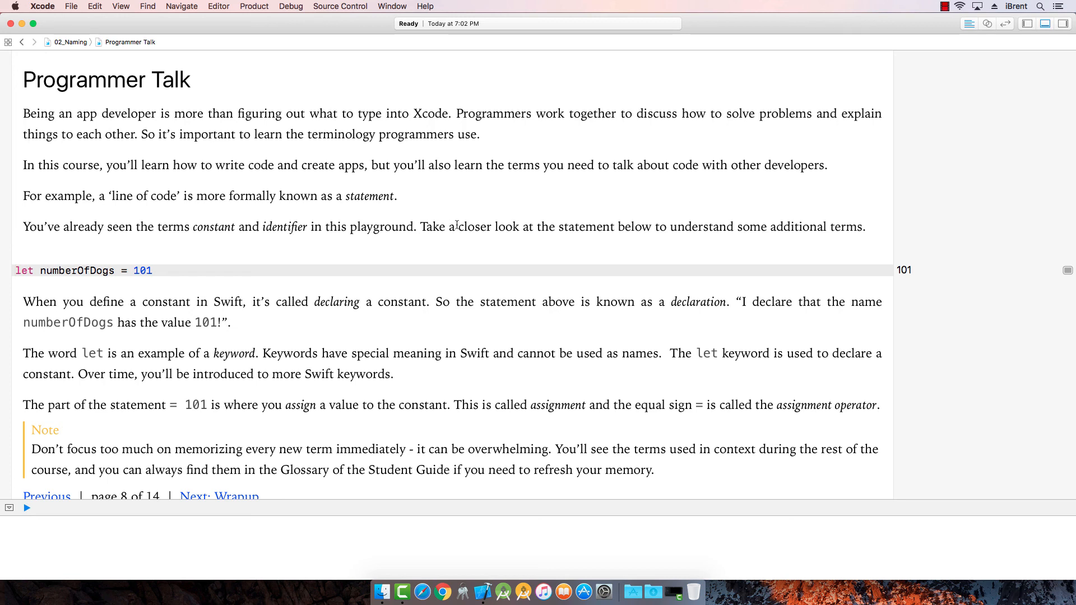
{"action": "mouse_move", "coordinate": [81, 277]}
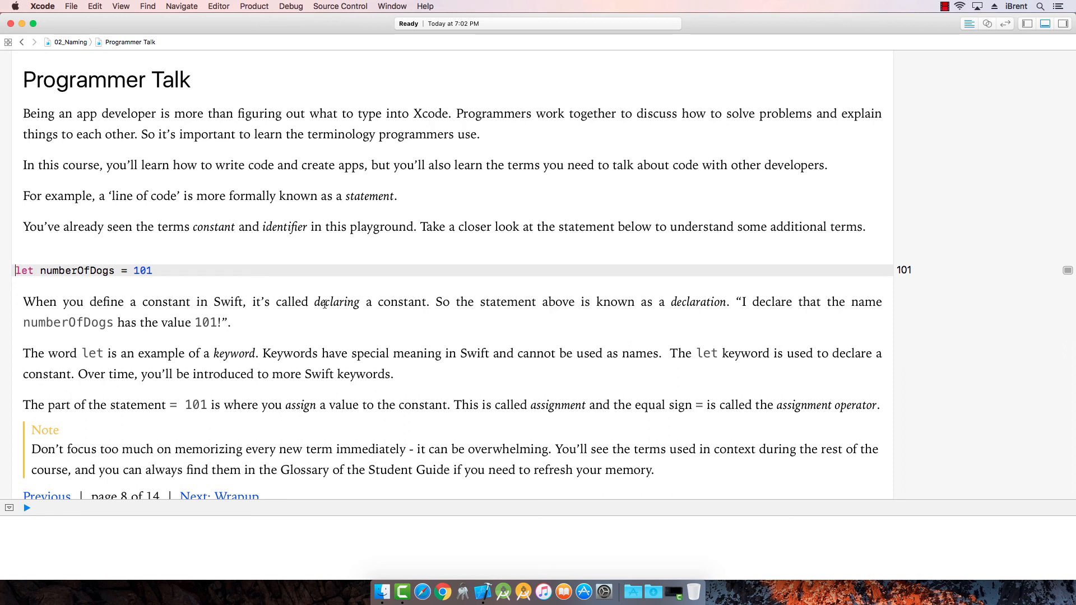
{"action": "mouse_move", "coordinate": [405, 317]}
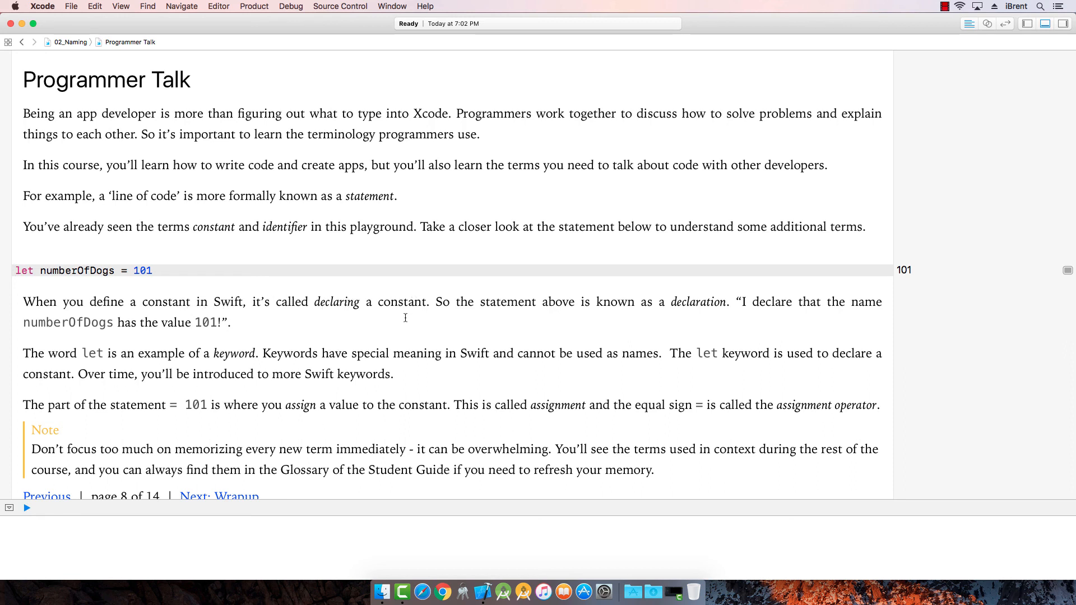
{"action": "mouse_move", "coordinate": [695, 313]}
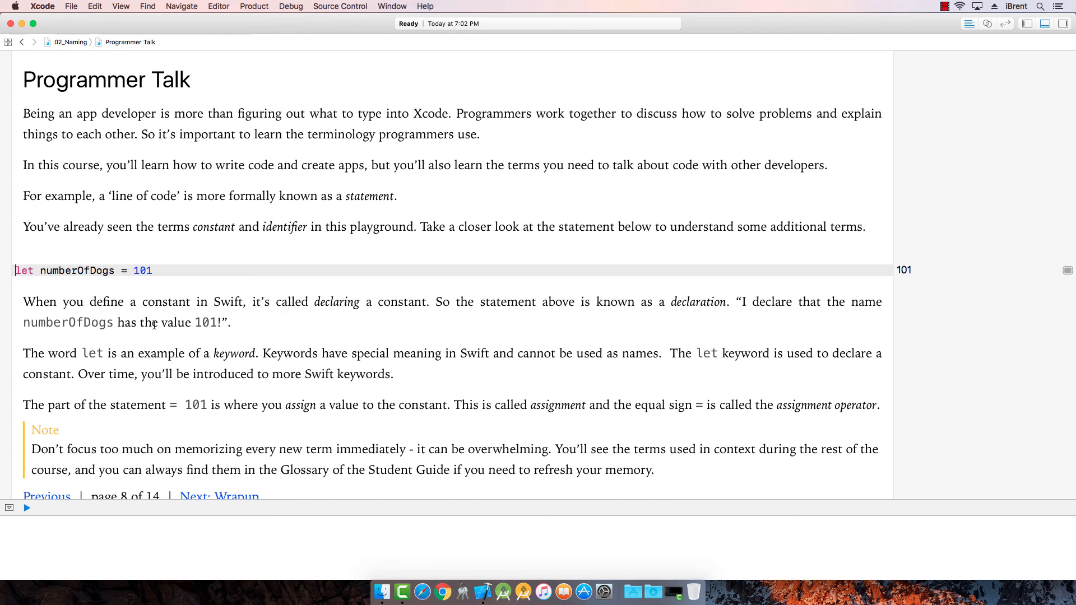
{"action": "mouse_move", "coordinate": [242, 324]}
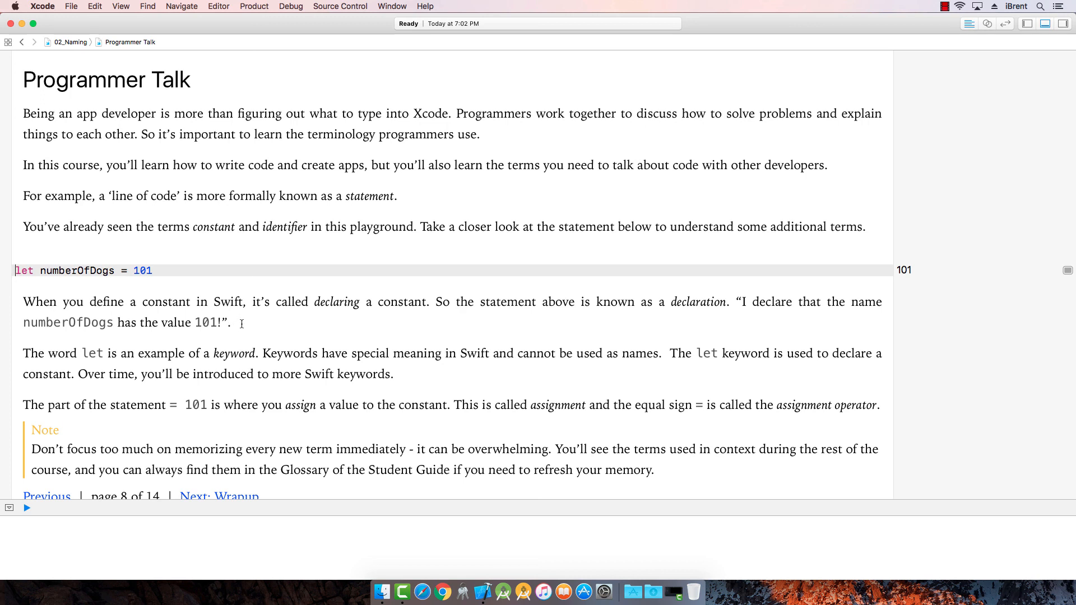
{"action": "mouse_move", "coordinate": [103, 353]}
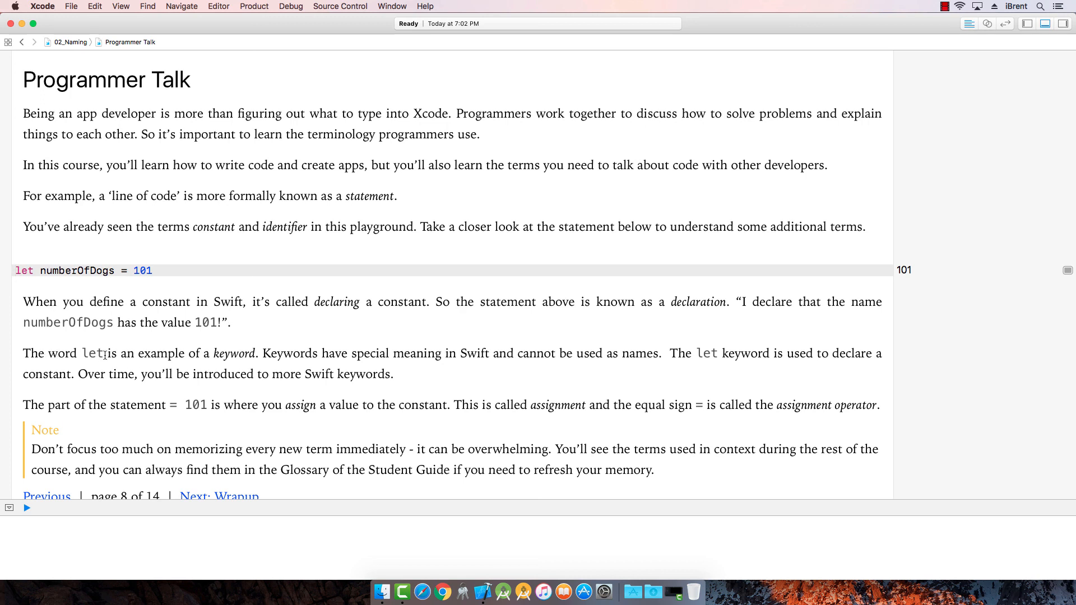
{"action": "mouse_move", "coordinate": [233, 355]}
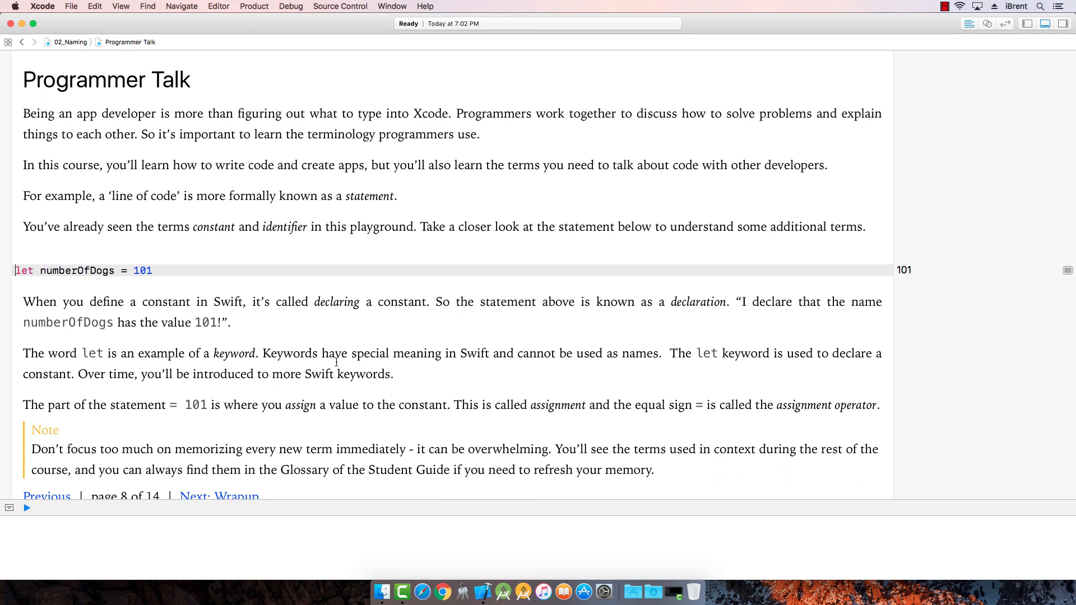
{"action": "mouse_move", "coordinate": [632, 359]}
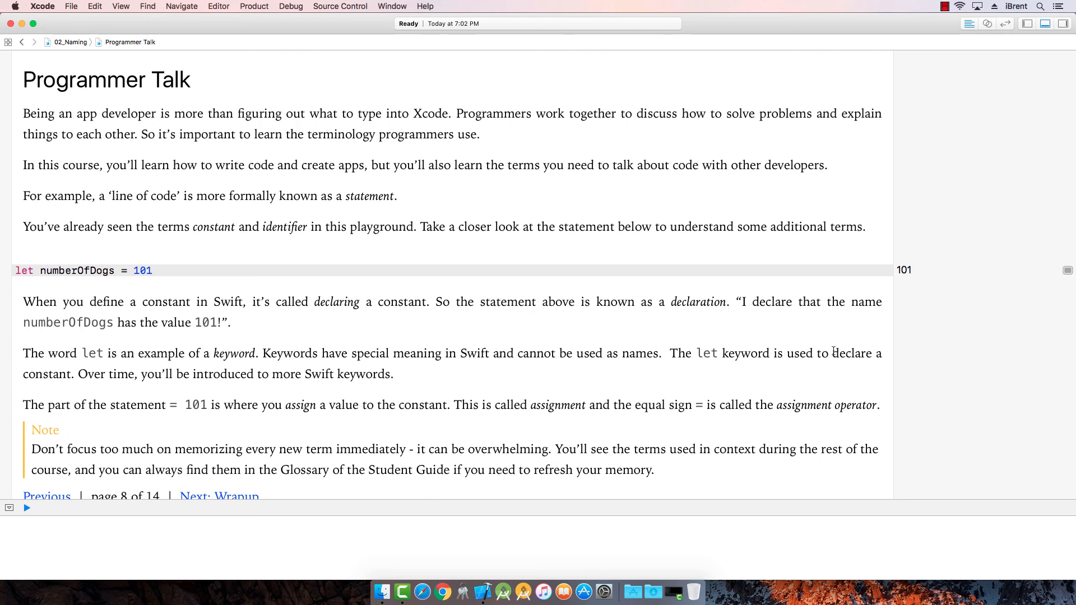
{"action": "scroll", "scroll_direction": "down", "scroll_amount": 3}
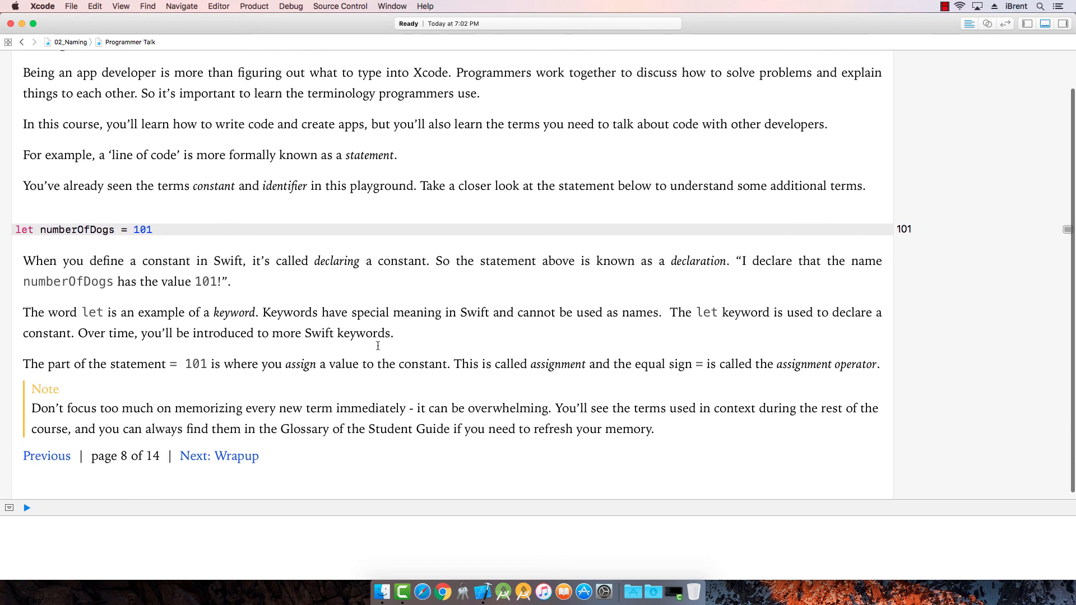
{"action": "mouse_move", "coordinate": [204, 365]}
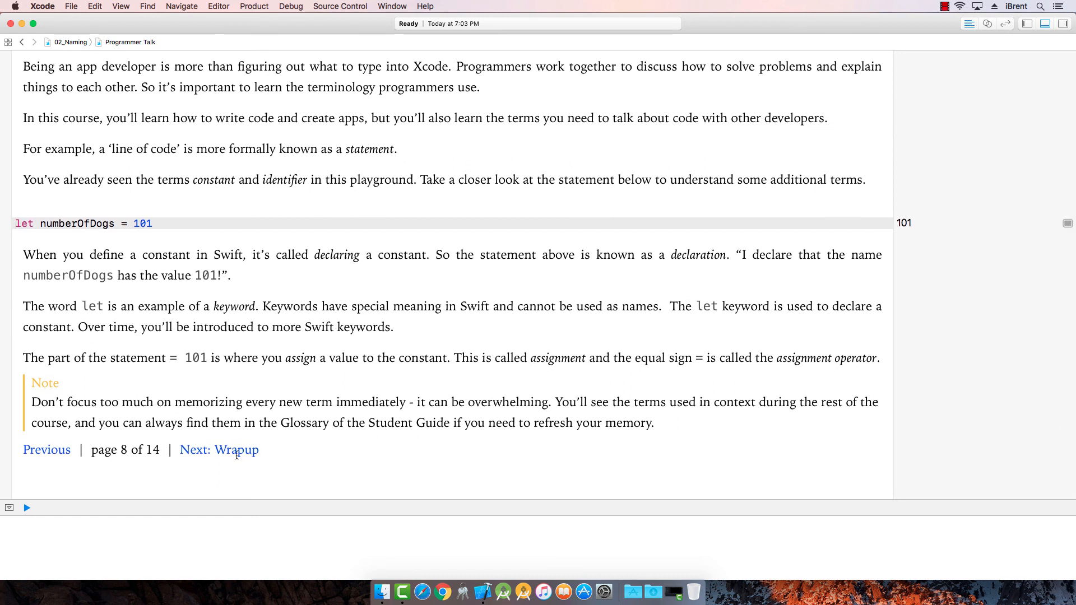
Step: Move to the Wrapup page, page 9 of 14, summarizing the playground
{"action": "left_click", "coordinate": [218, 449]}
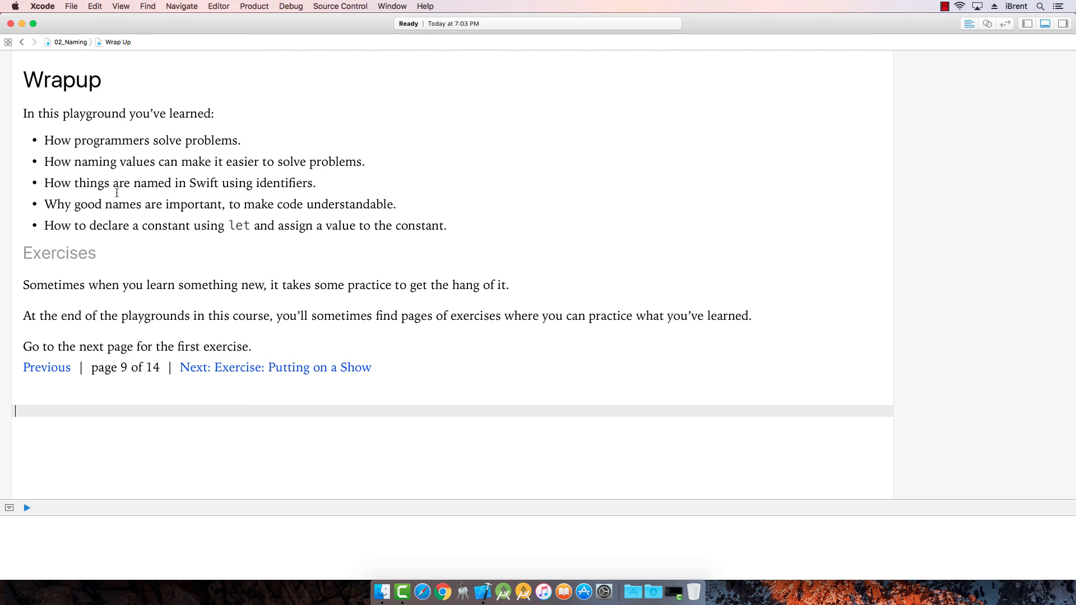
{"action": "mouse_move", "coordinate": [333, 188]}
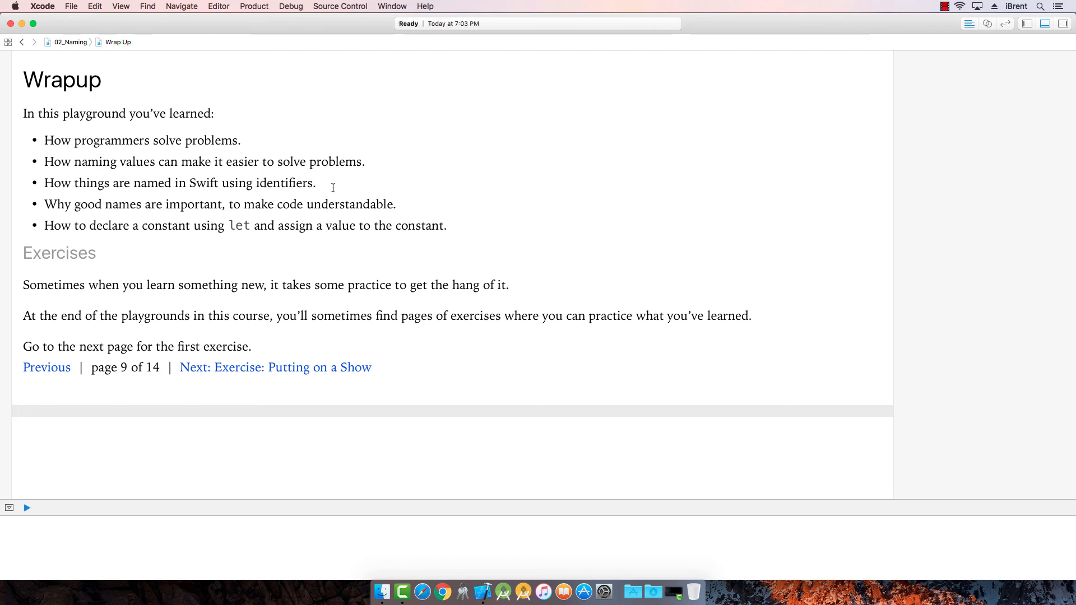